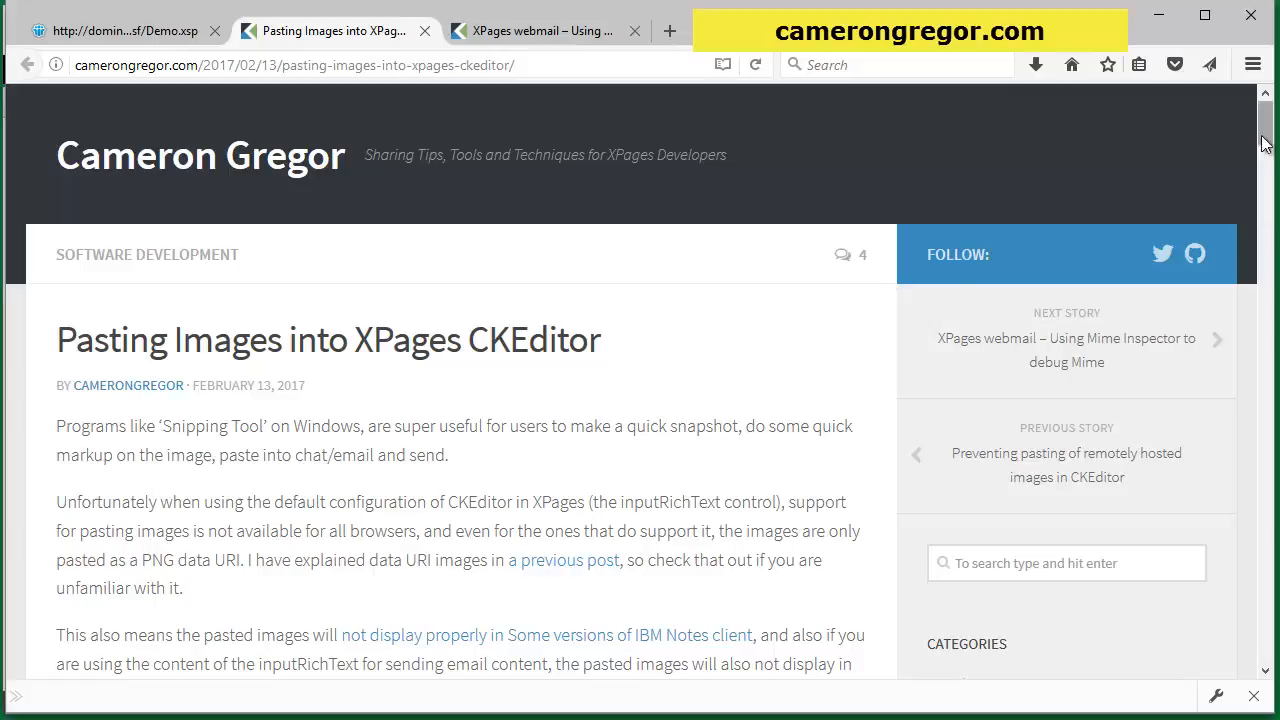
Step: Scroll down through the 'Pasting Images into XPages CKEditor' blog post to its end
scroll(down, 3)
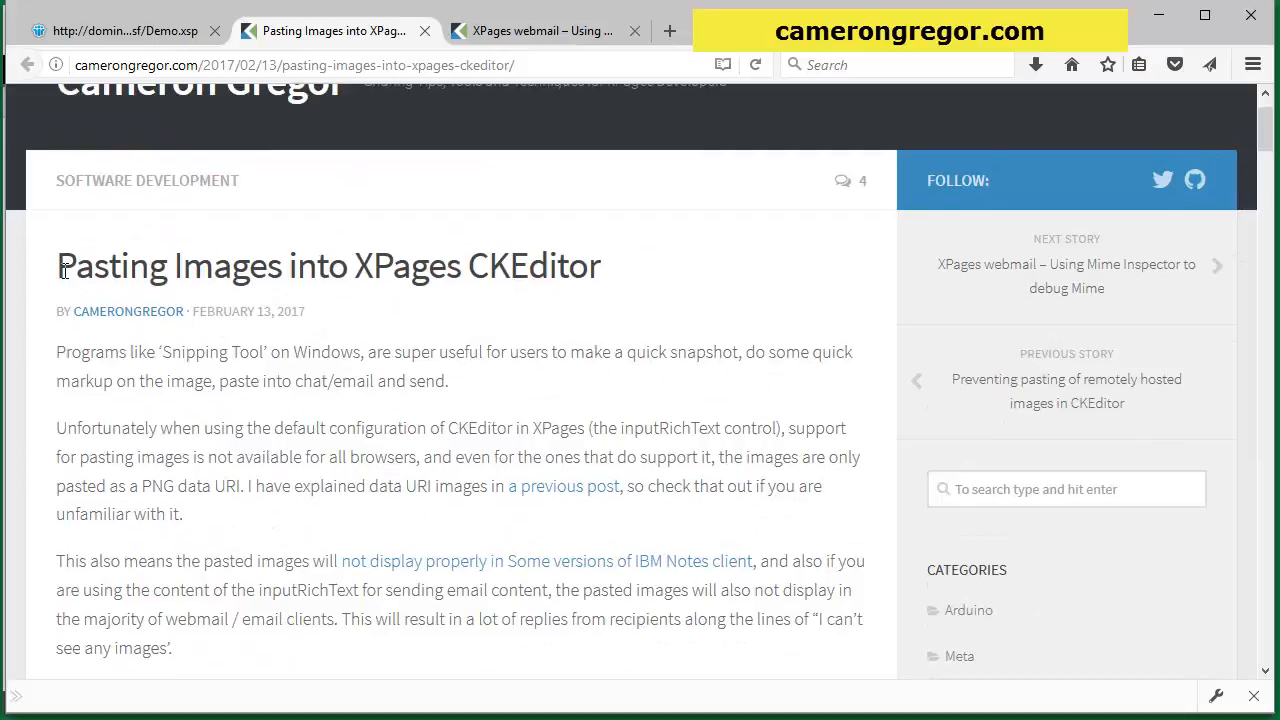
mouse_move(516, 274)
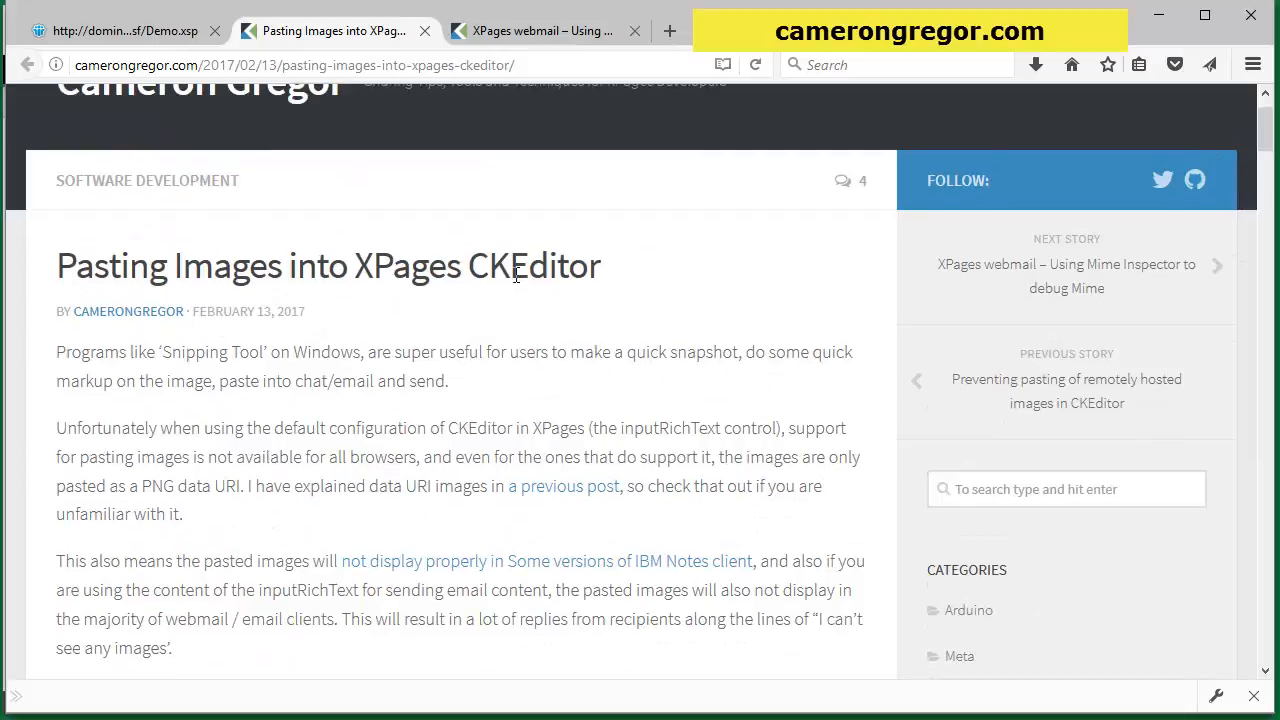
mouse_move(724, 340)
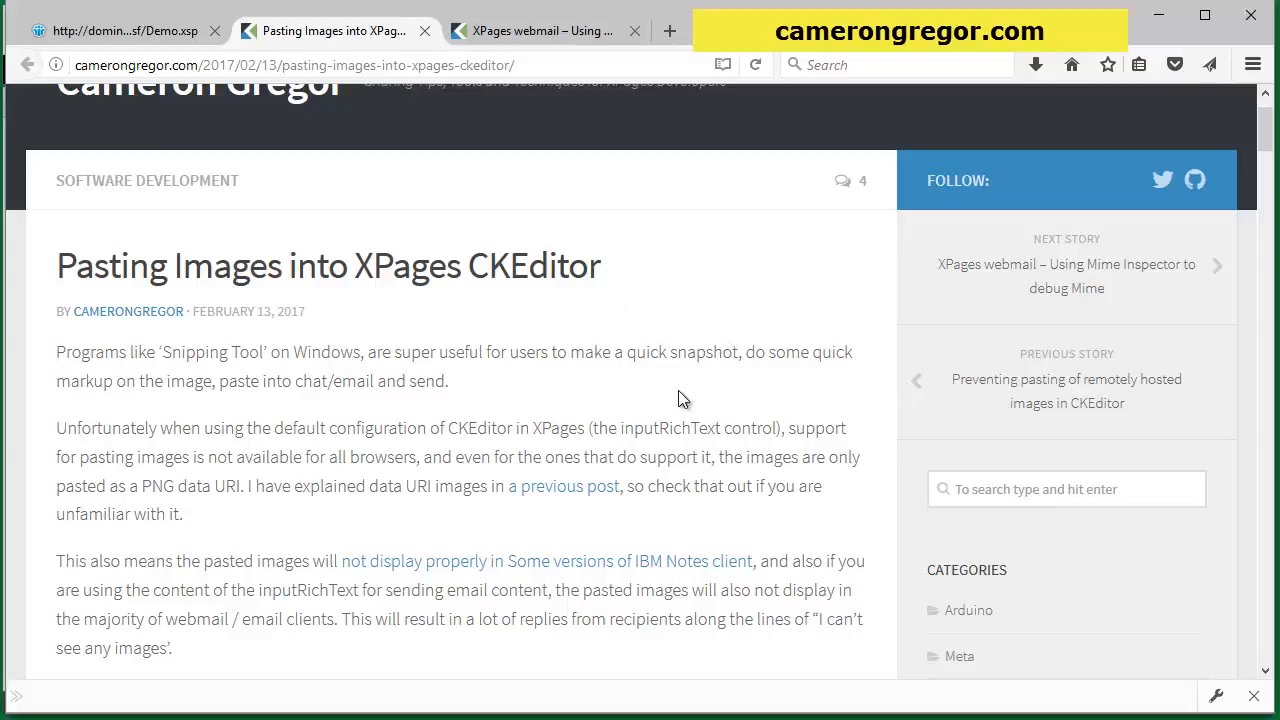
scroll(down, 3)
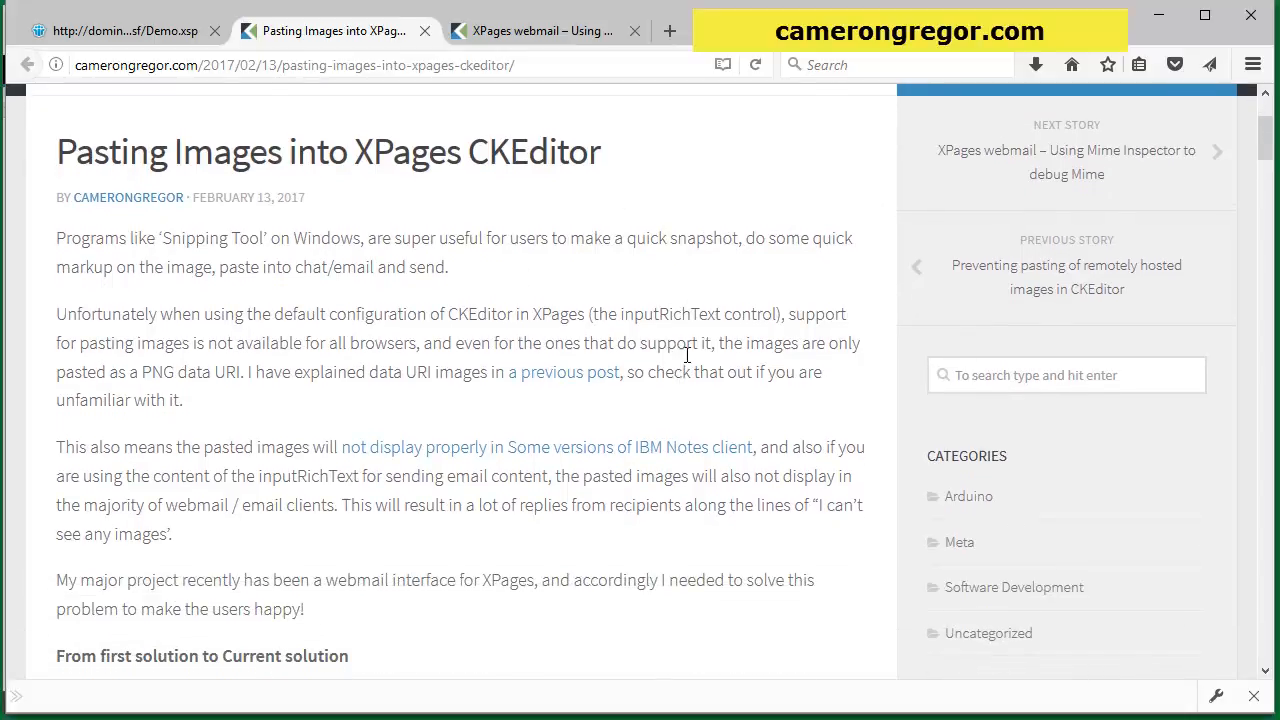
mouse_move(668, 260)
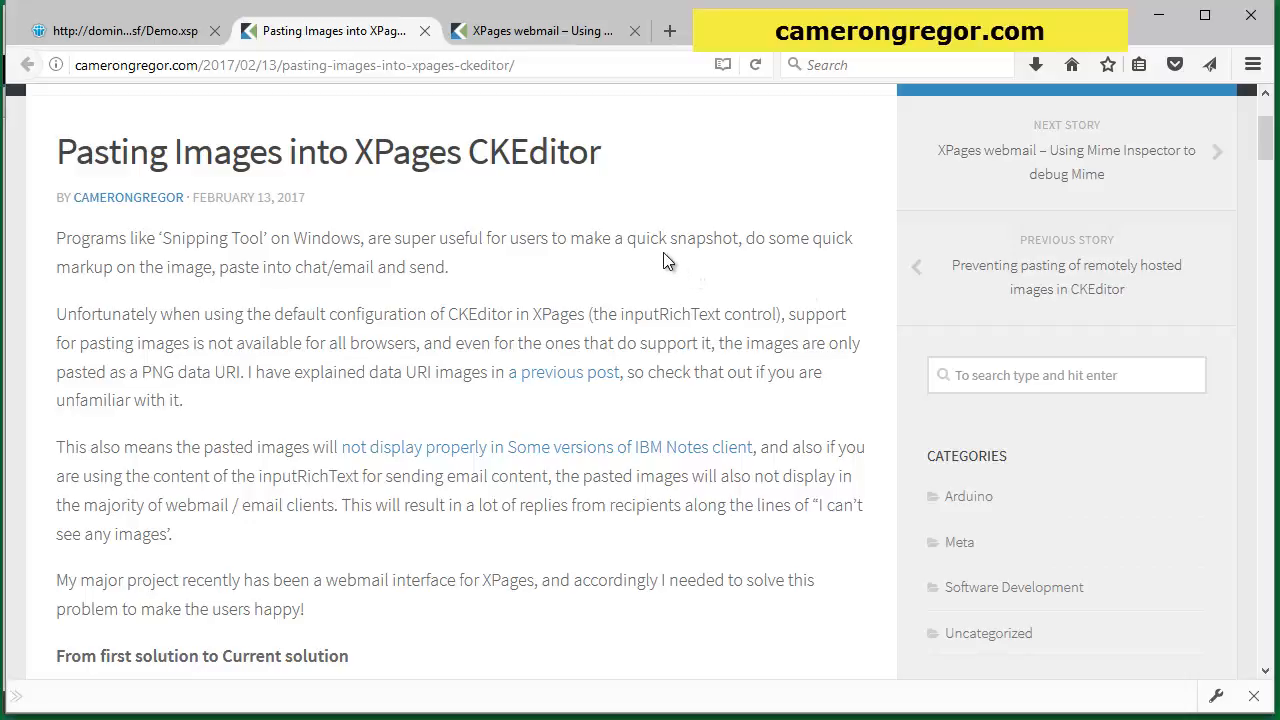
mouse_move(648, 260)
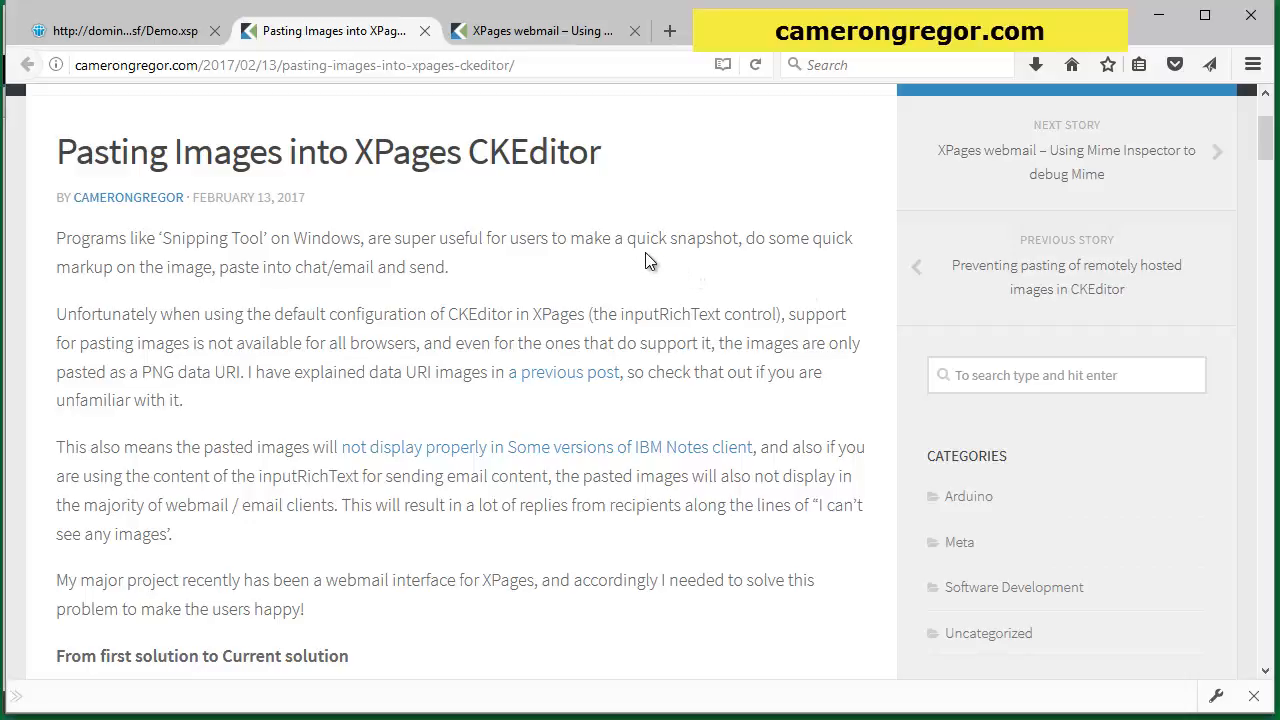
scroll(down, 3)
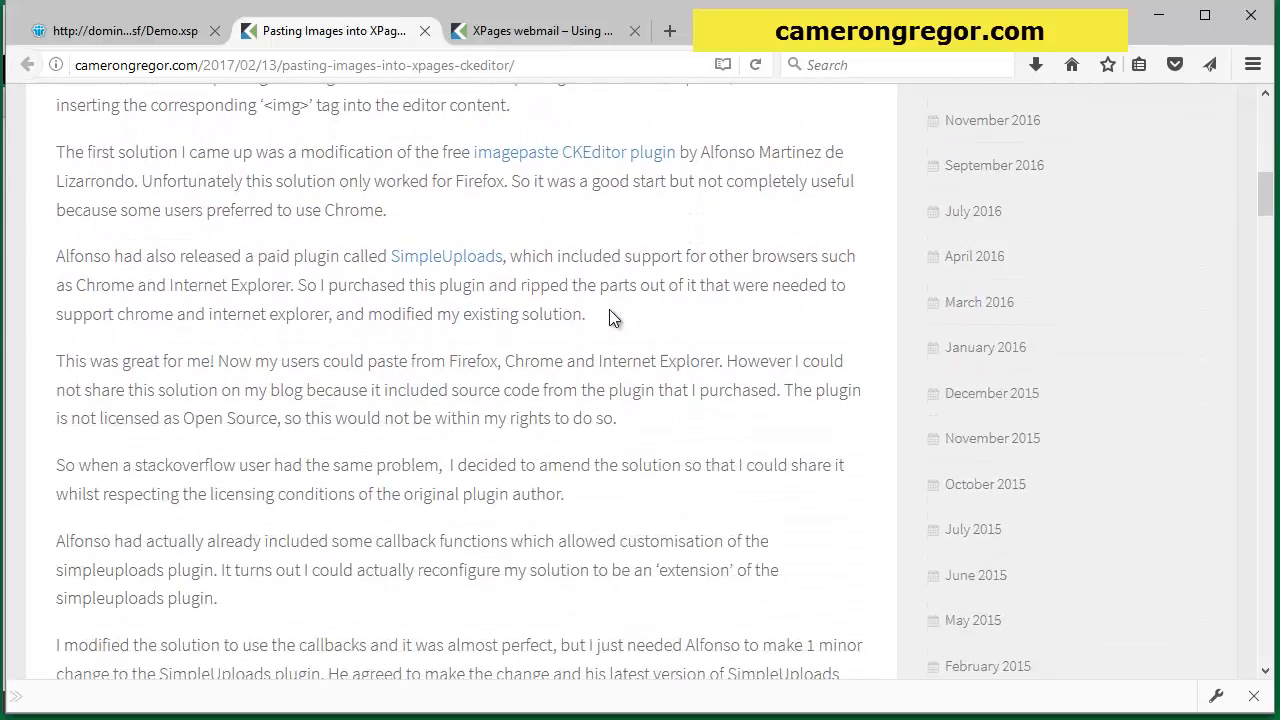
scroll(down, 3)
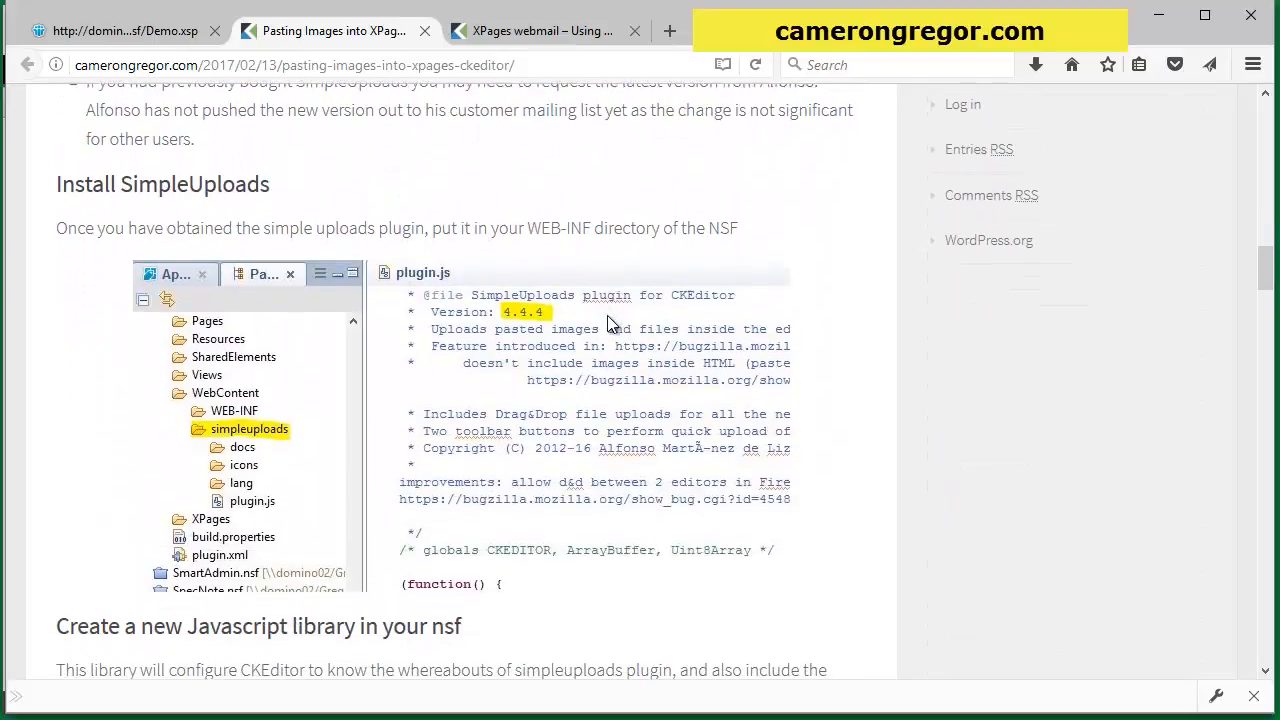
scroll(down, 3)
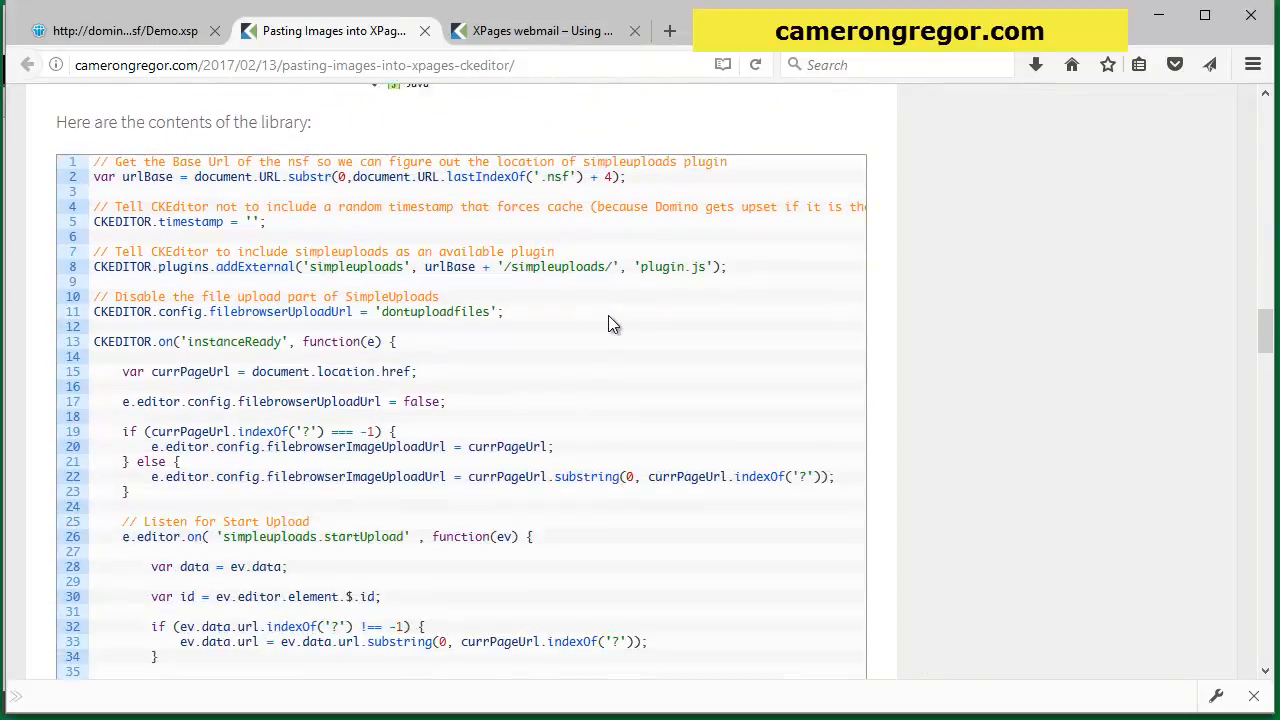
scroll(down, 3)
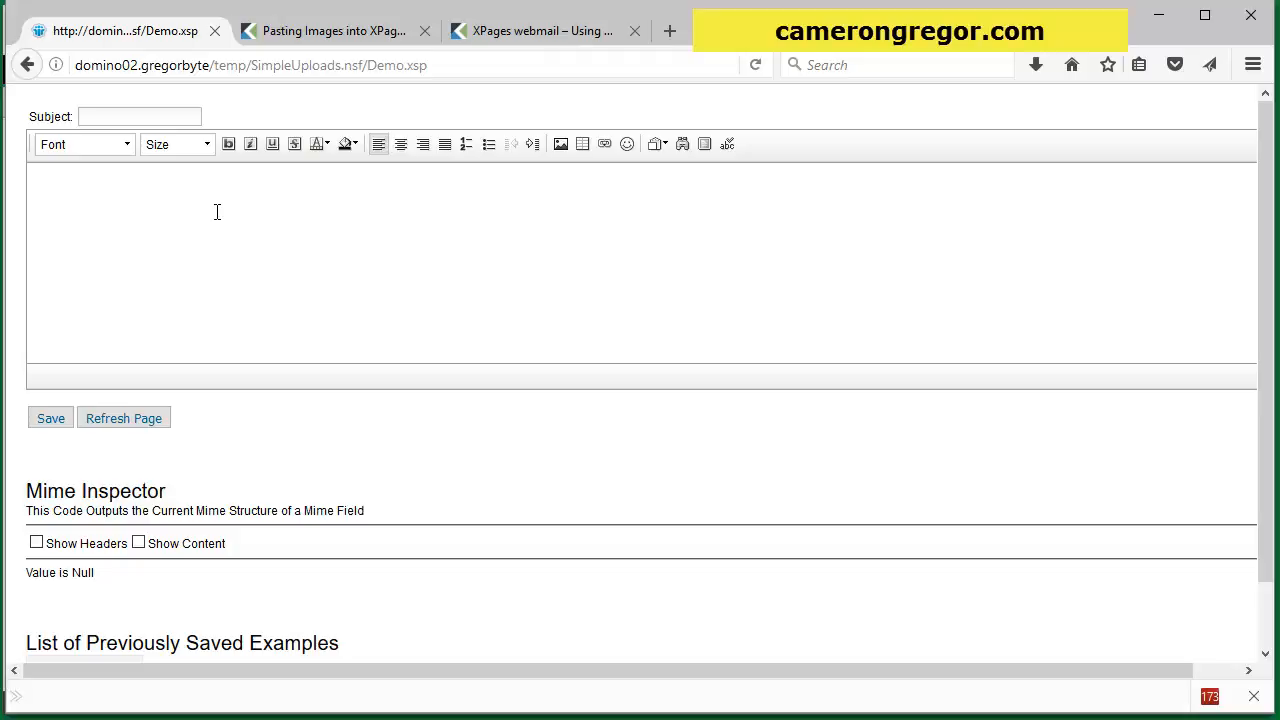
mouse_move(238, 456)
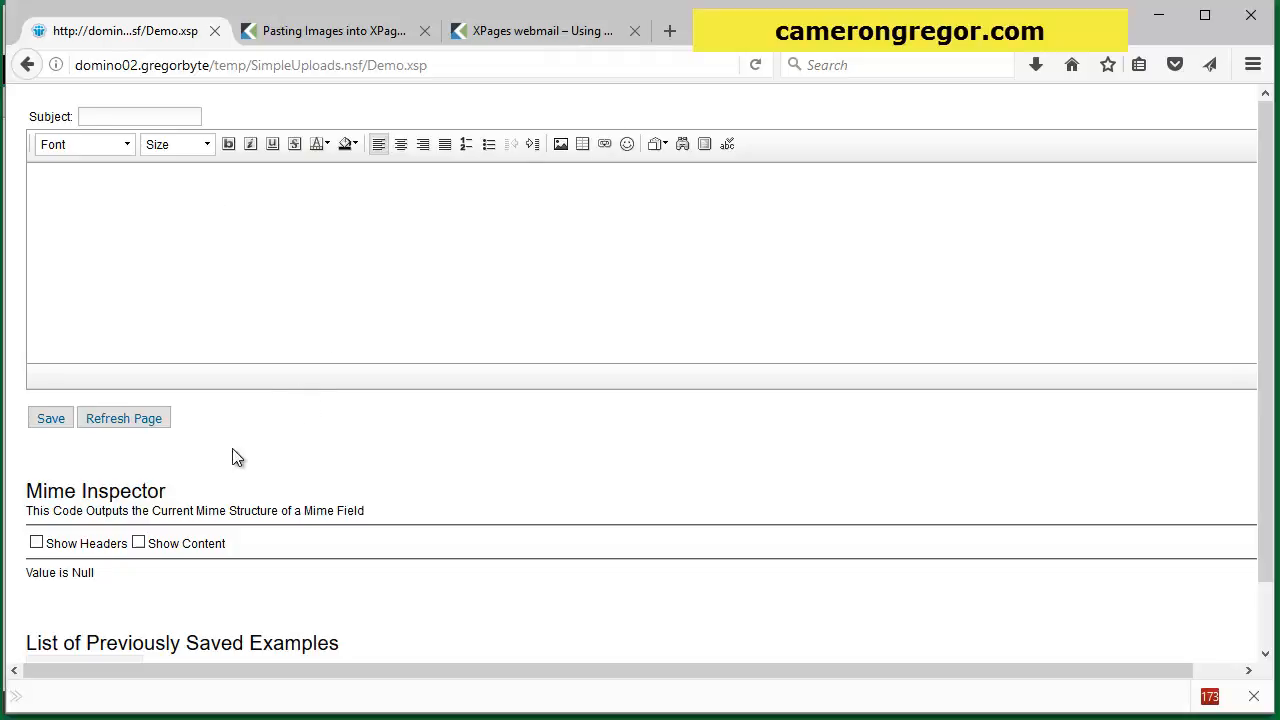
double_click(32, 492)
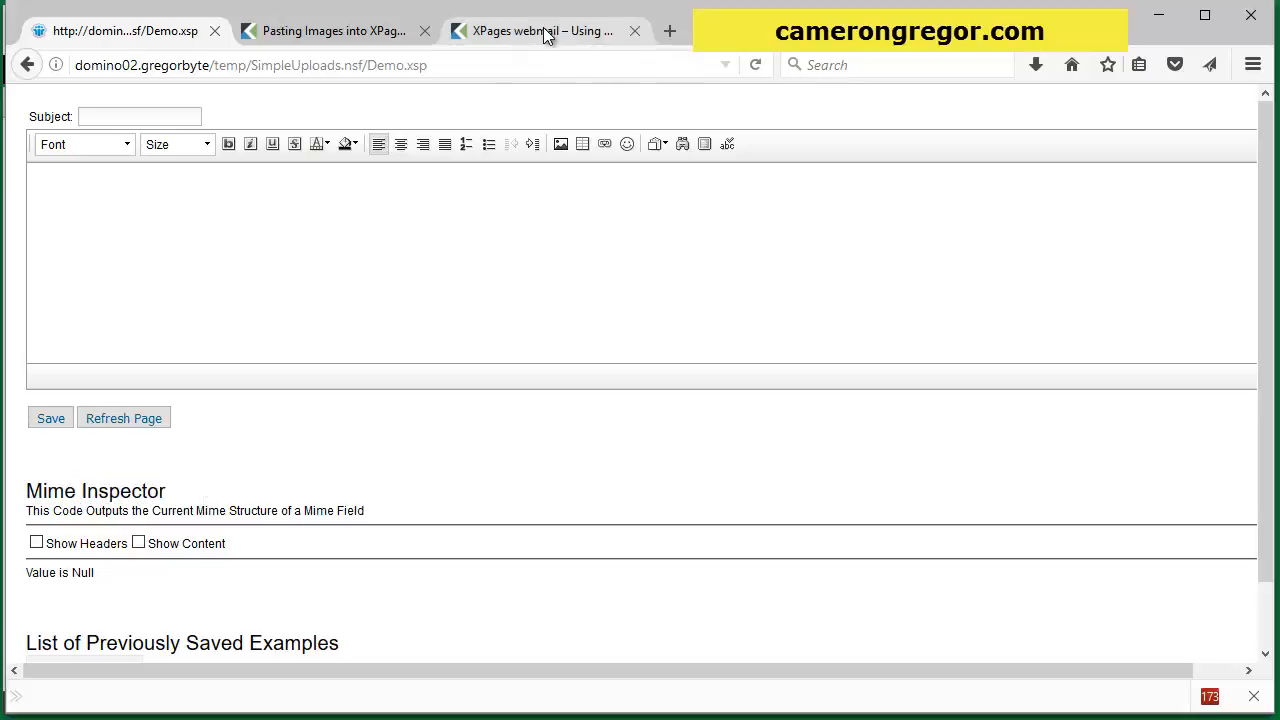
click(540, 32)
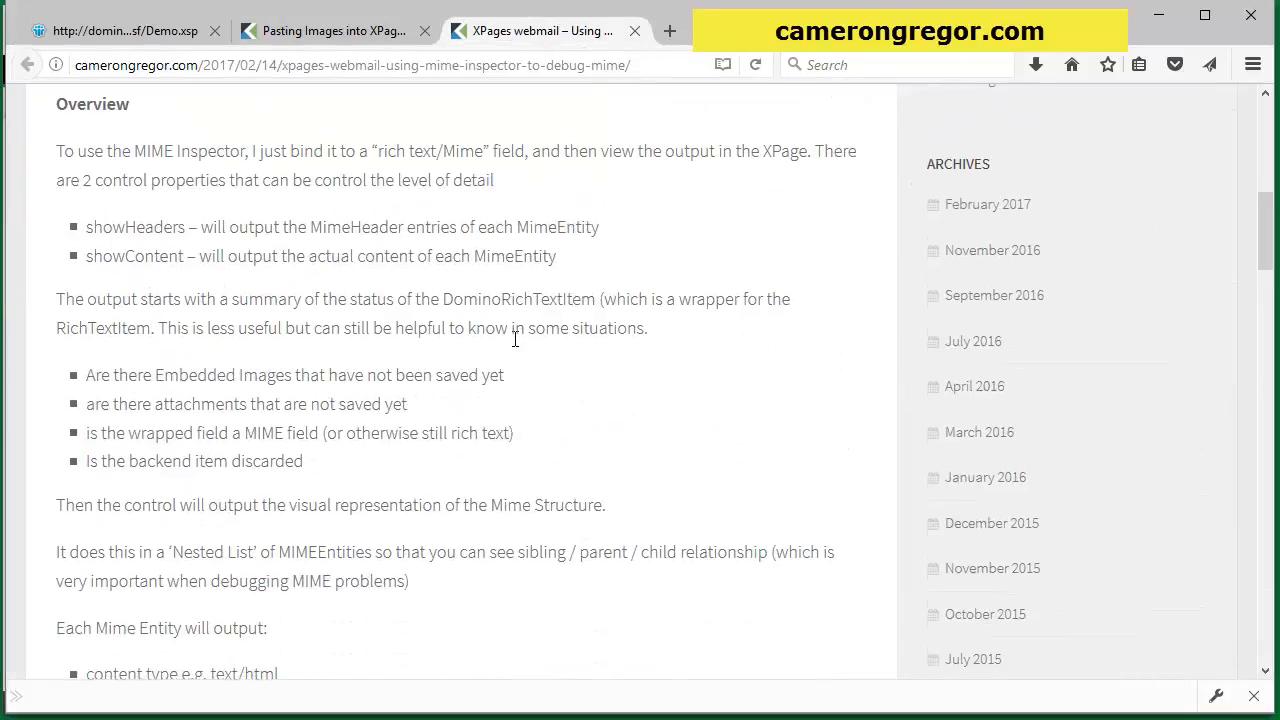
scroll(down, 3)
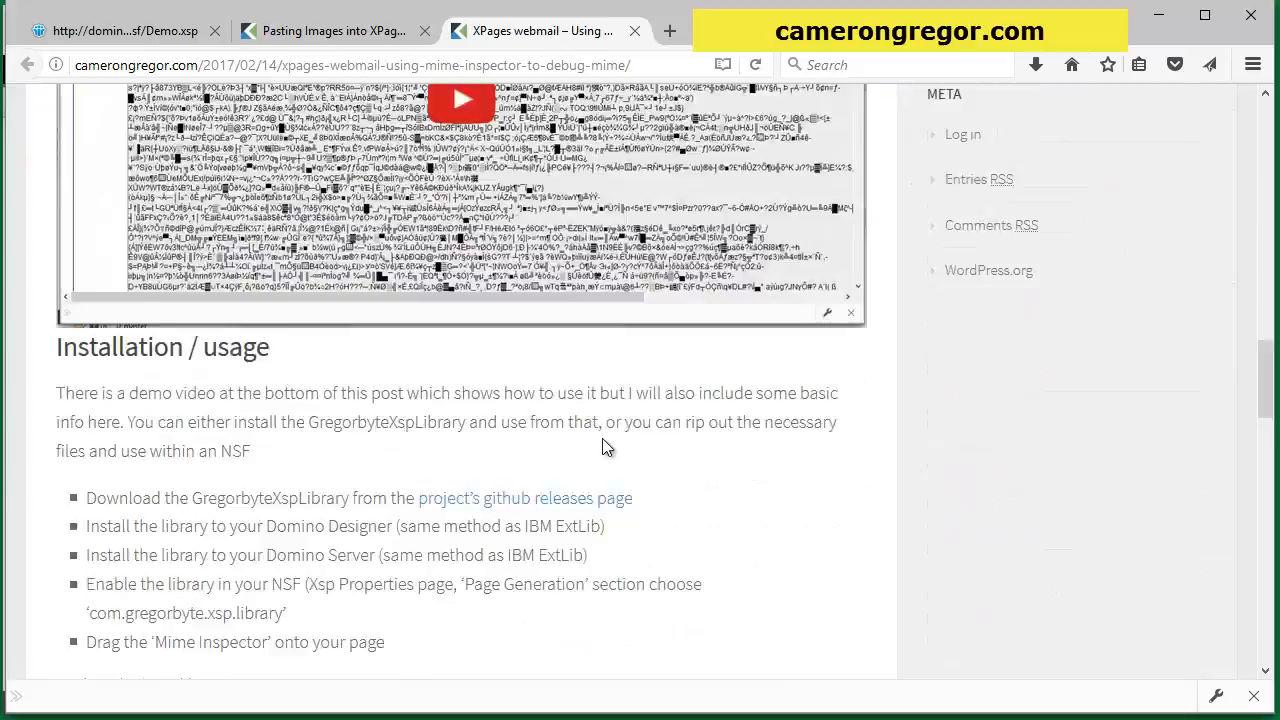
scroll(up, 3)
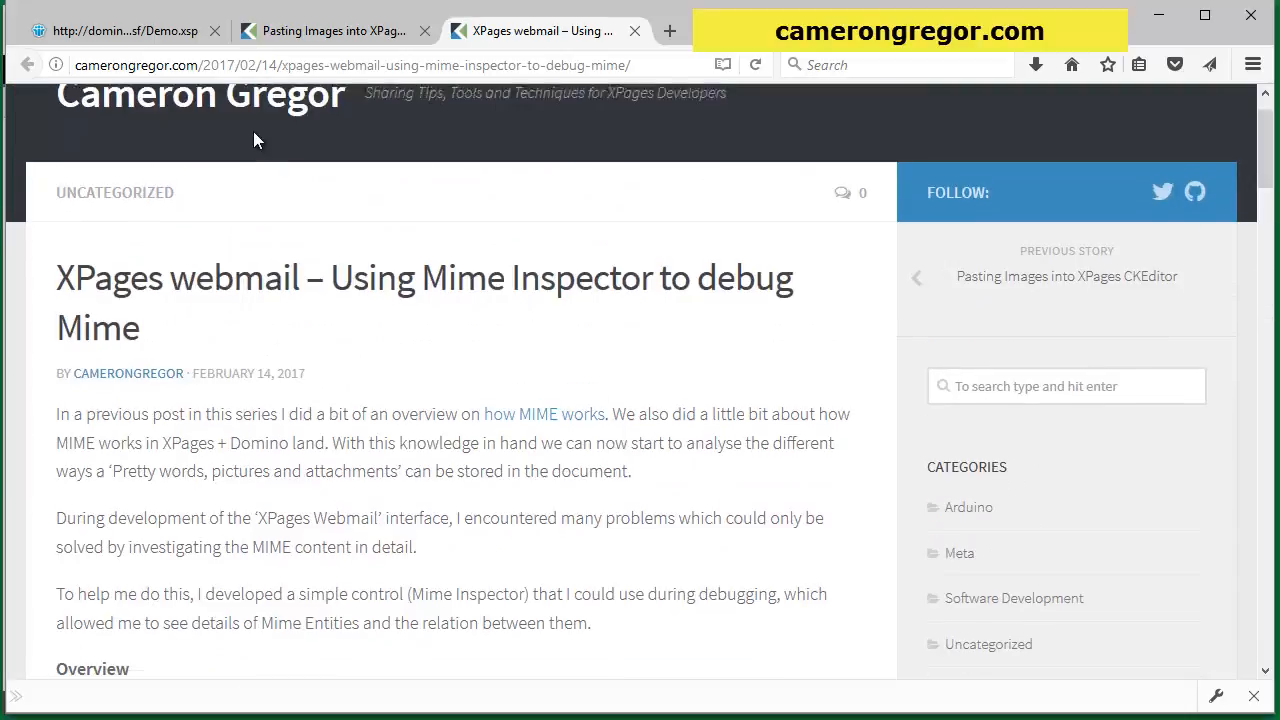
click(120, 30)
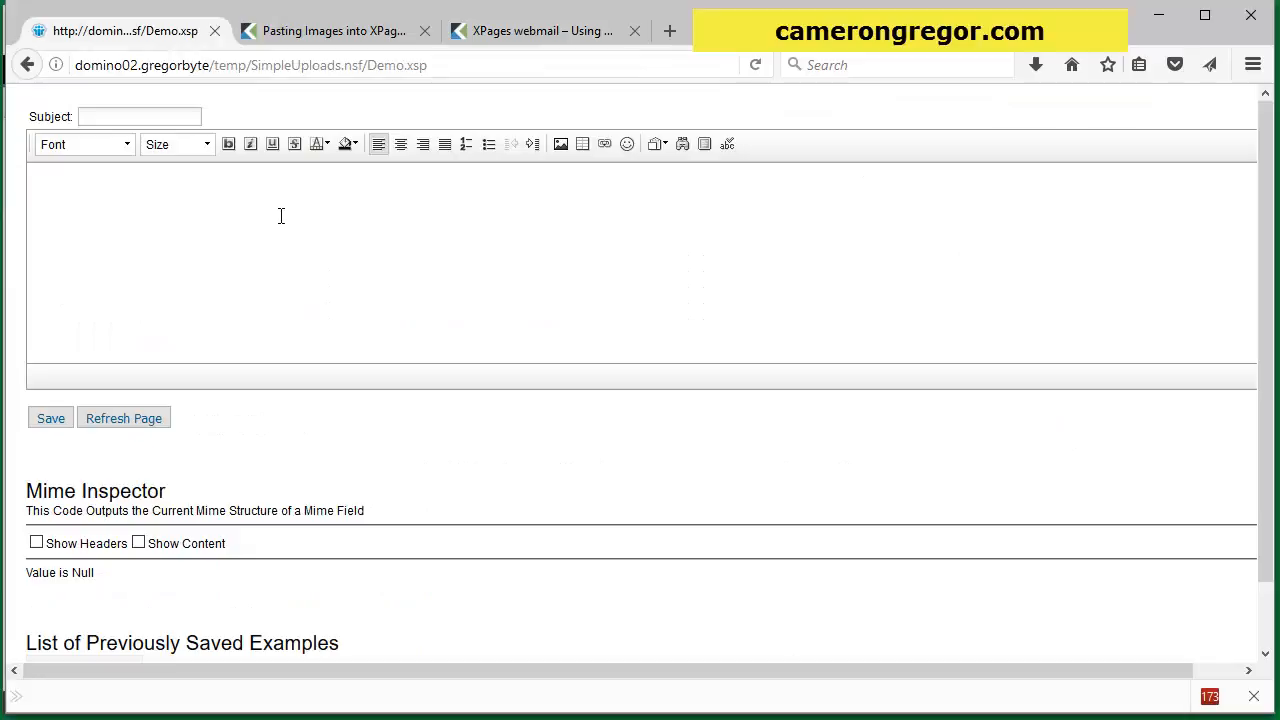
Step: Insert newplant.png into the editor, set the Subject to 'Normal', and reload the demo page
click(300, 212)
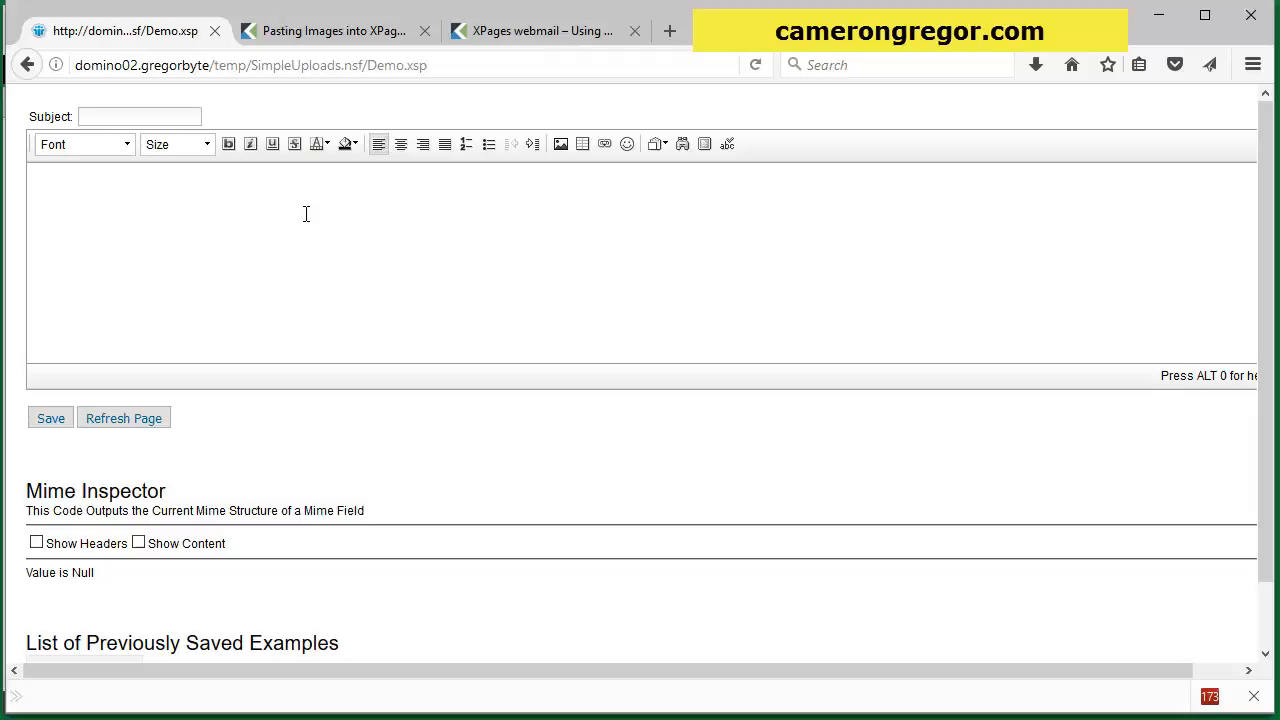
mouse_move(484, 218)
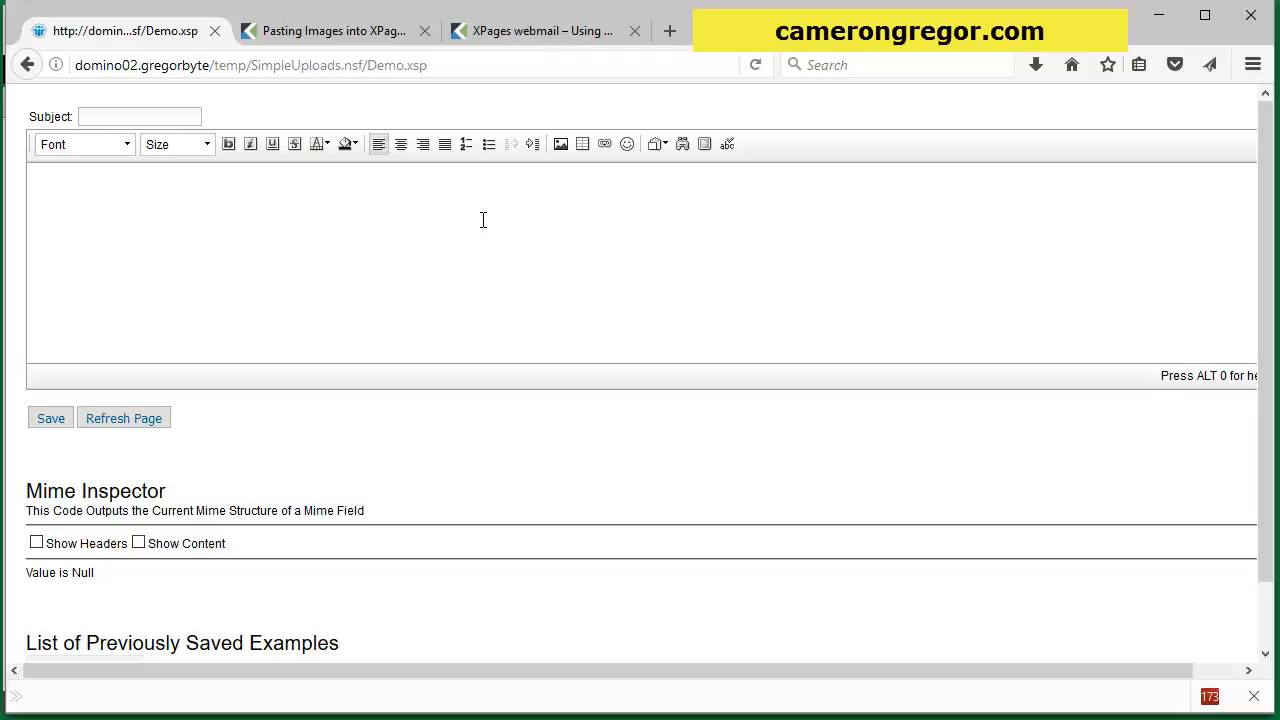
mouse_move(532, 192)
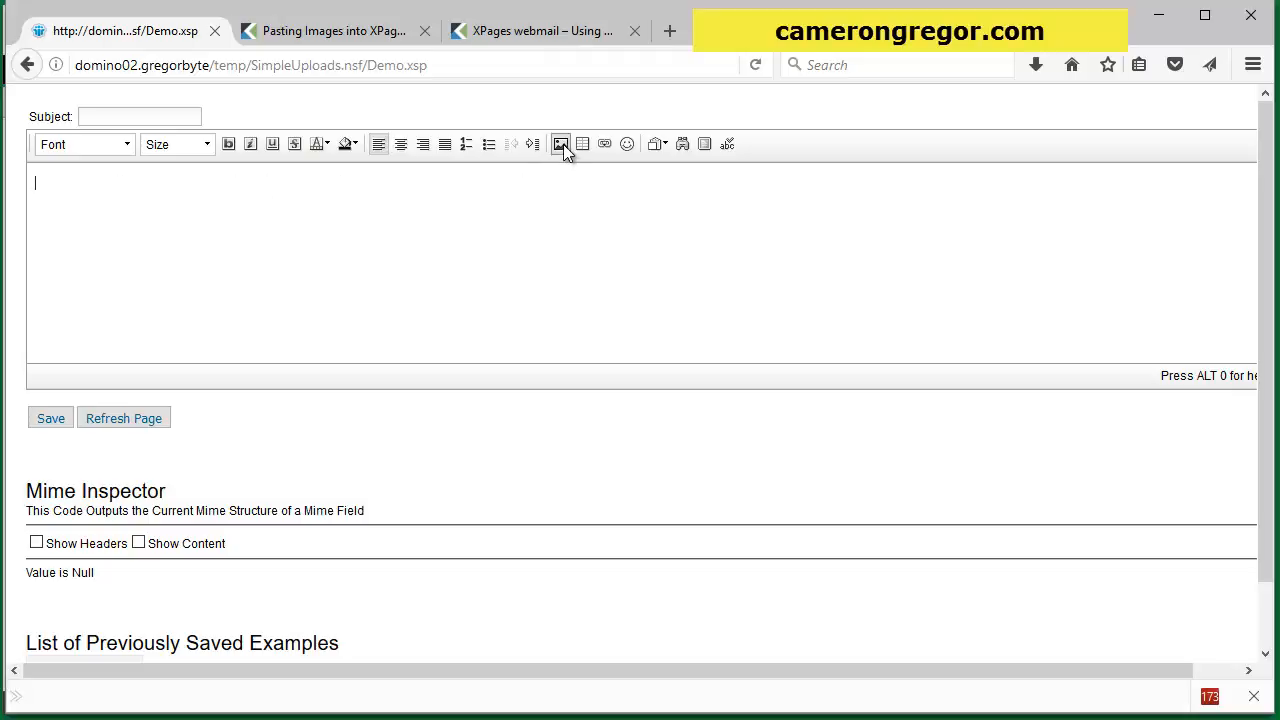
click(560, 144)
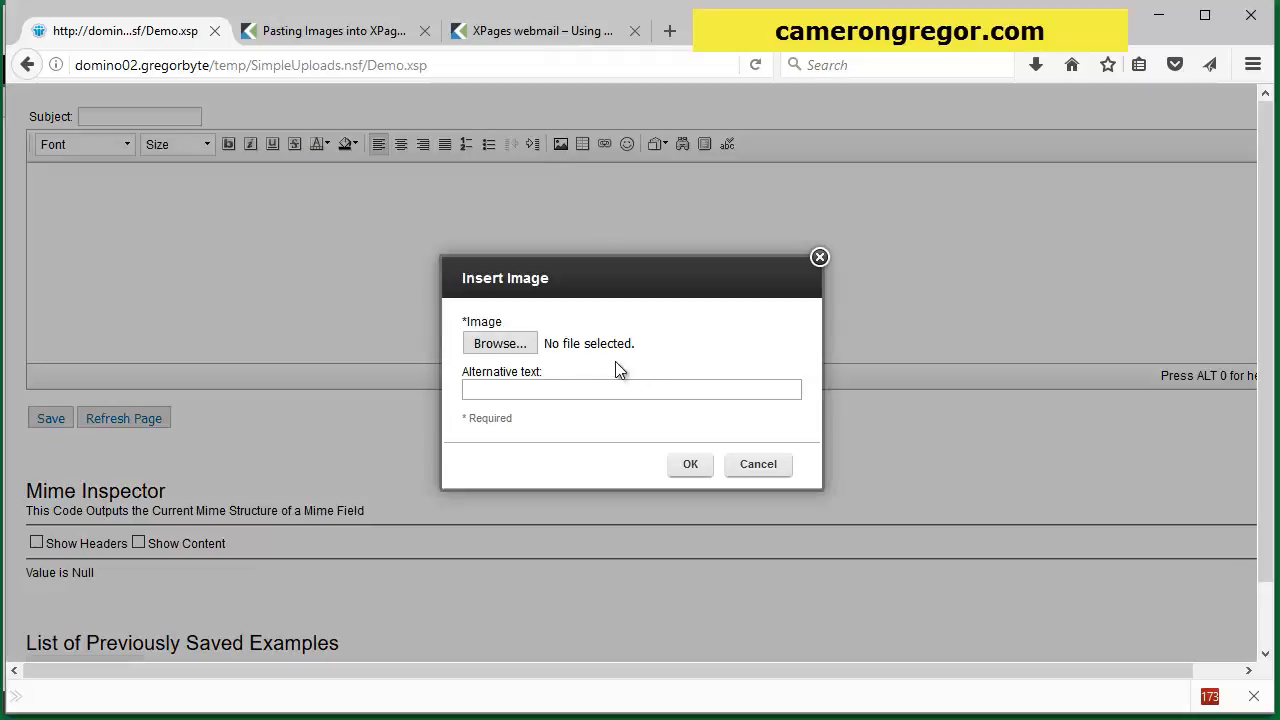
click(500, 344)
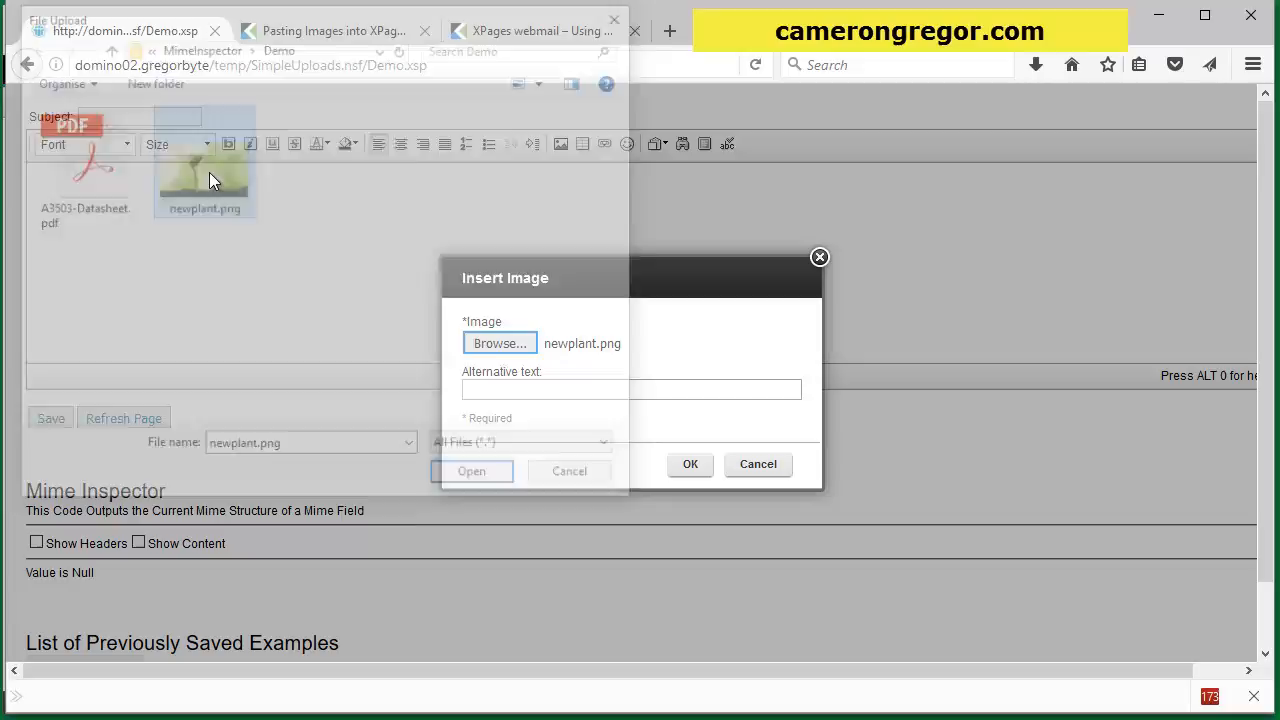
click(690, 464)
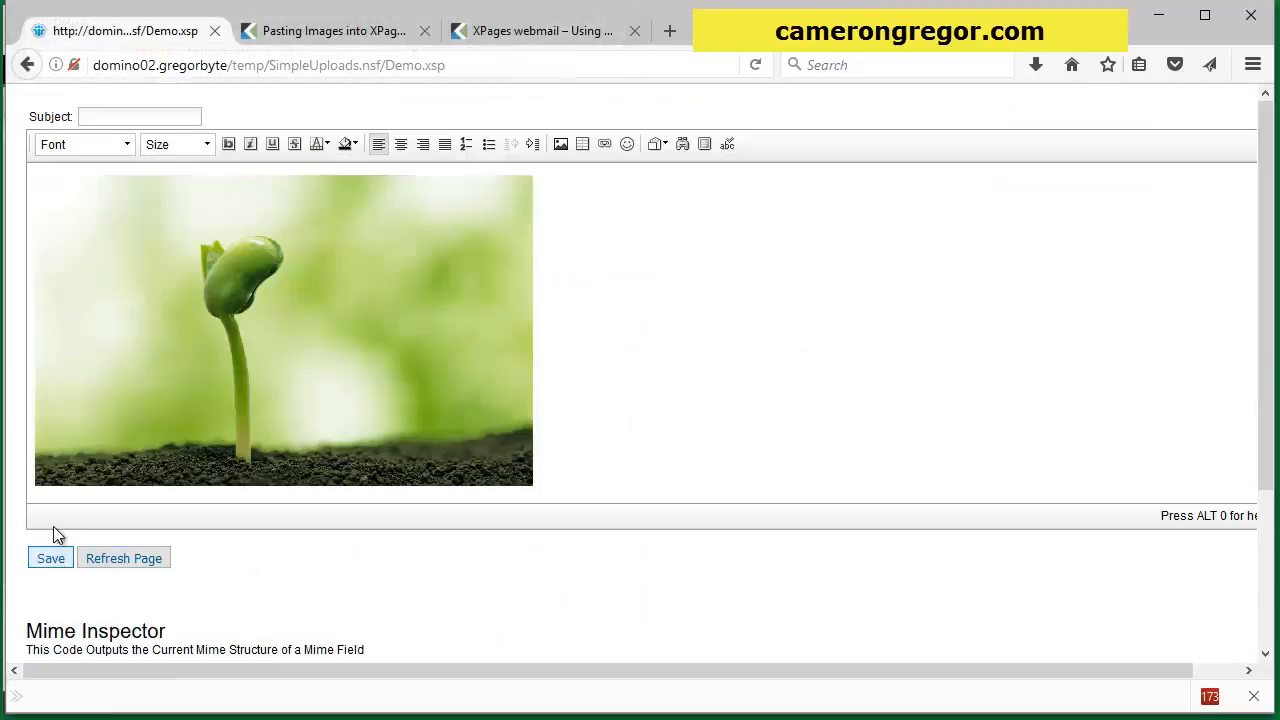
text(normal)
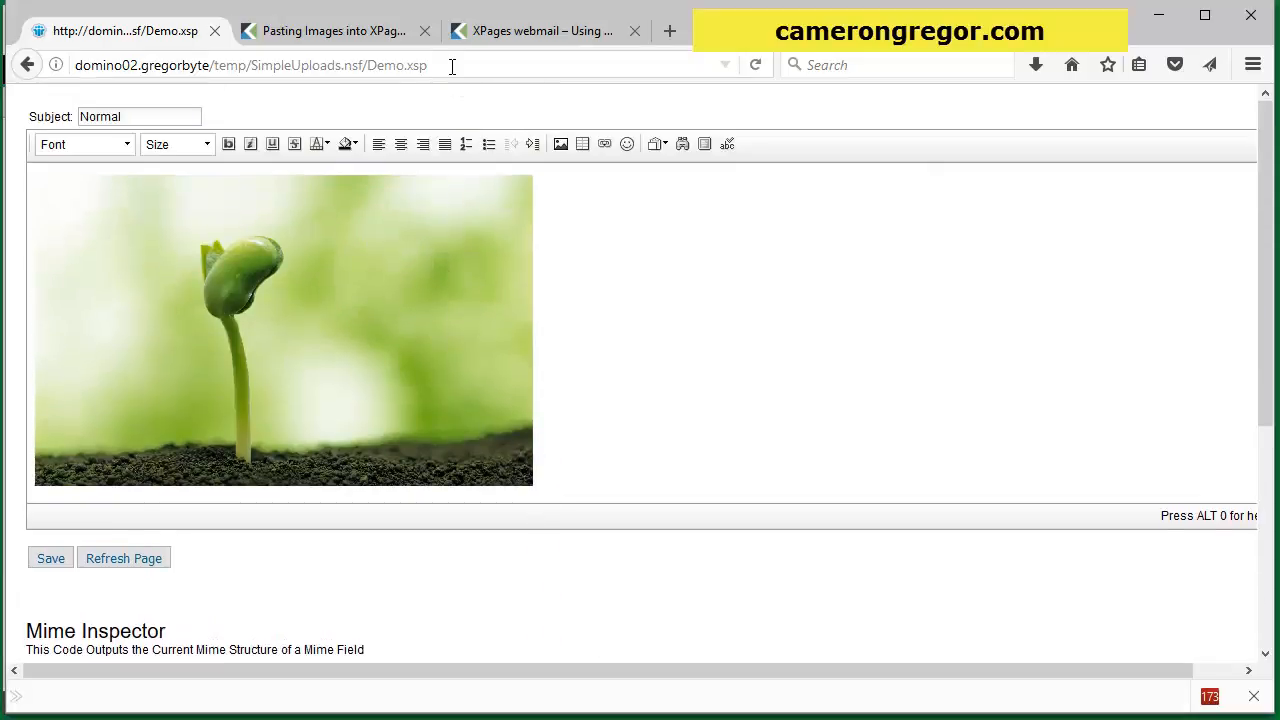
click(450, 64)
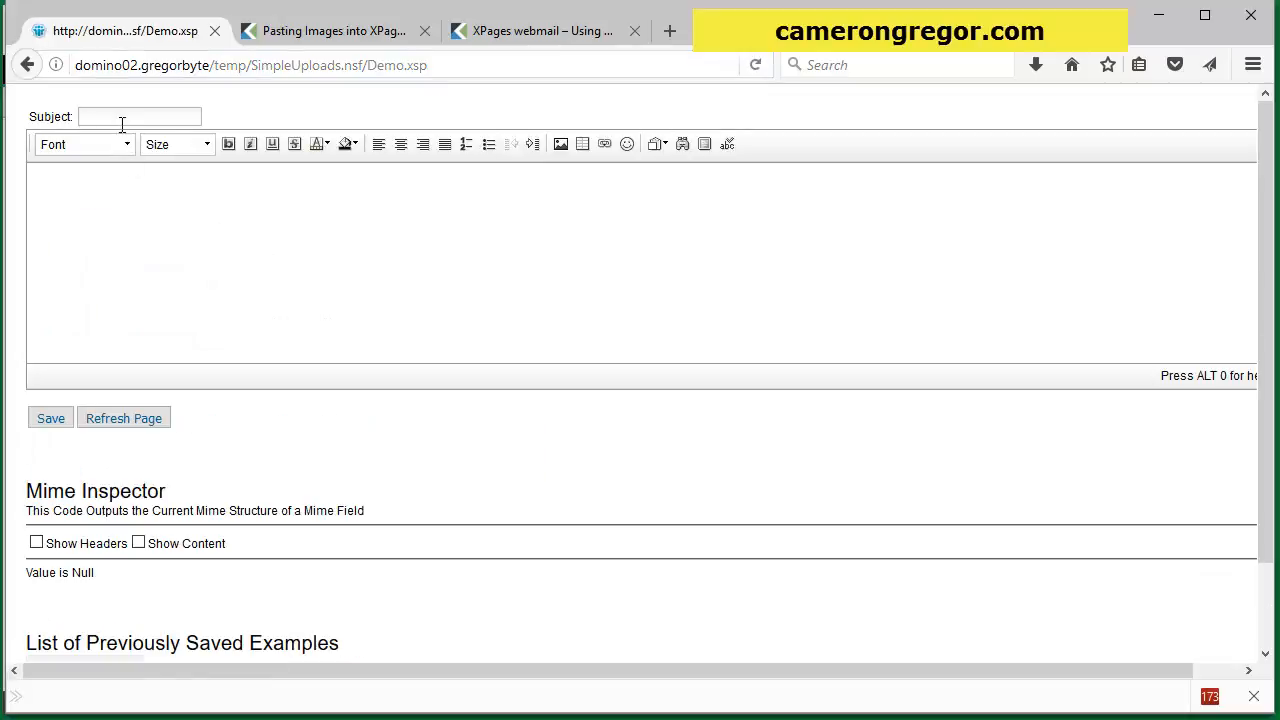
text(proble)
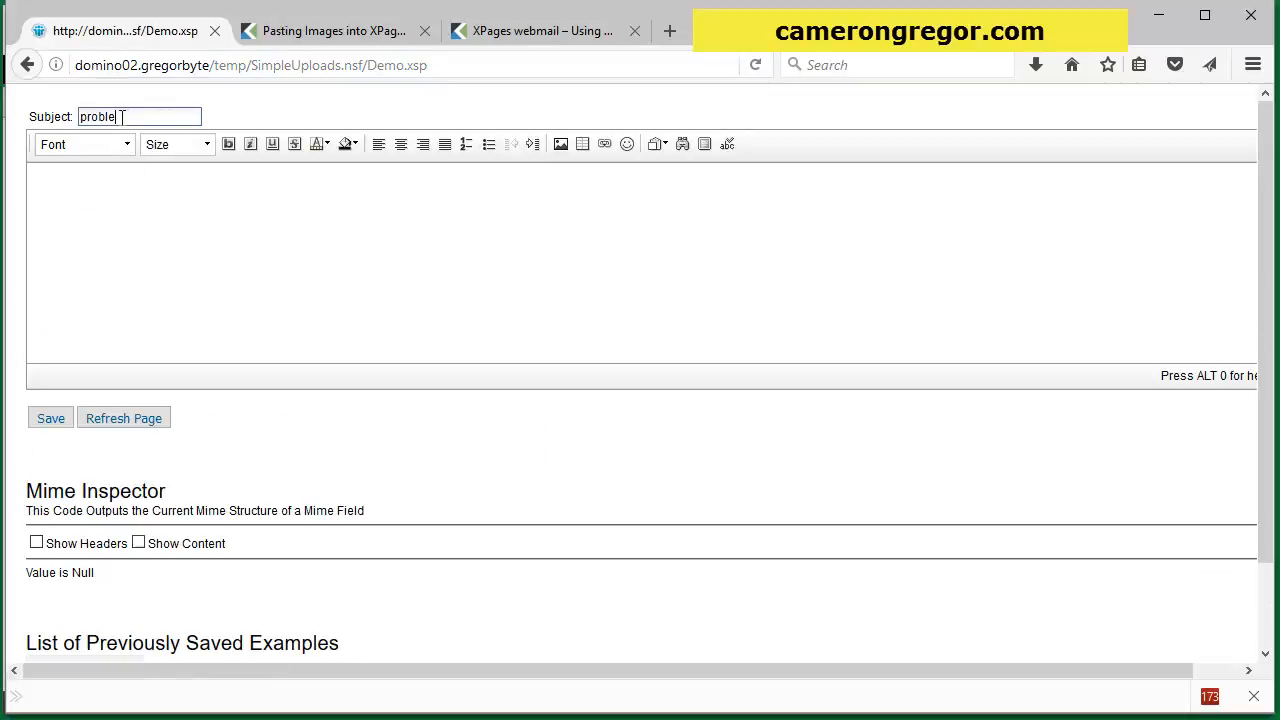
text(uaoeu)
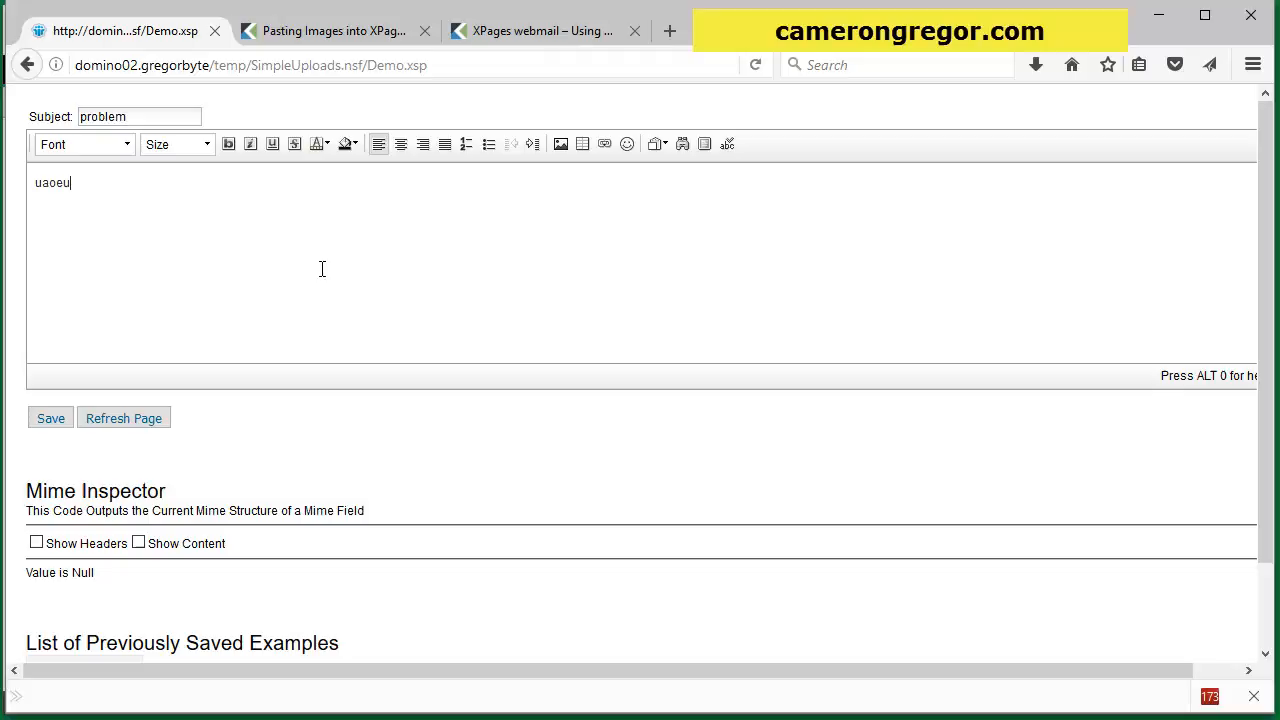
text(aoe)
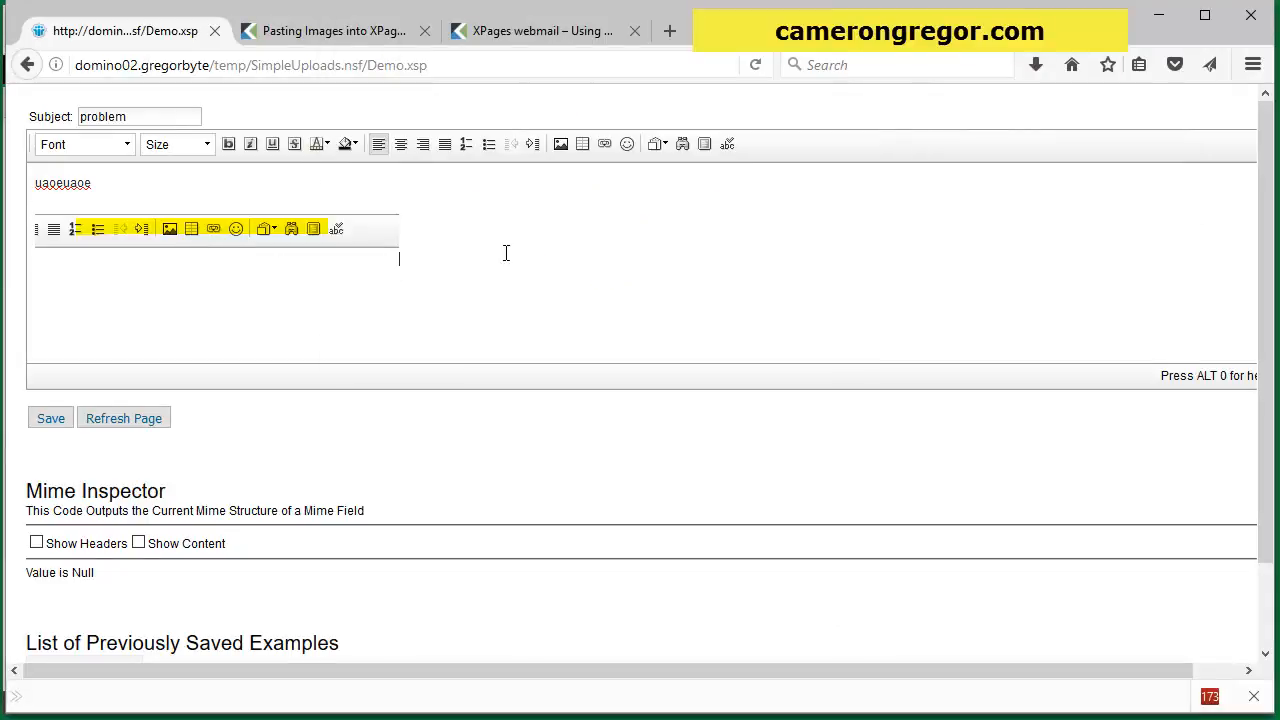
click(50, 418)
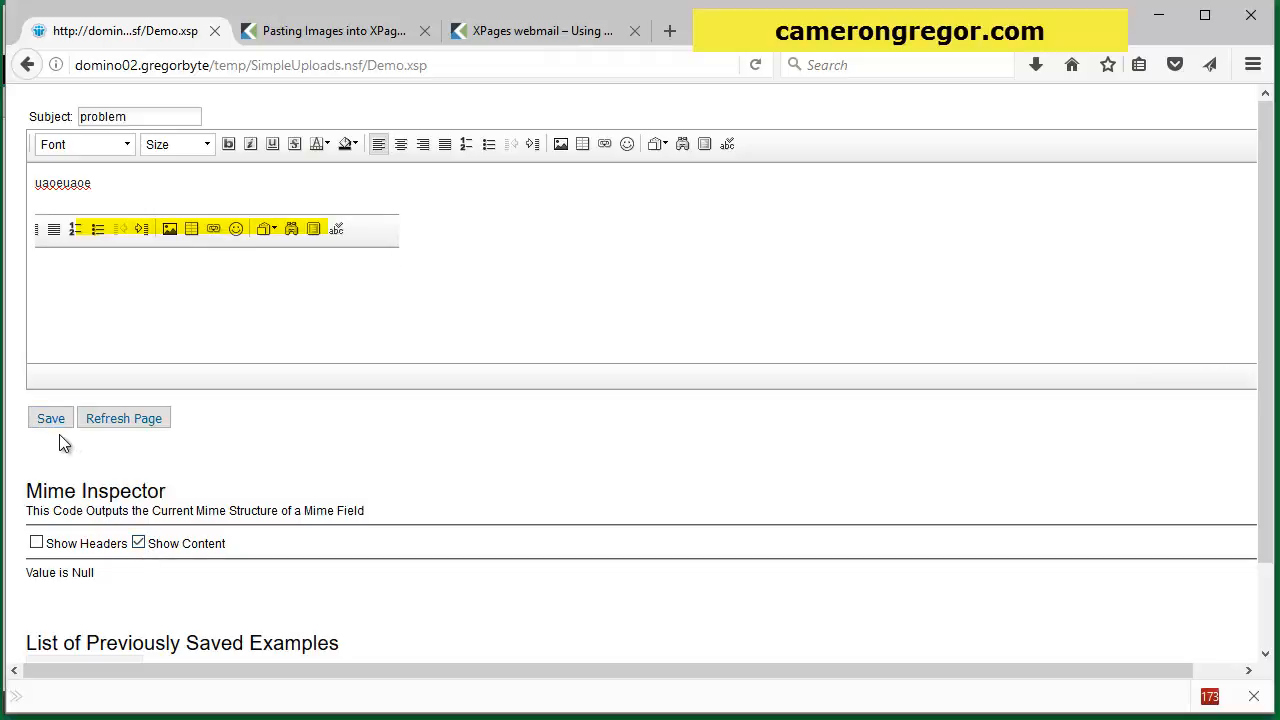
click(50, 418)
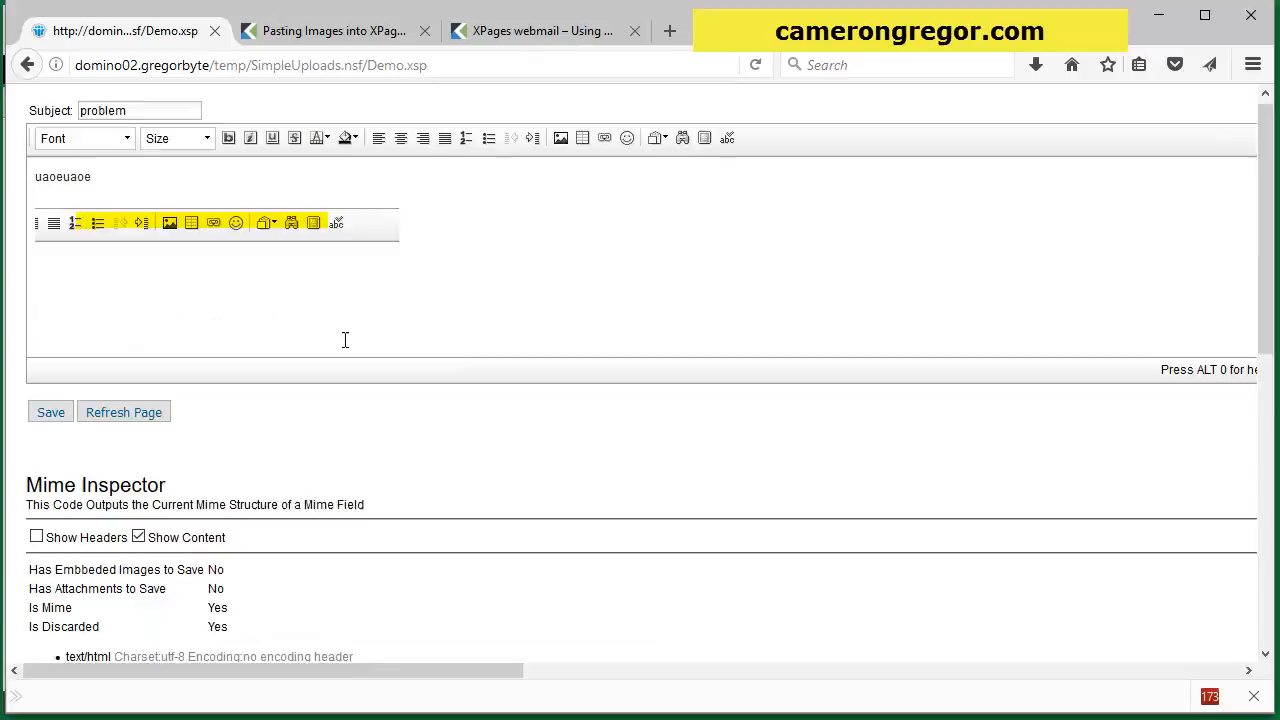
scroll(down, 3)
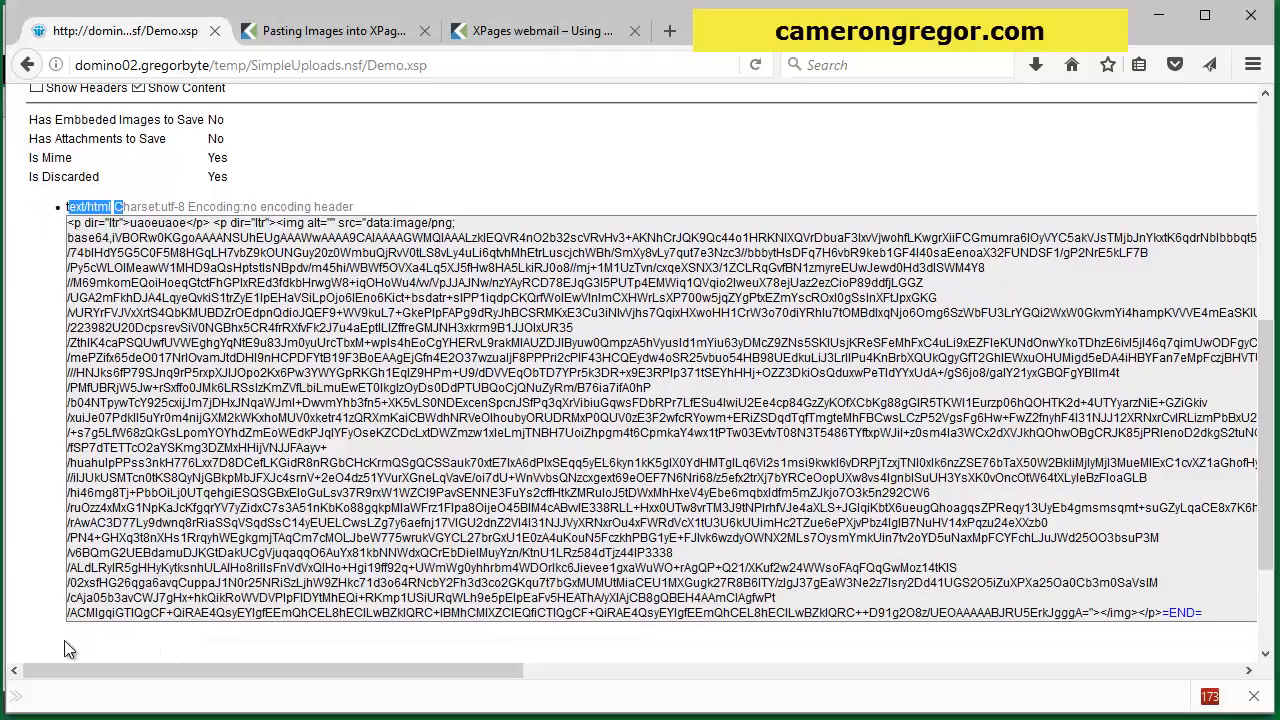
mouse_move(410, 240)
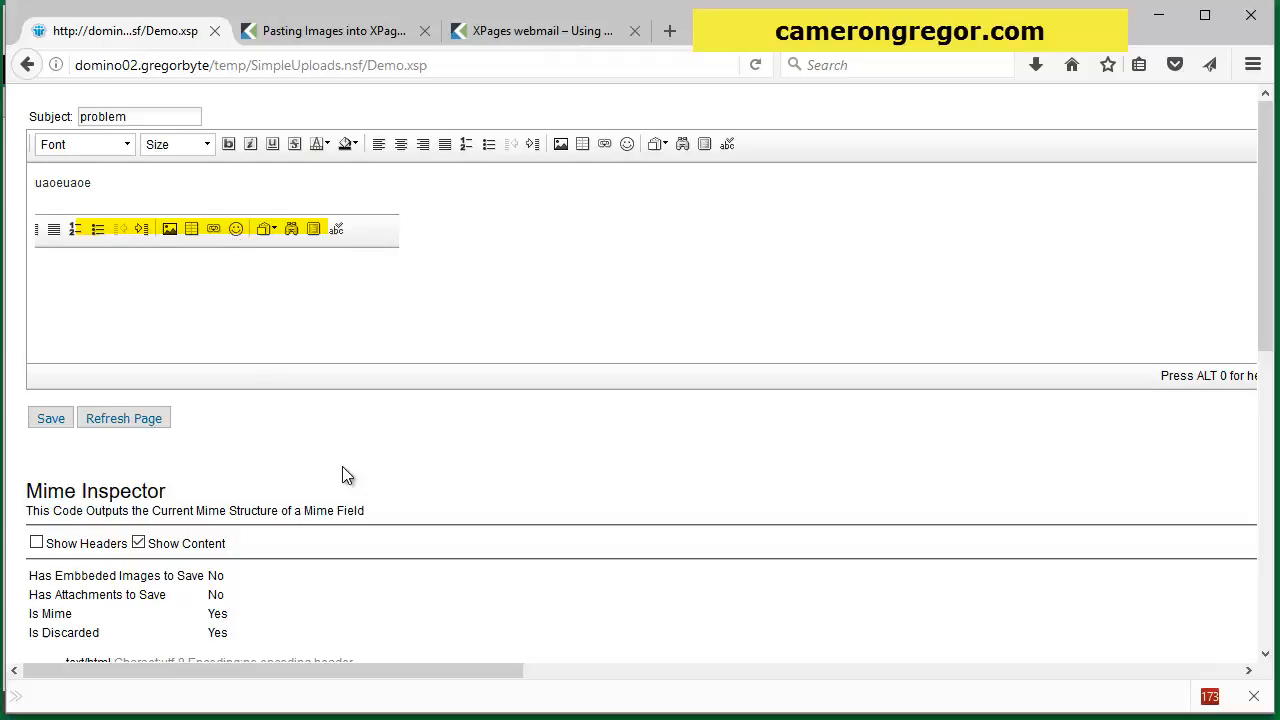
scroll(down, 3)
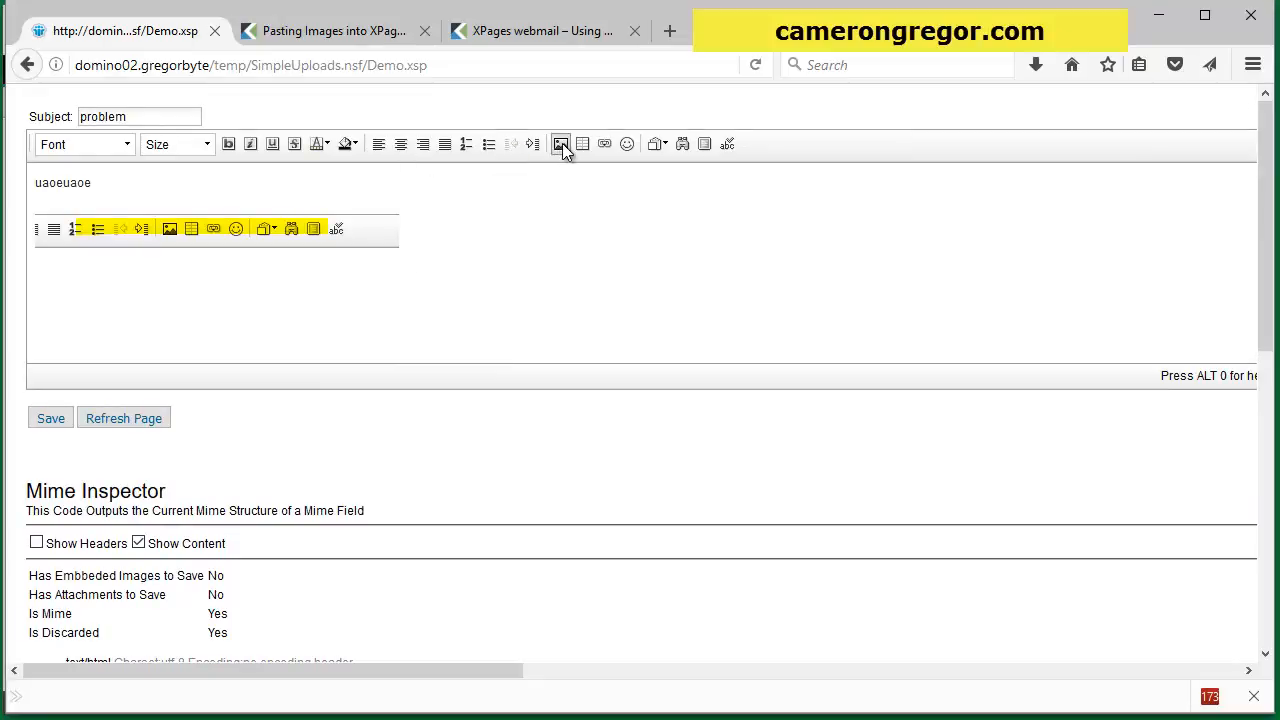
mouse_move(358, 248)
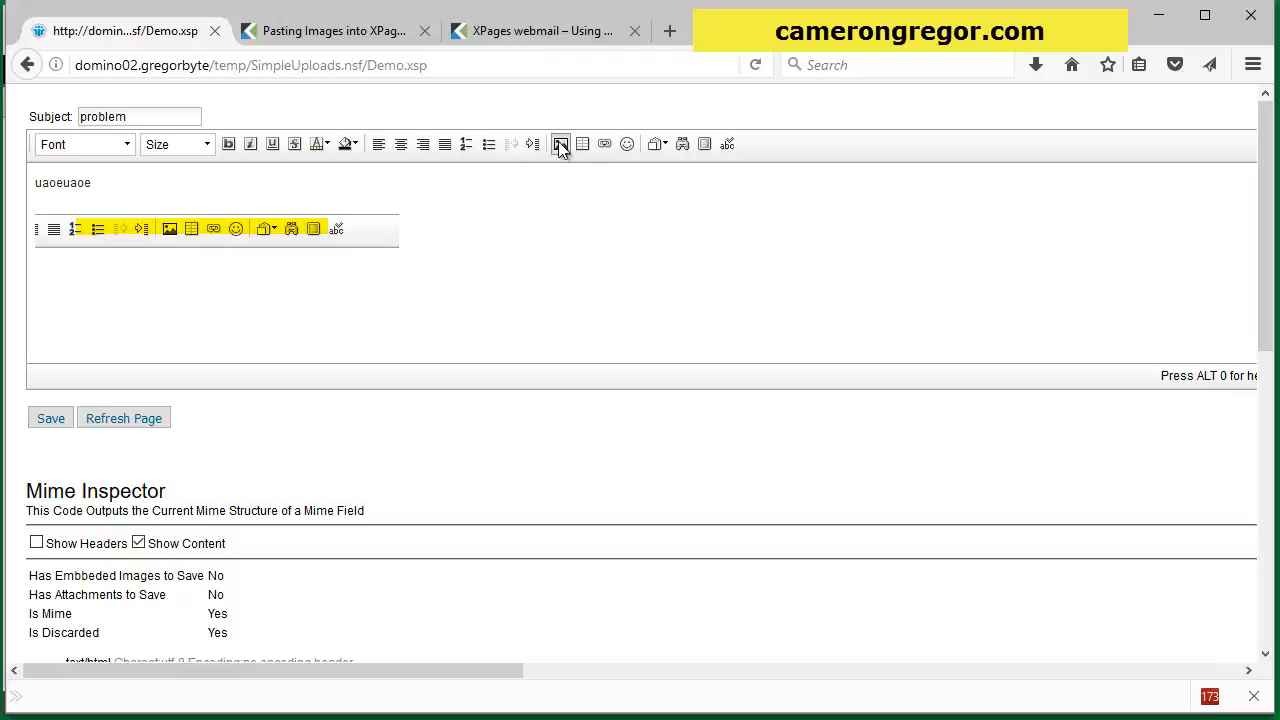
mouse_move(230, 256)
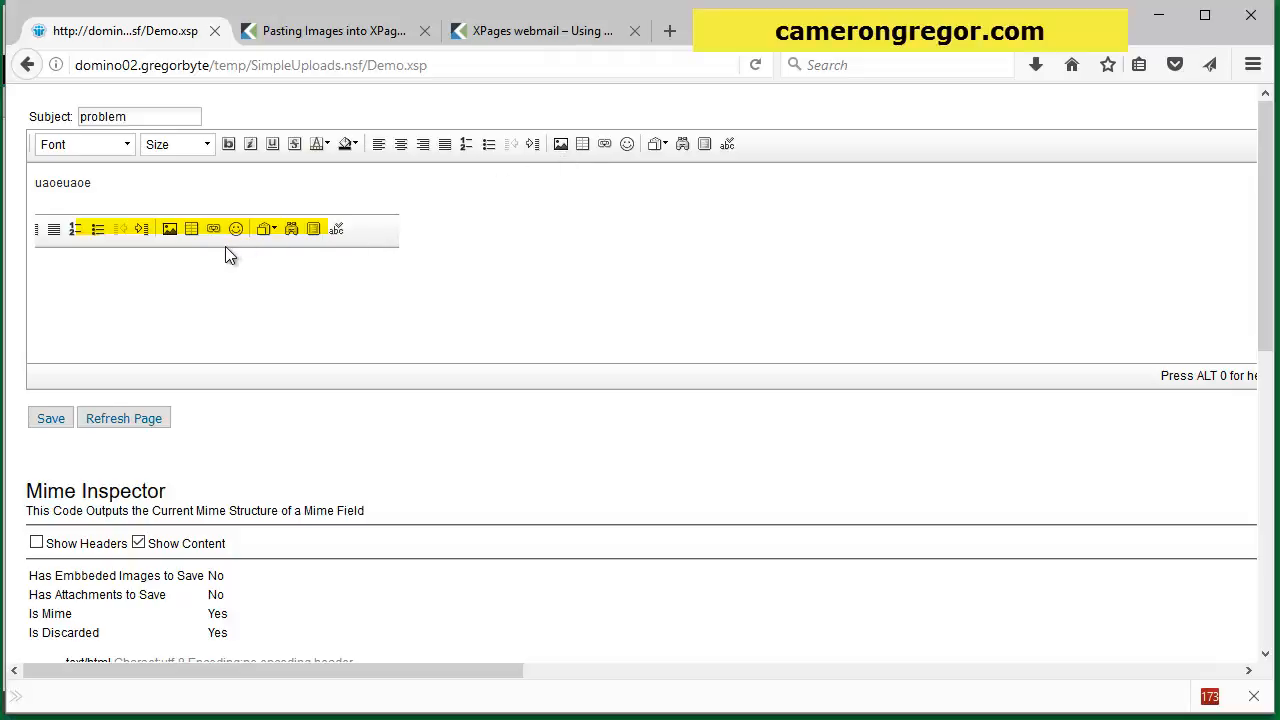
mouse_move(192, 258)
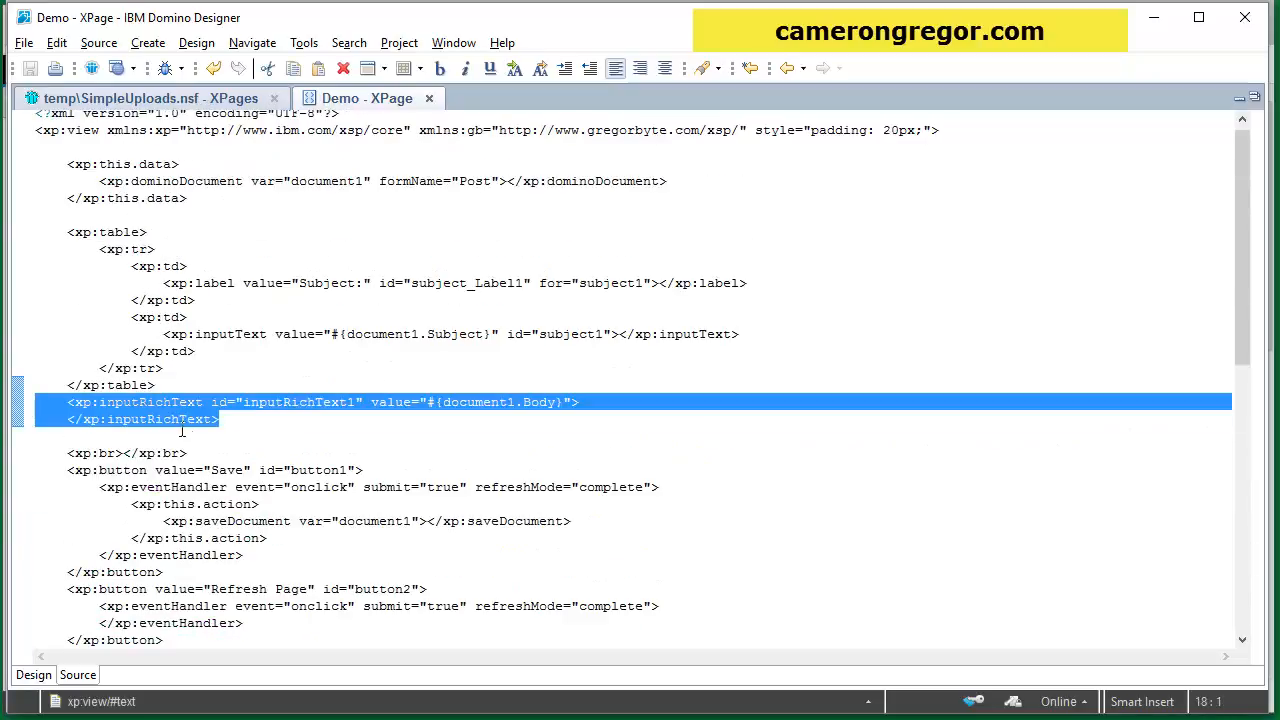
Step: Review the xp:inputRichText bound to document1.Body, then return to the SimpleUploads.nsf XPages list
click(220, 420)
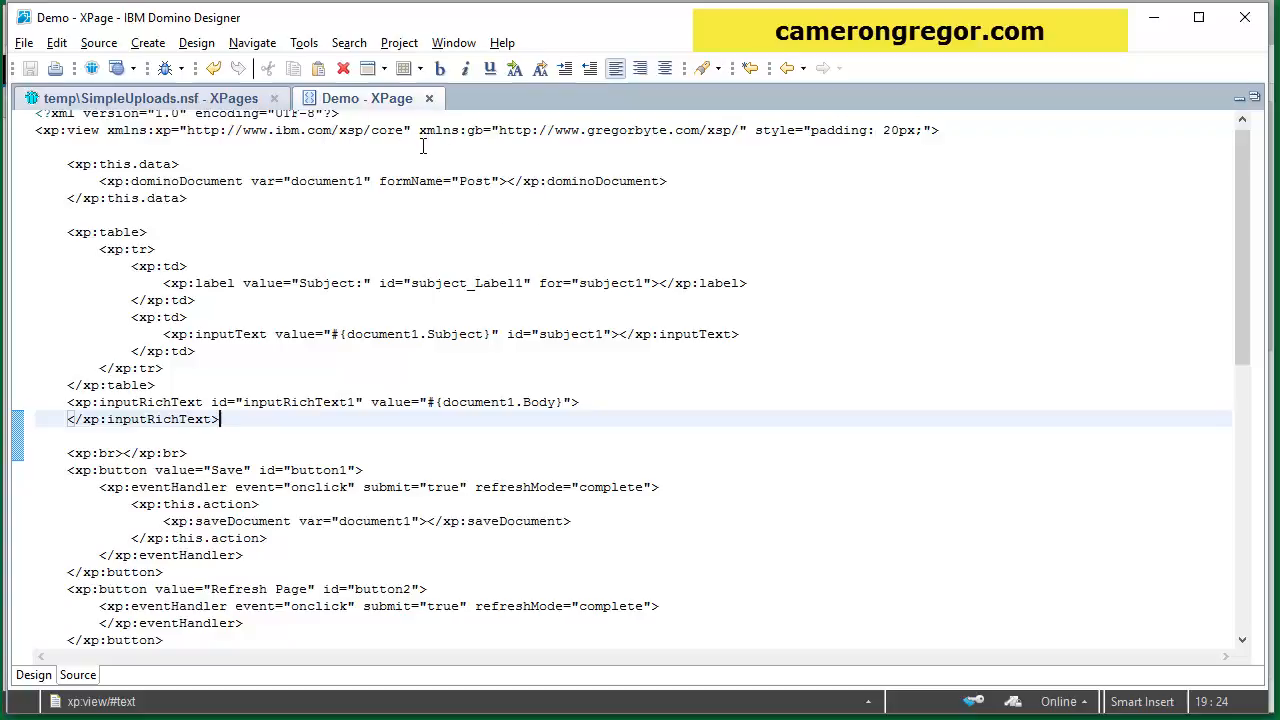
click(144, 100)
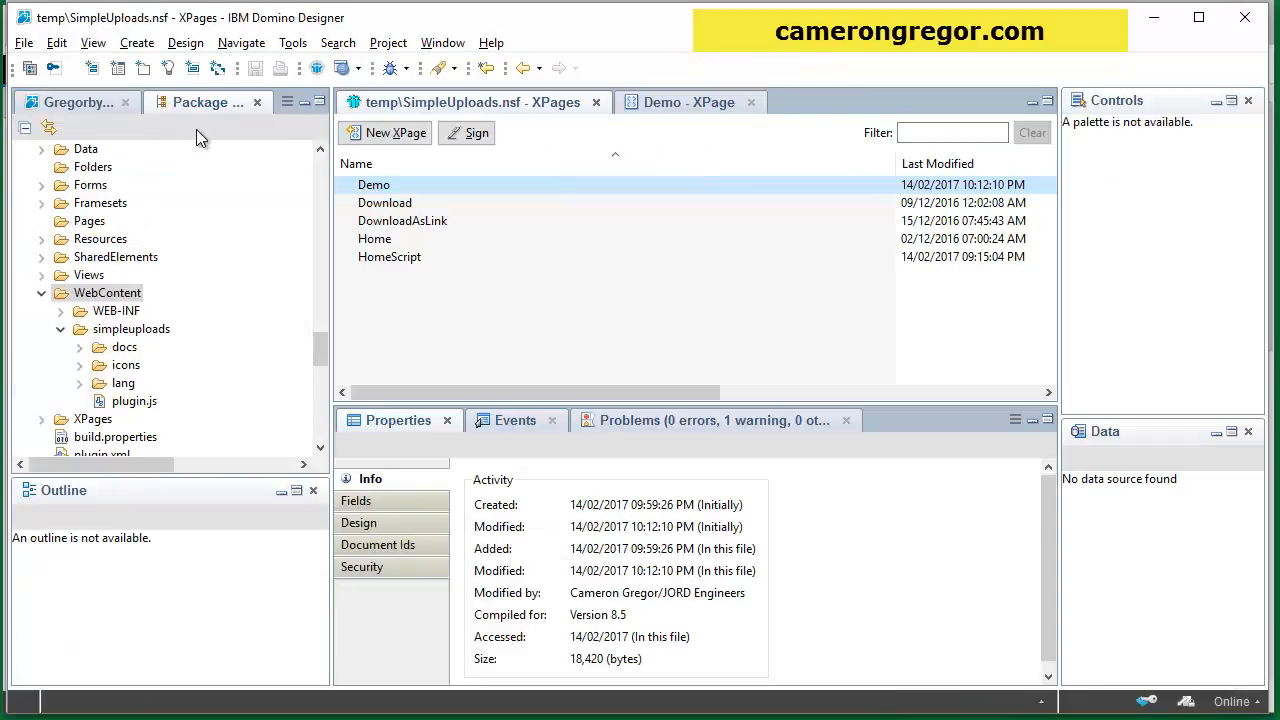
click(76, 98)
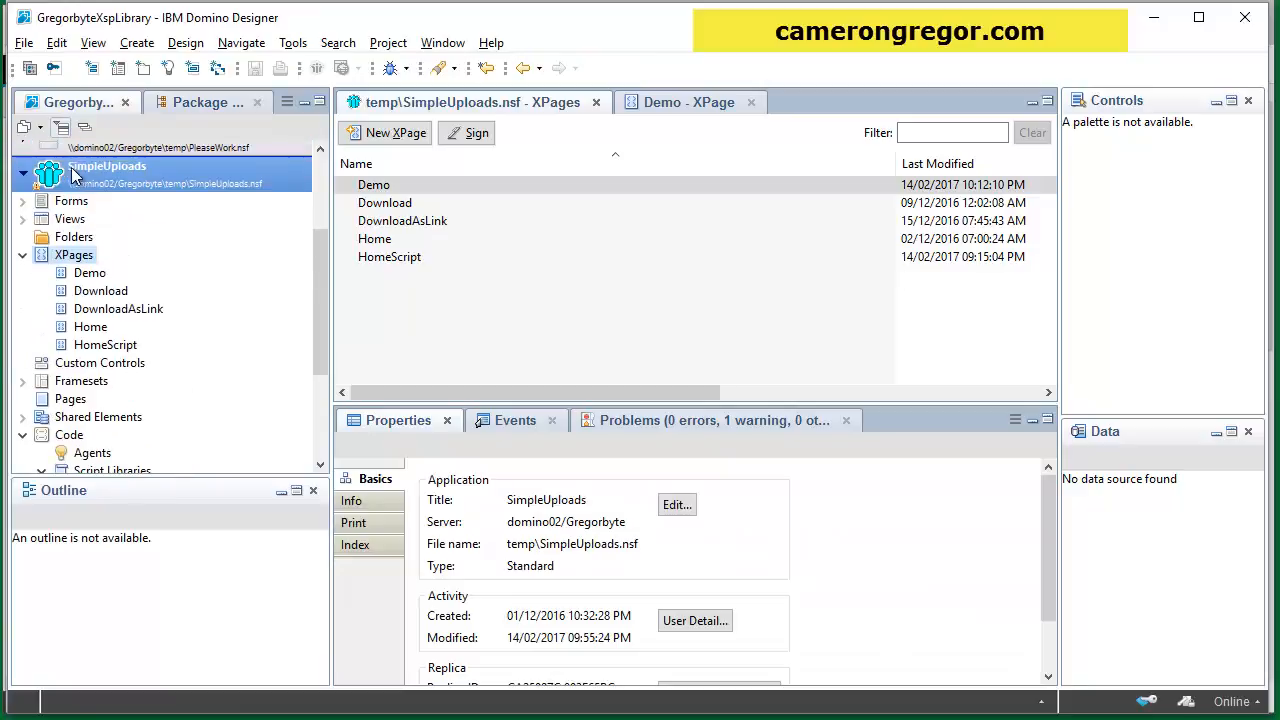
click(206, 98)
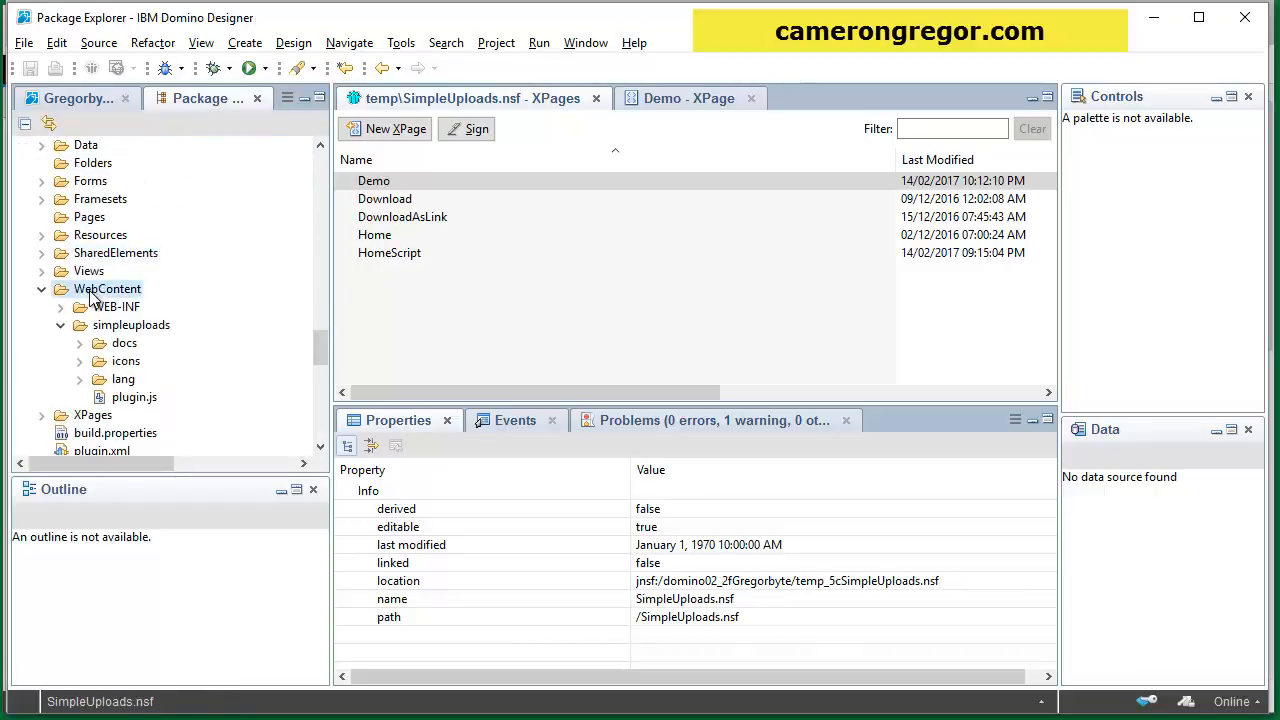
click(108, 288)
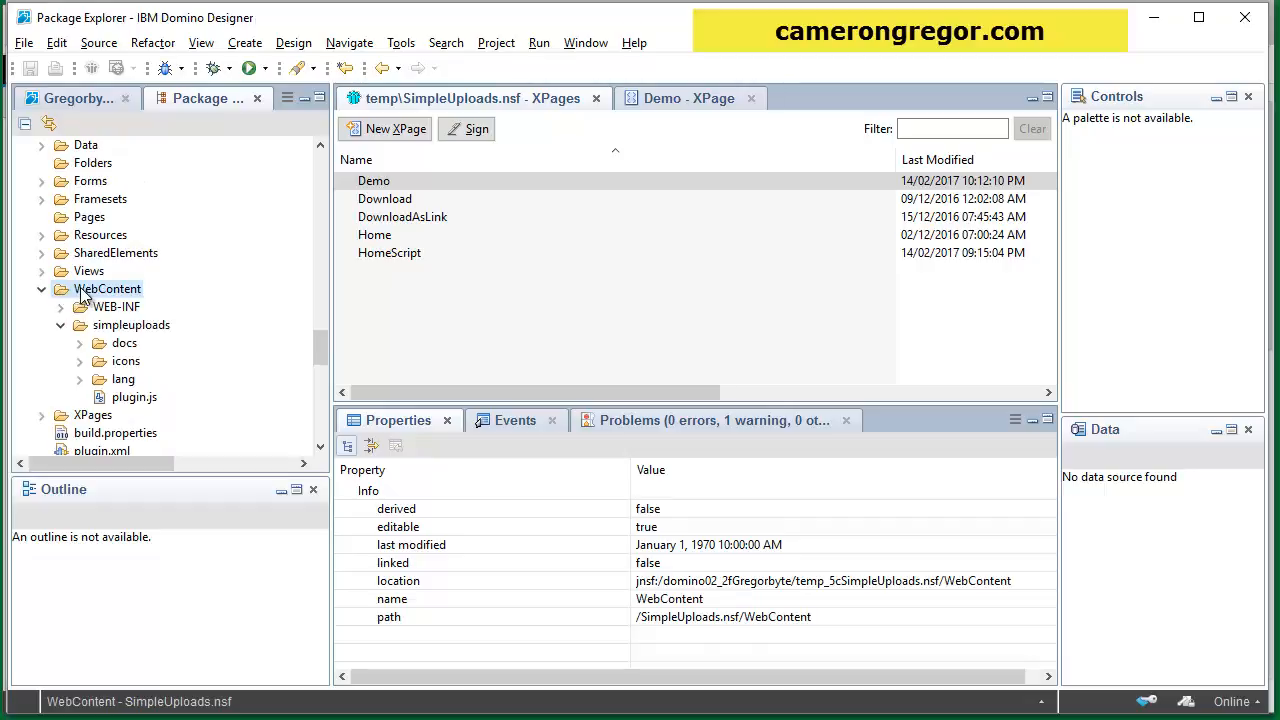
click(132, 324)
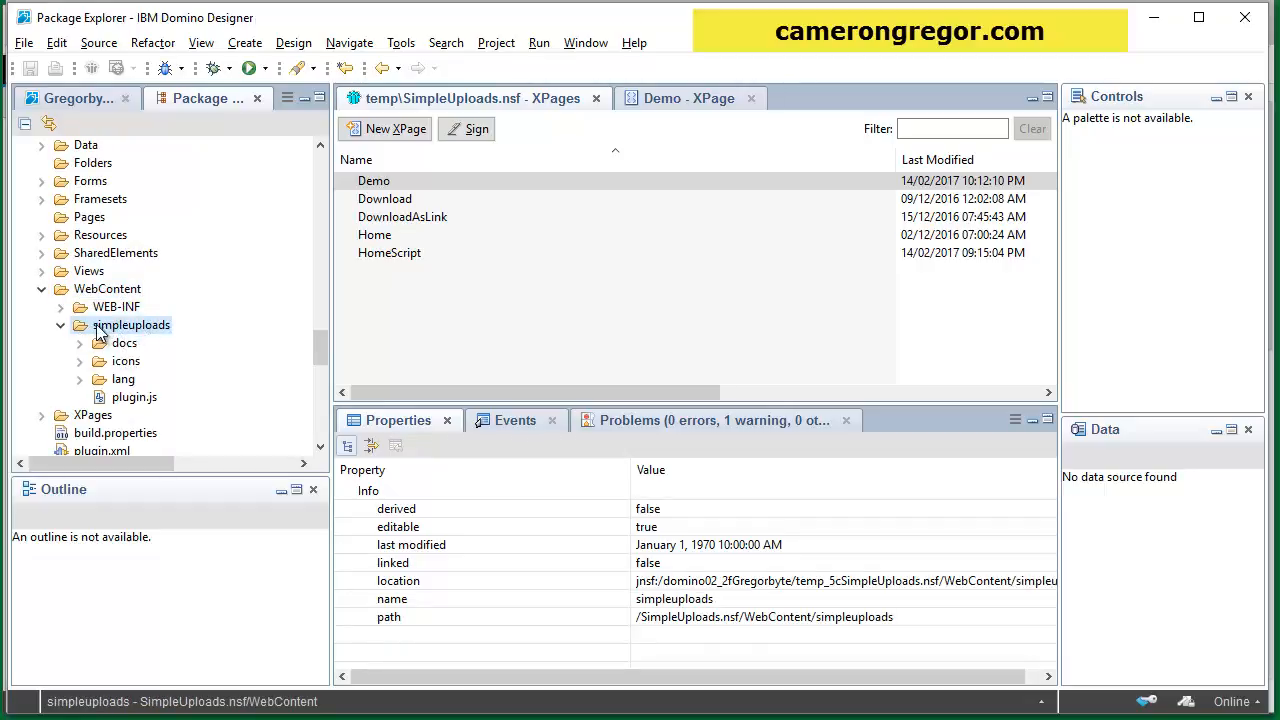
mouse_move(124, 342)
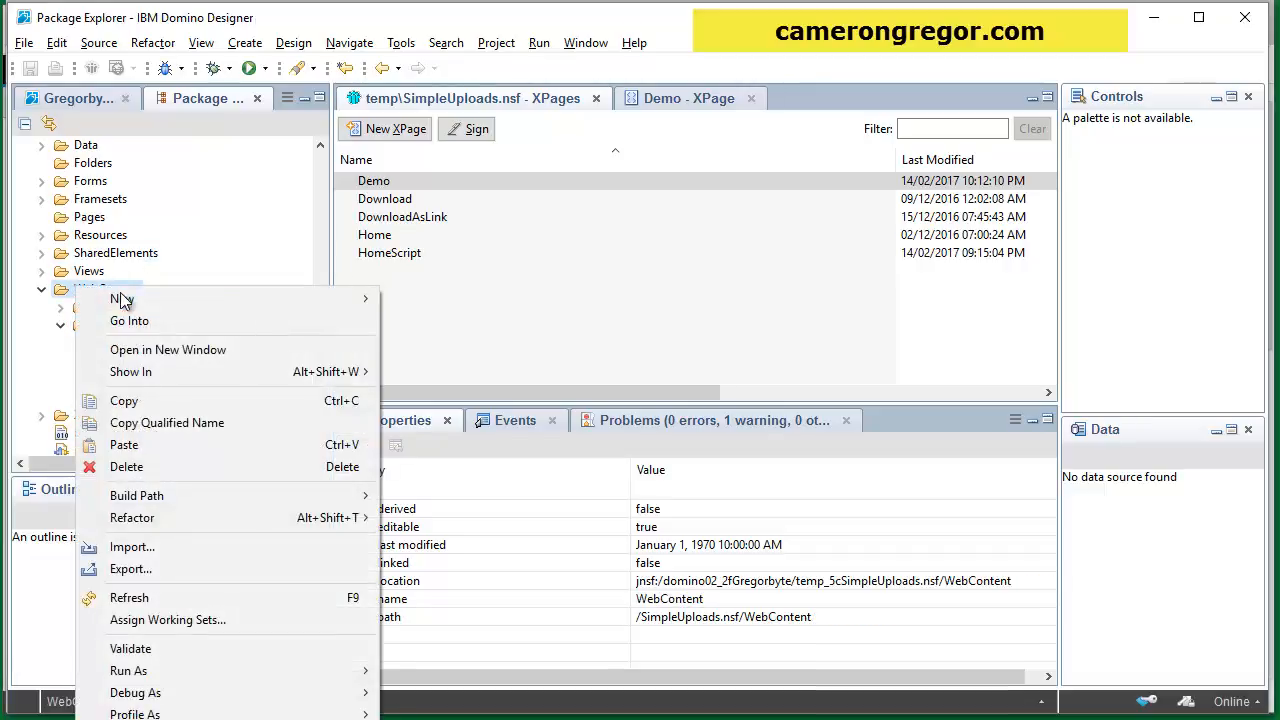
click(132, 548)
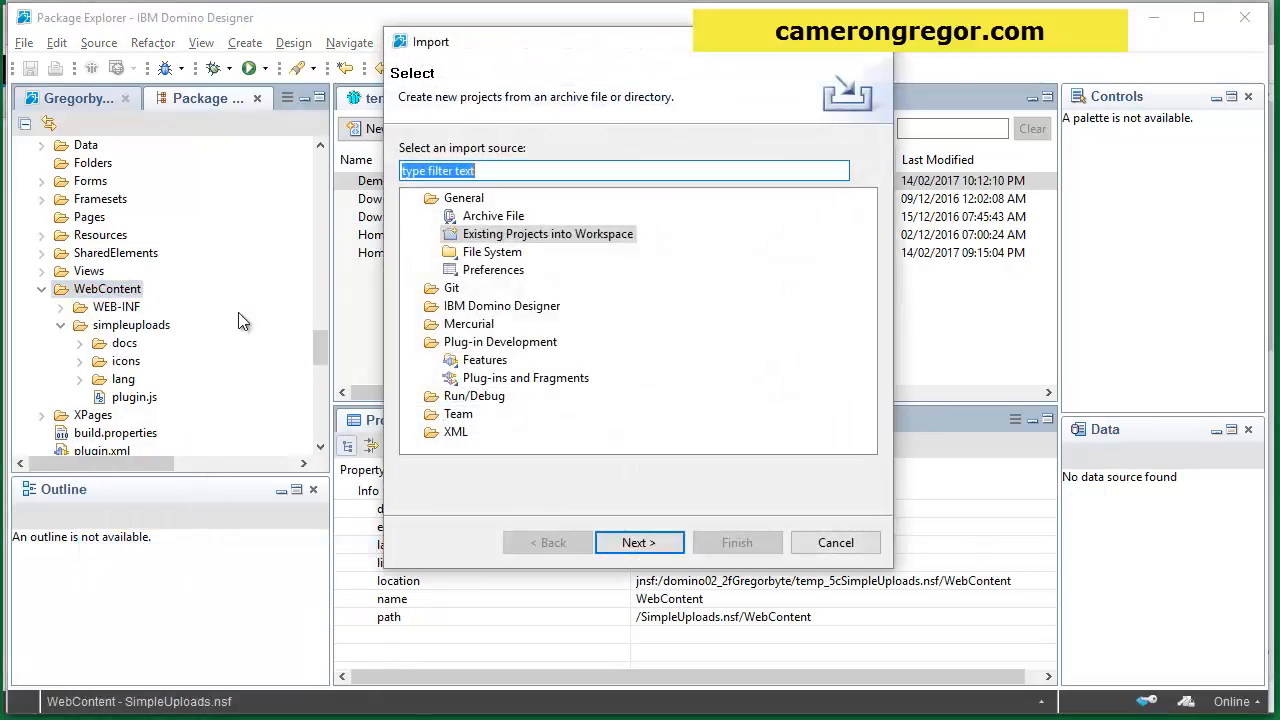
click(492, 252)
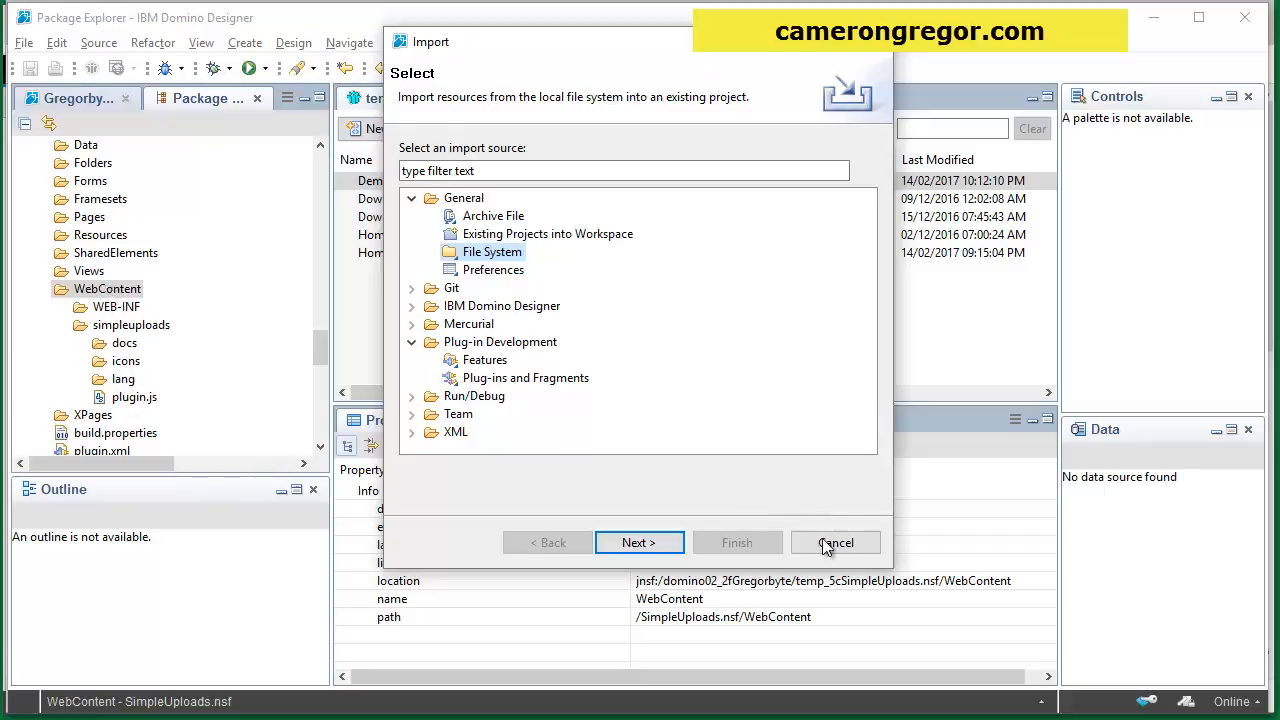
click(836, 542)
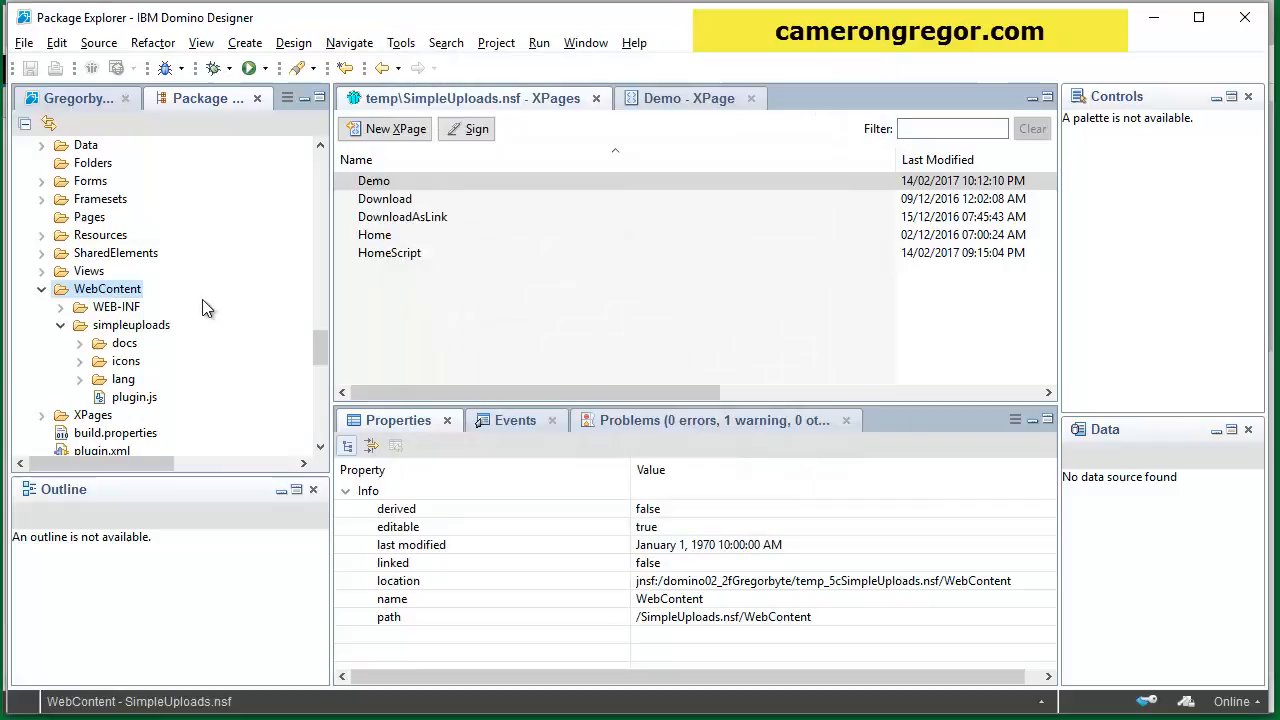
click(70, 98)
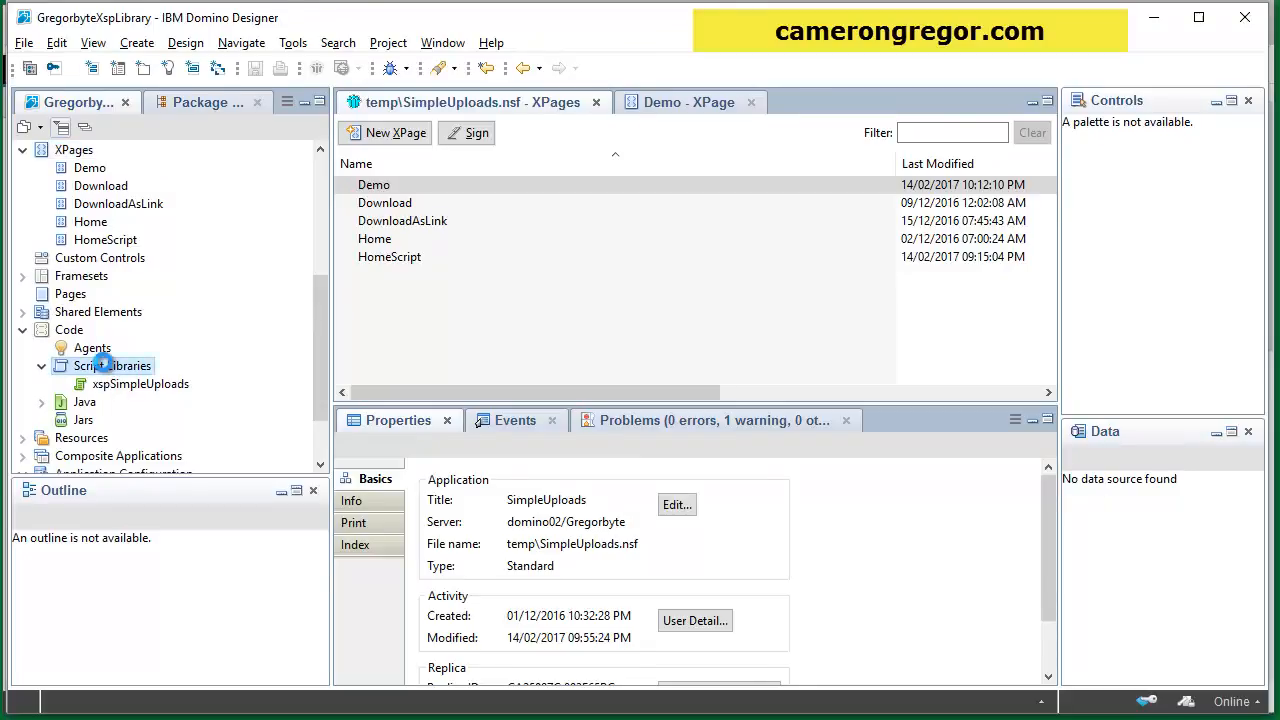
double_click(112, 364)
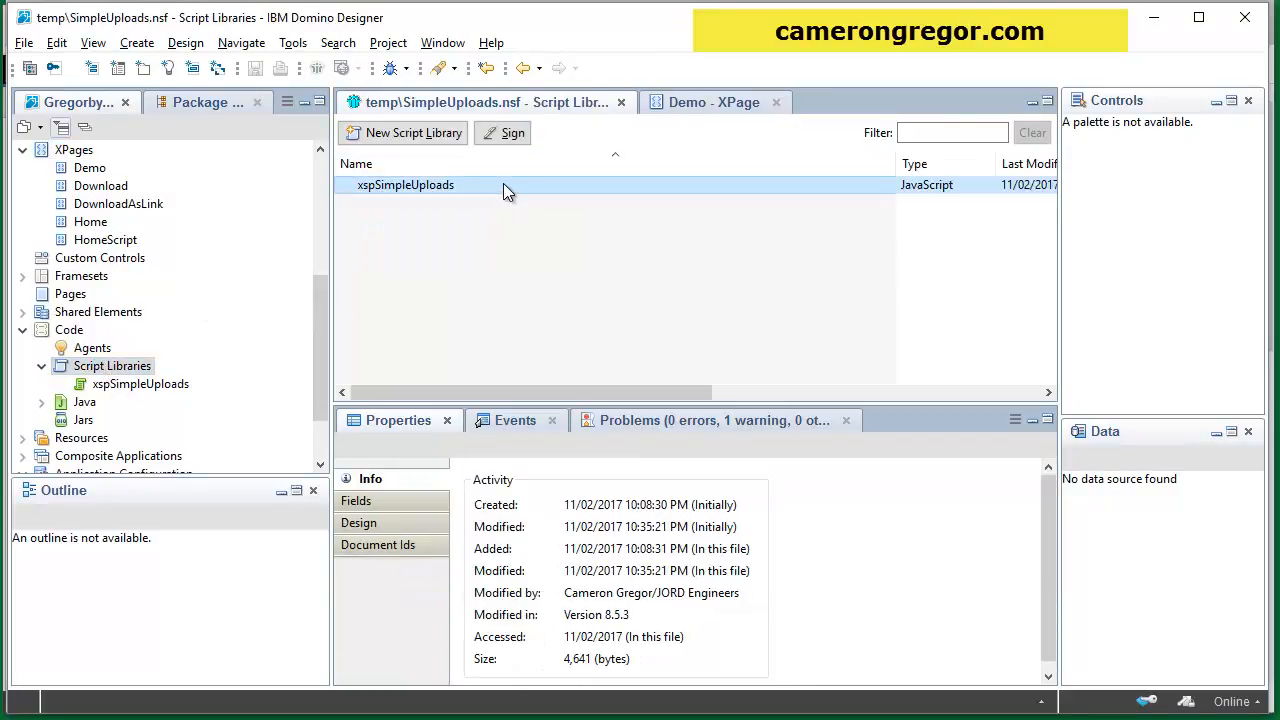
click(490, 184)
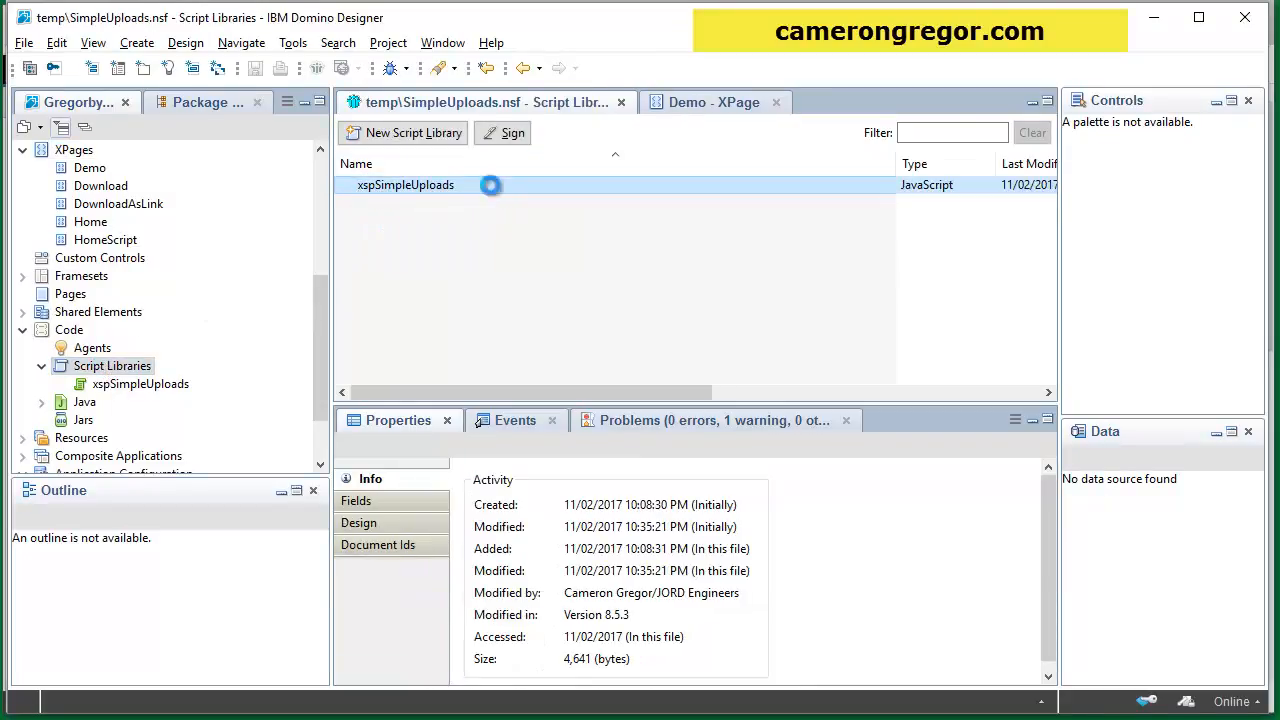
double_click(404, 184)
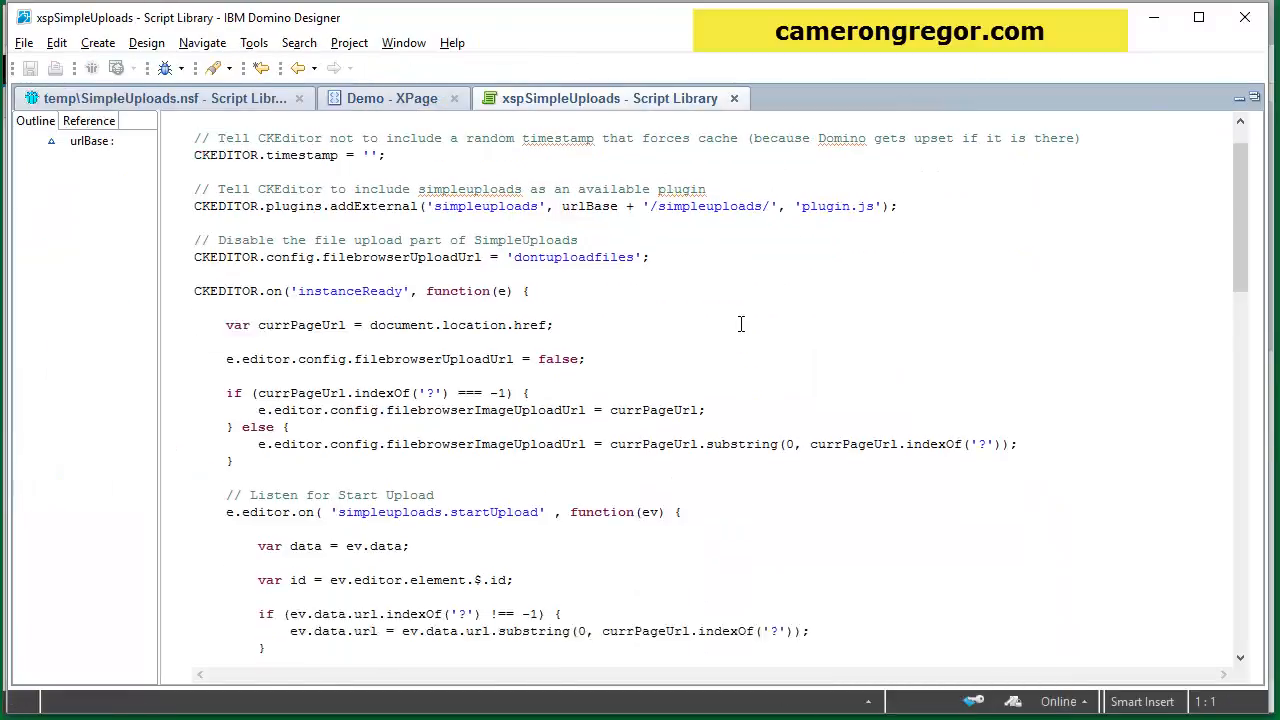
scroll(down, 3)
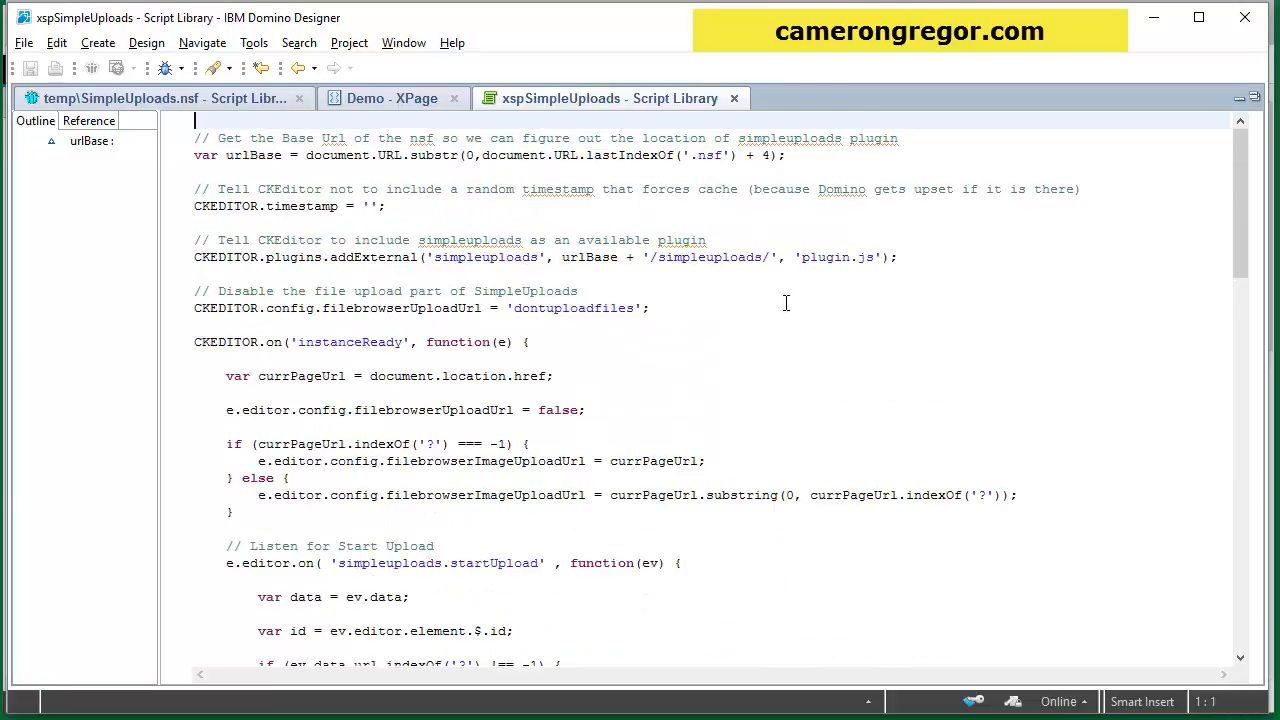
mouse_move(310, 356)
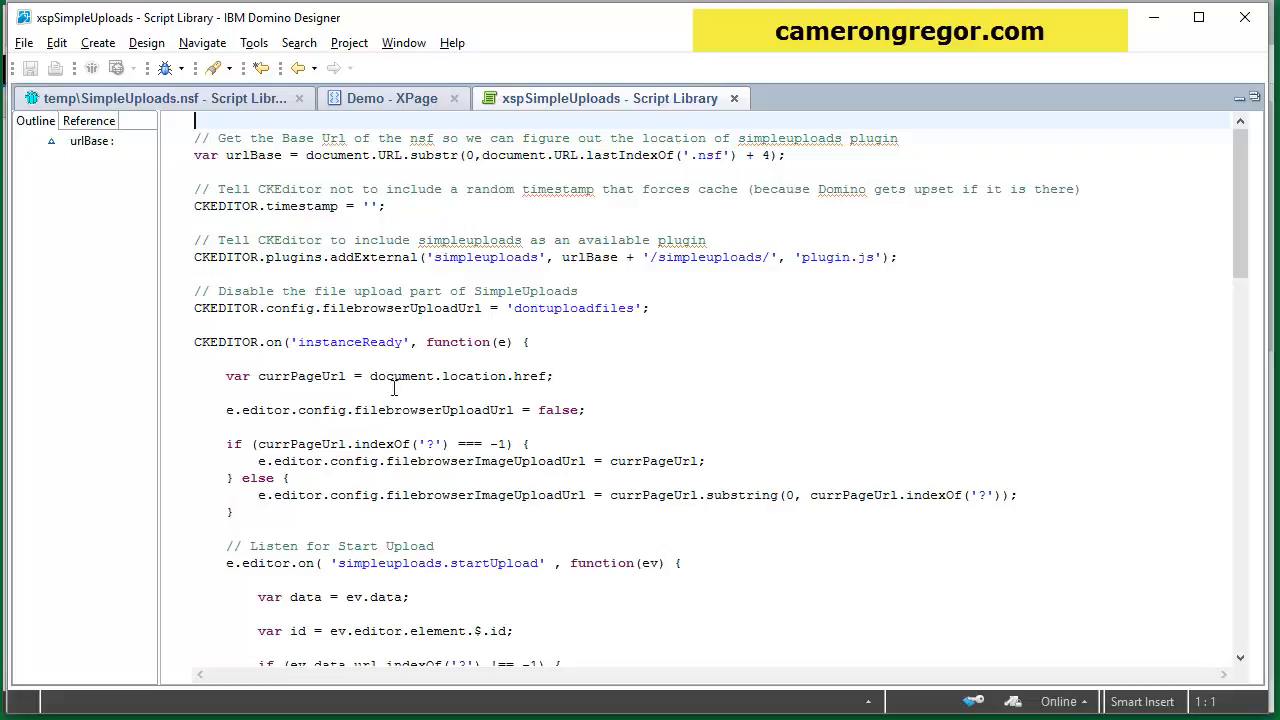
mouse_move(344, 566)
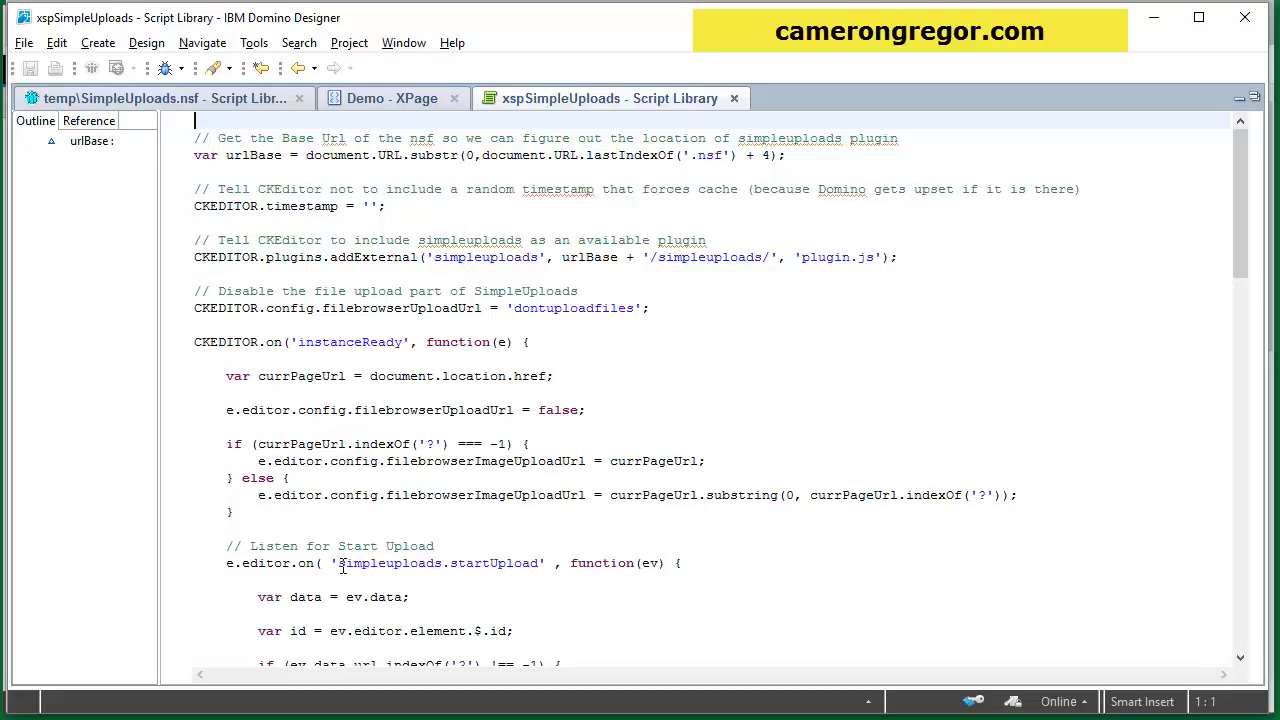
double_click(438, 564)
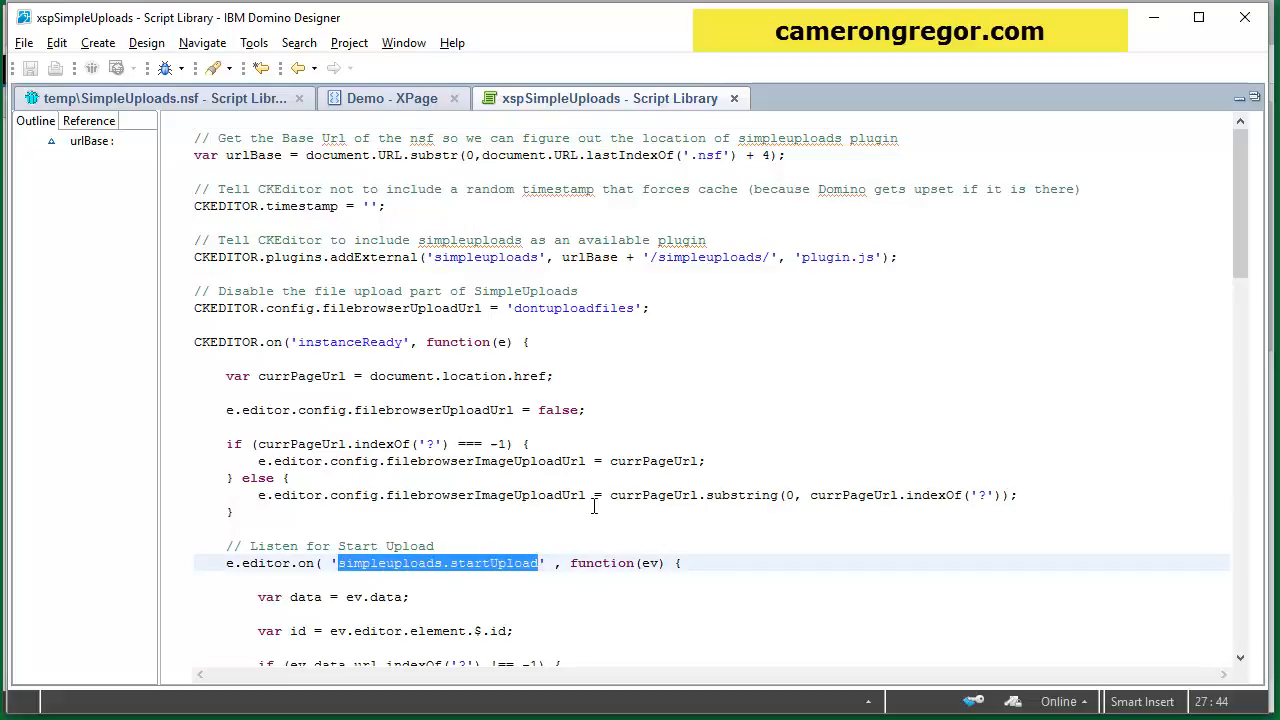
mouse_move(688, 400)
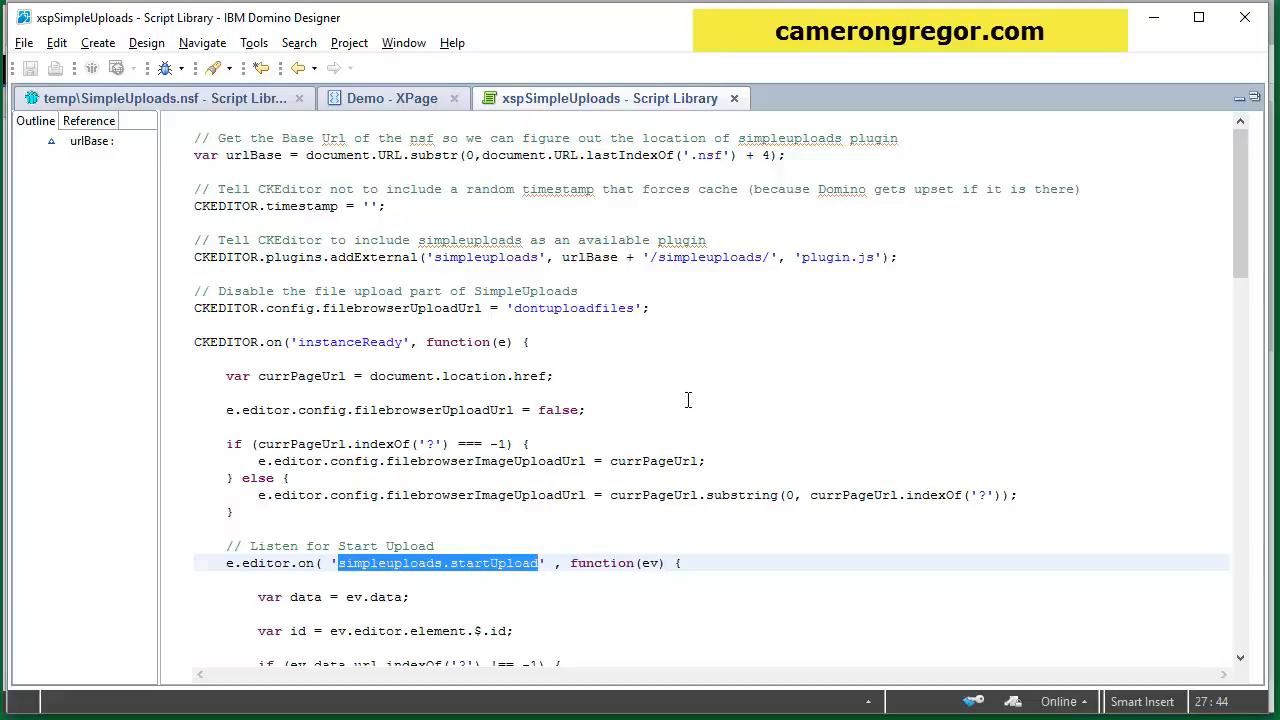
scroll(down, 3)
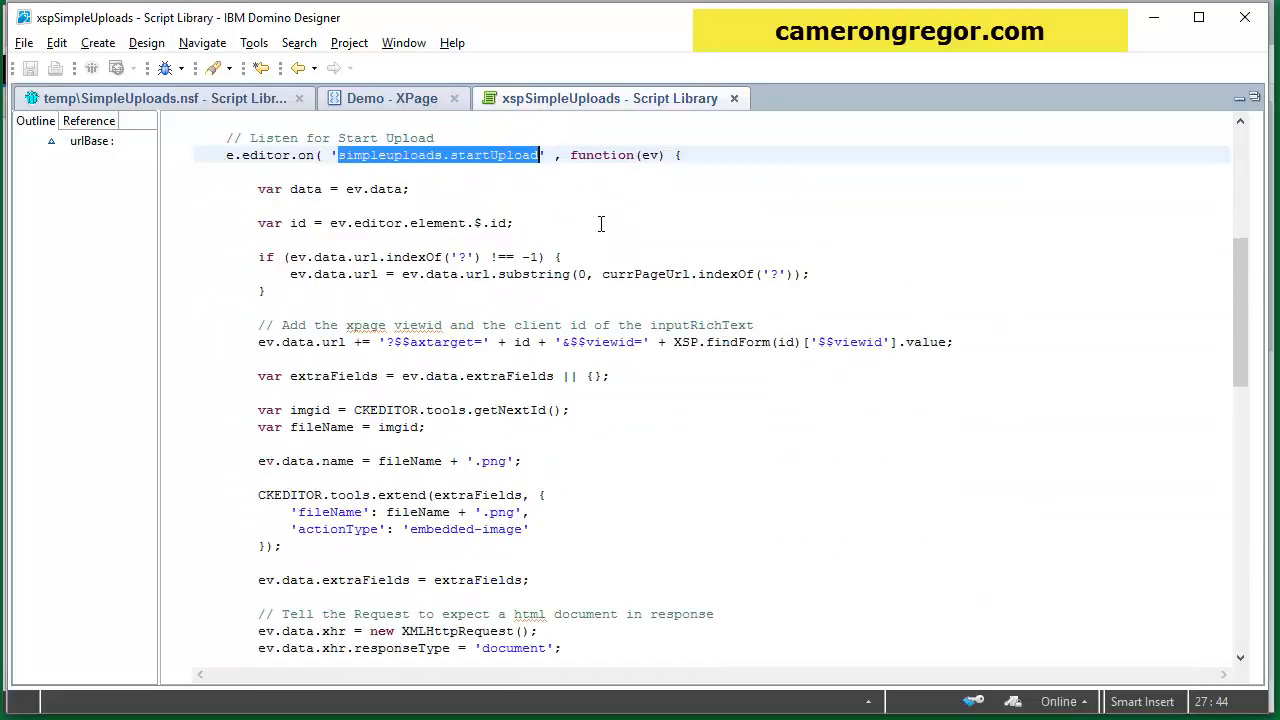
scroll(down, 3)
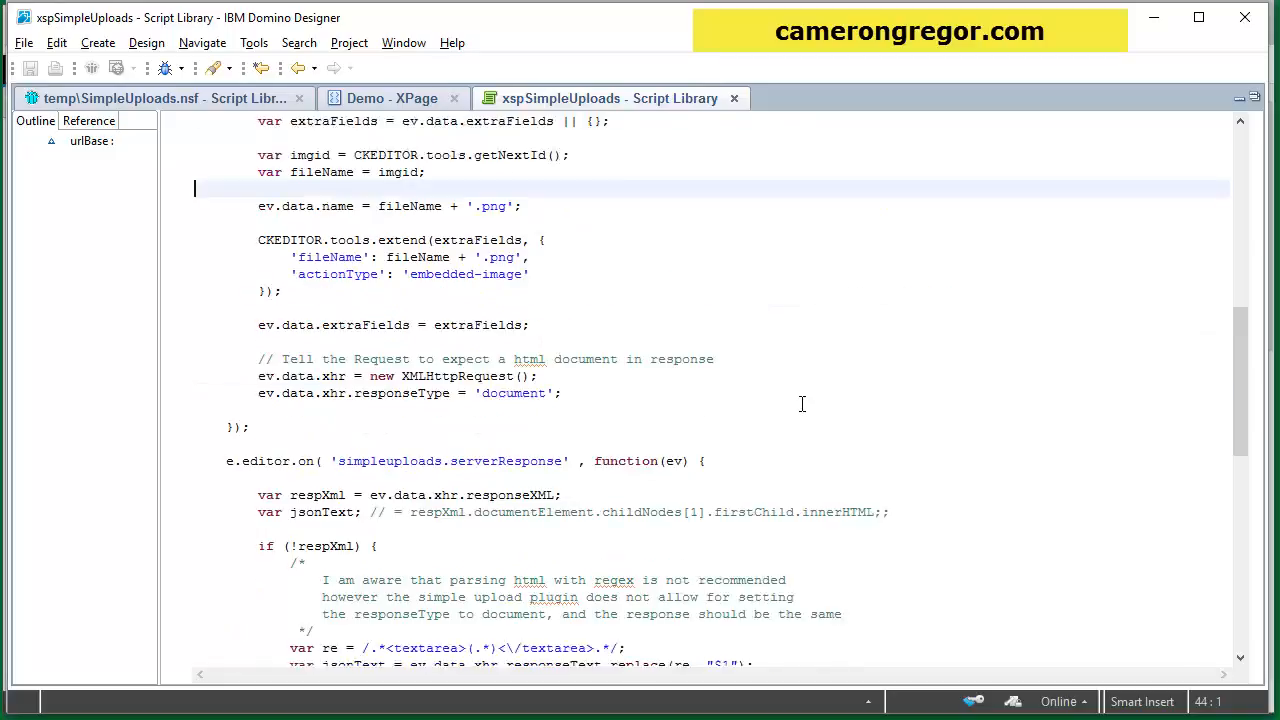
scroll(up, 3)
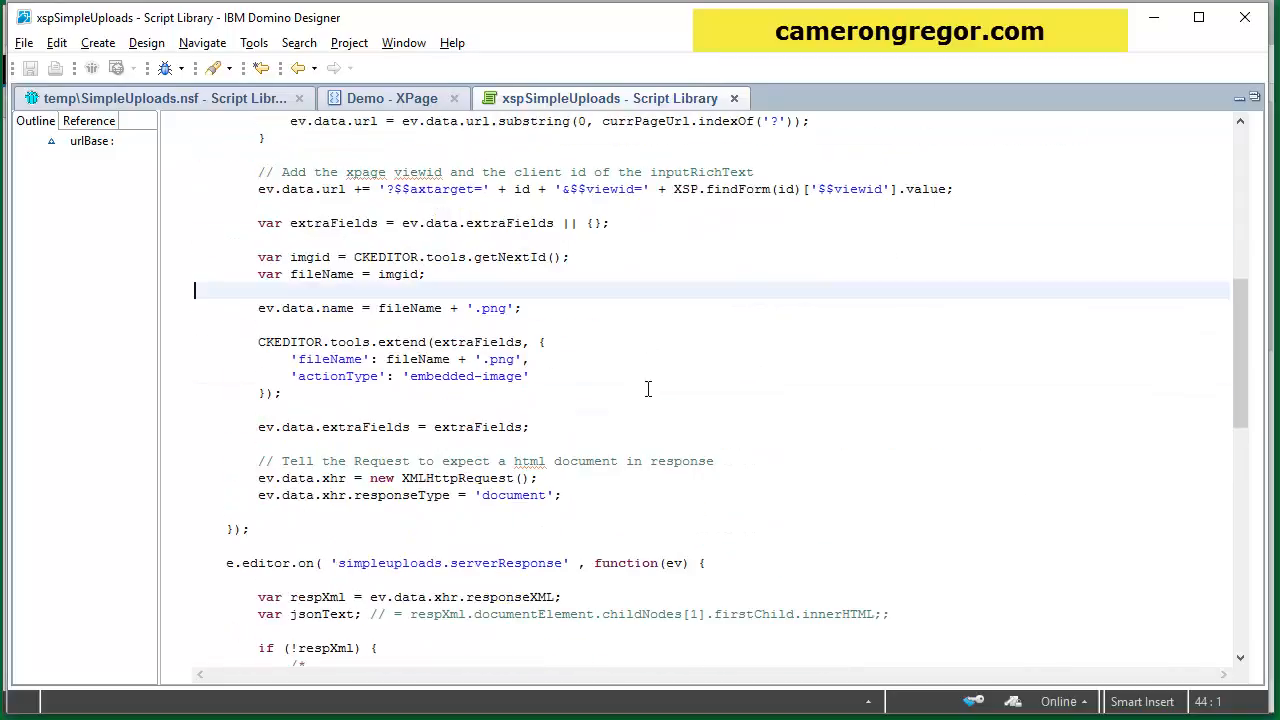
scroll(down, 3)
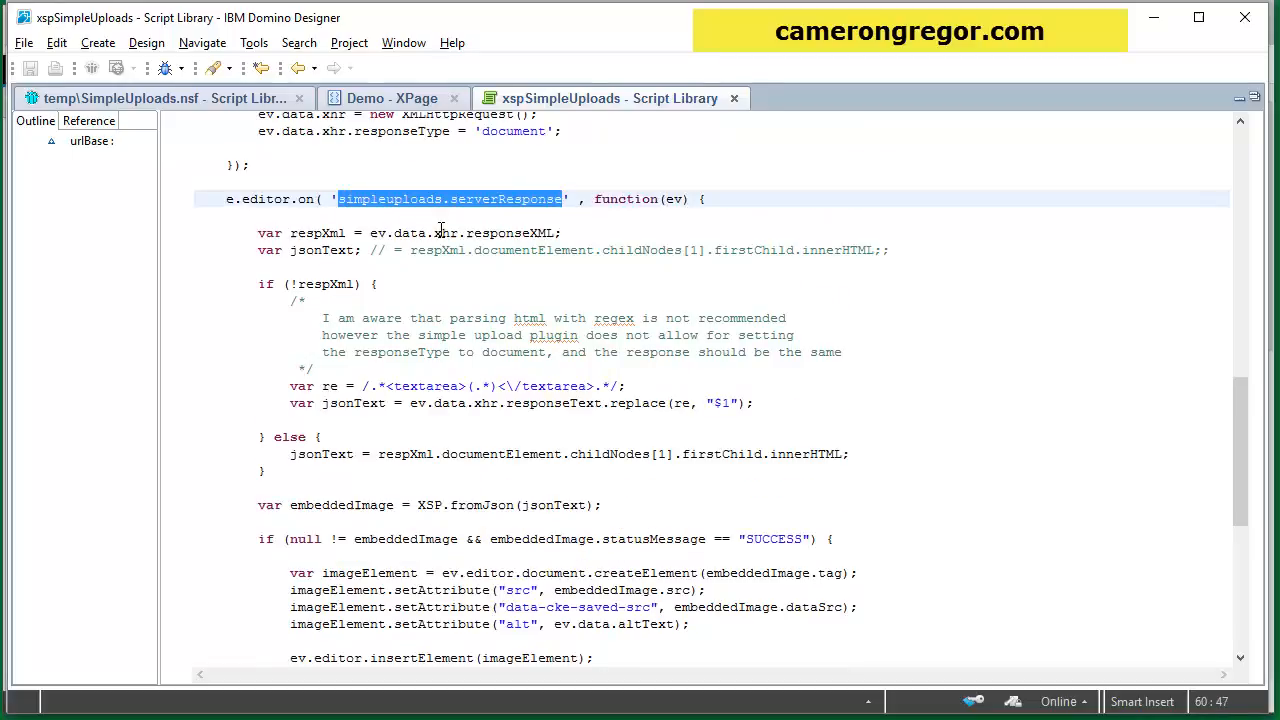
scroll(down, 3)
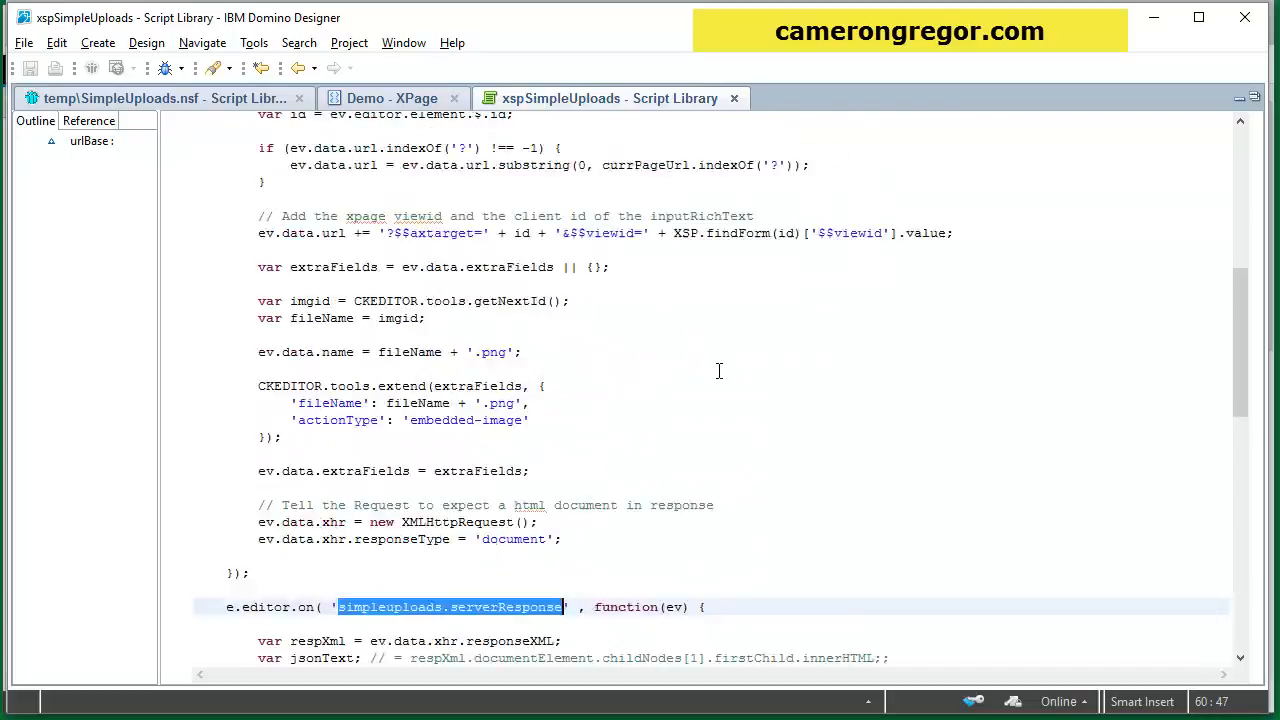
scroll(up, 3)
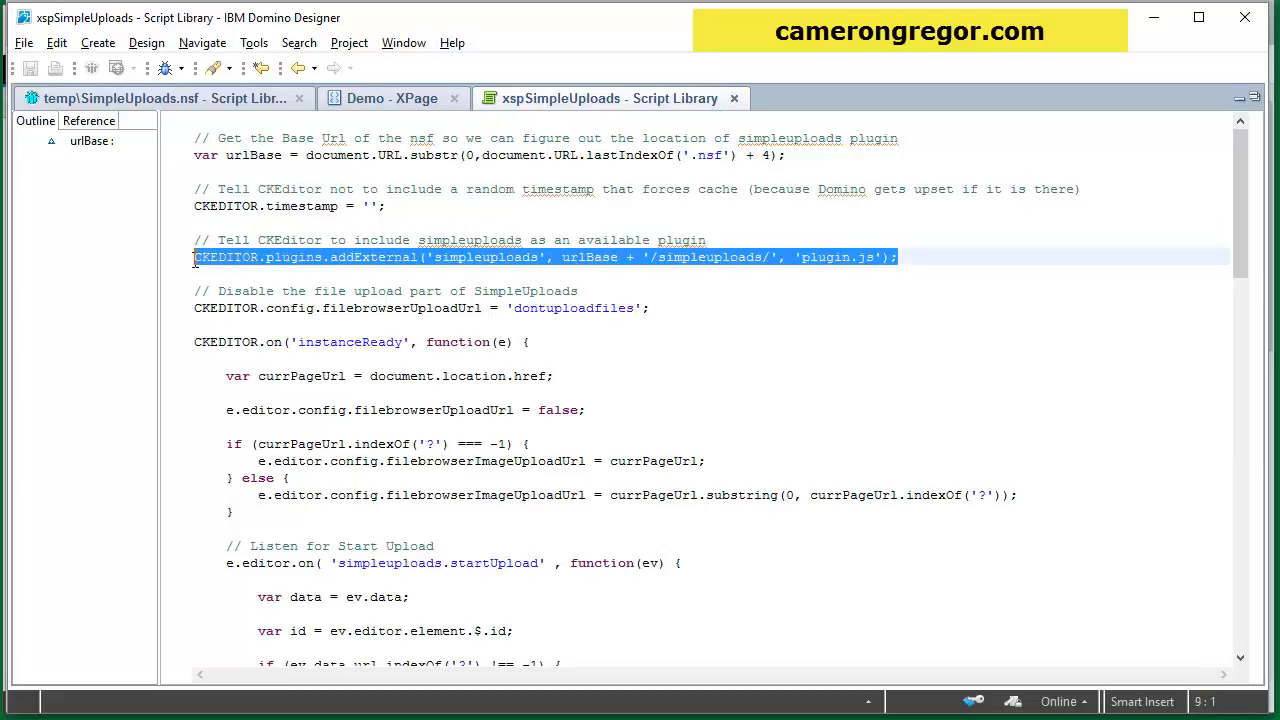
double_click(484, 256)
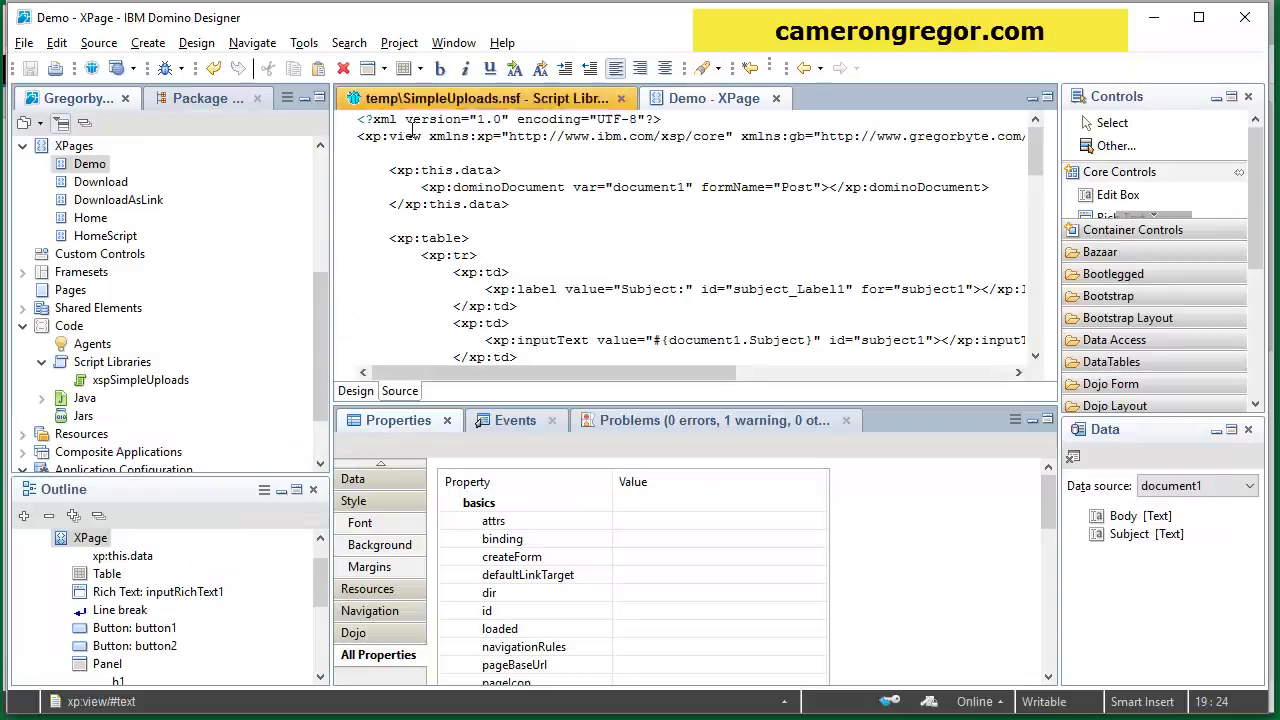
Step: Add the xspSimpleUploads (Client) JavaScript library under the Demo XPage's Resources
click(478, 502)
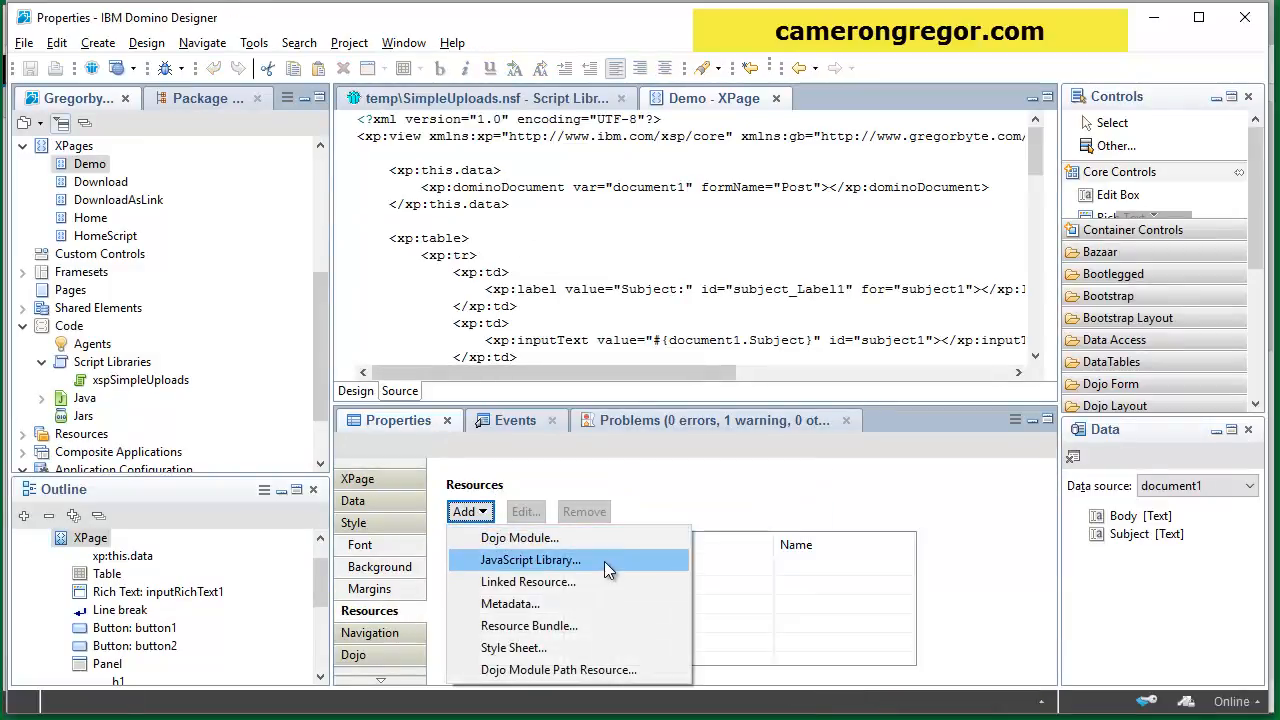
click(532, 560)
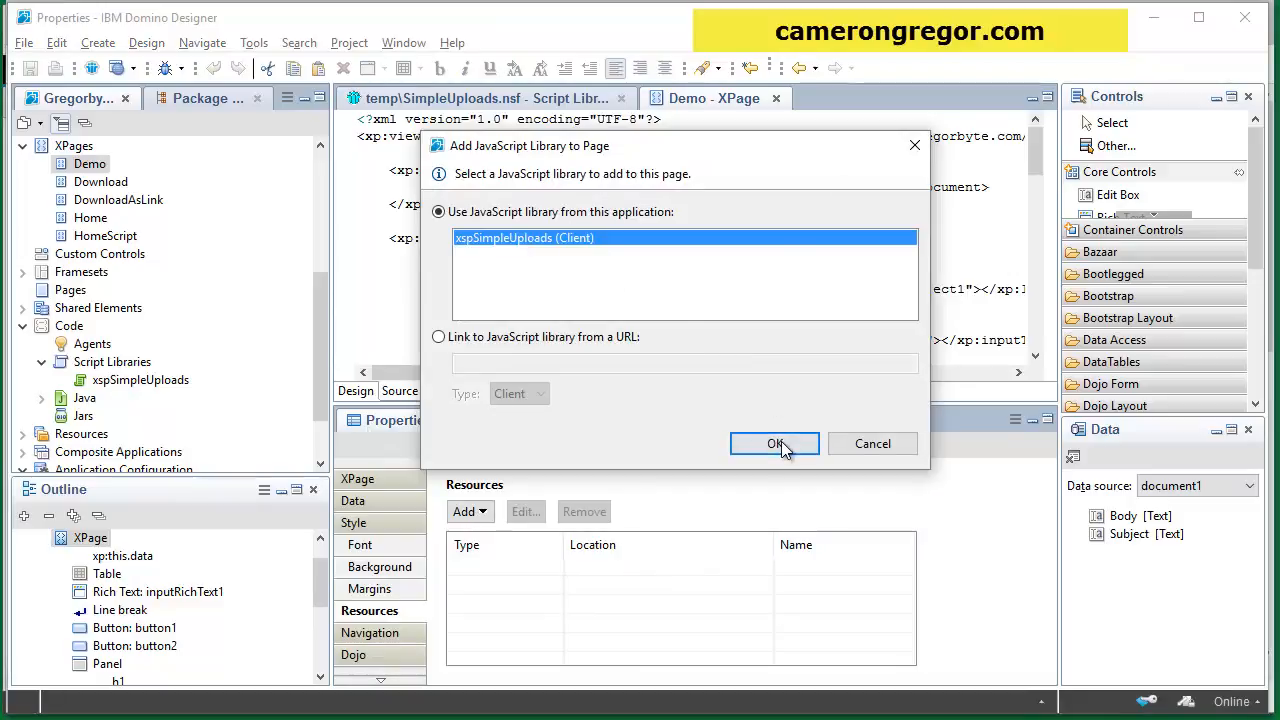
click(776, 444)
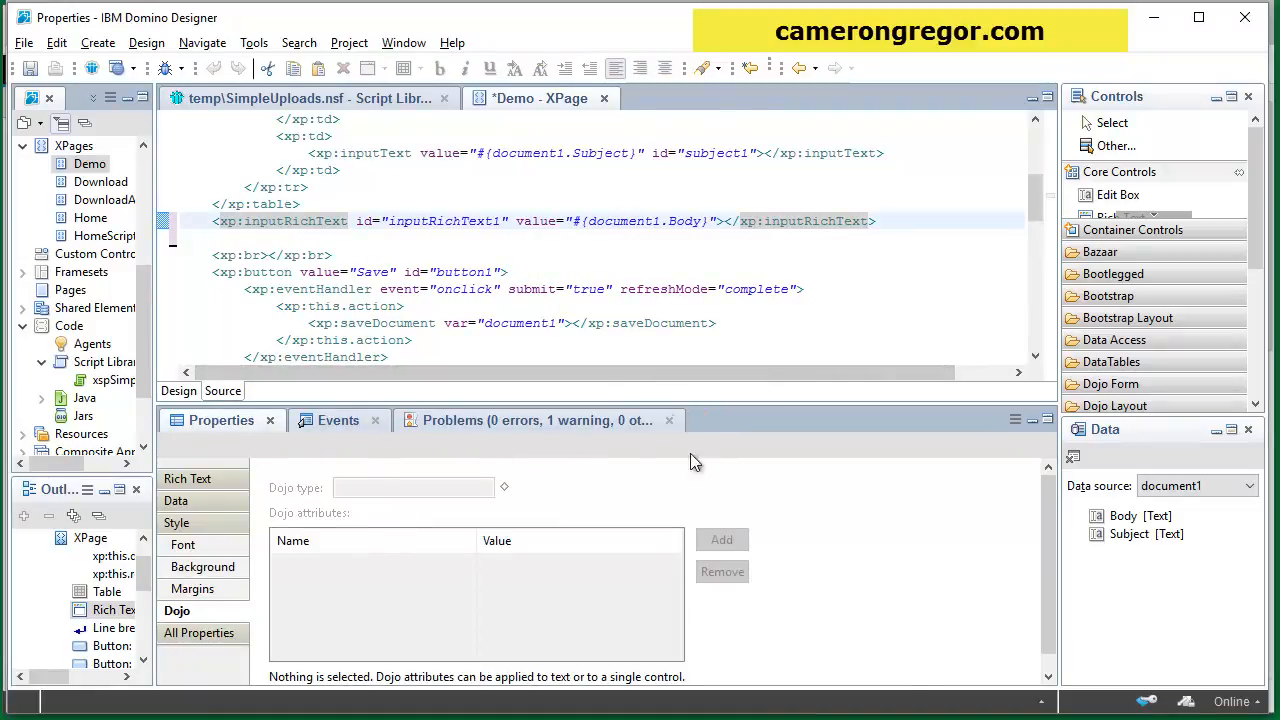
mouse_move(450, 588)
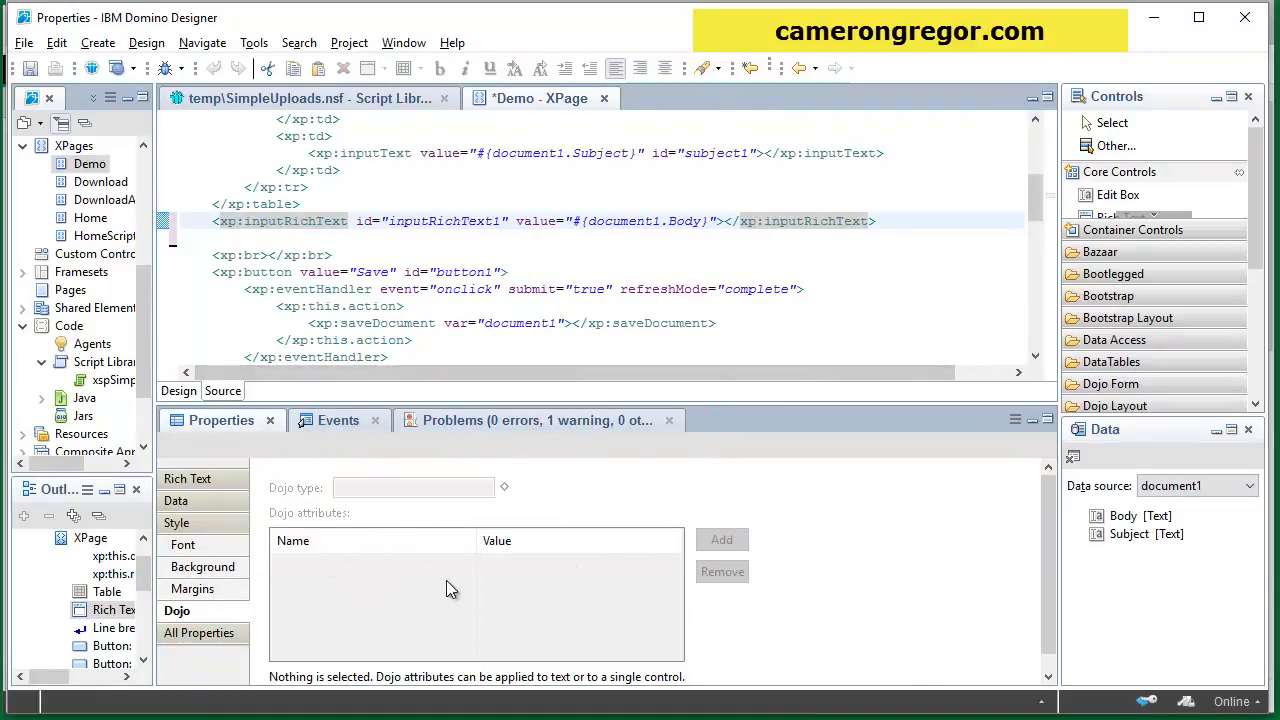
Step: Select inputRichText1 and add a new dojoAttribute under its All Properties dojo section
click(310, 220)
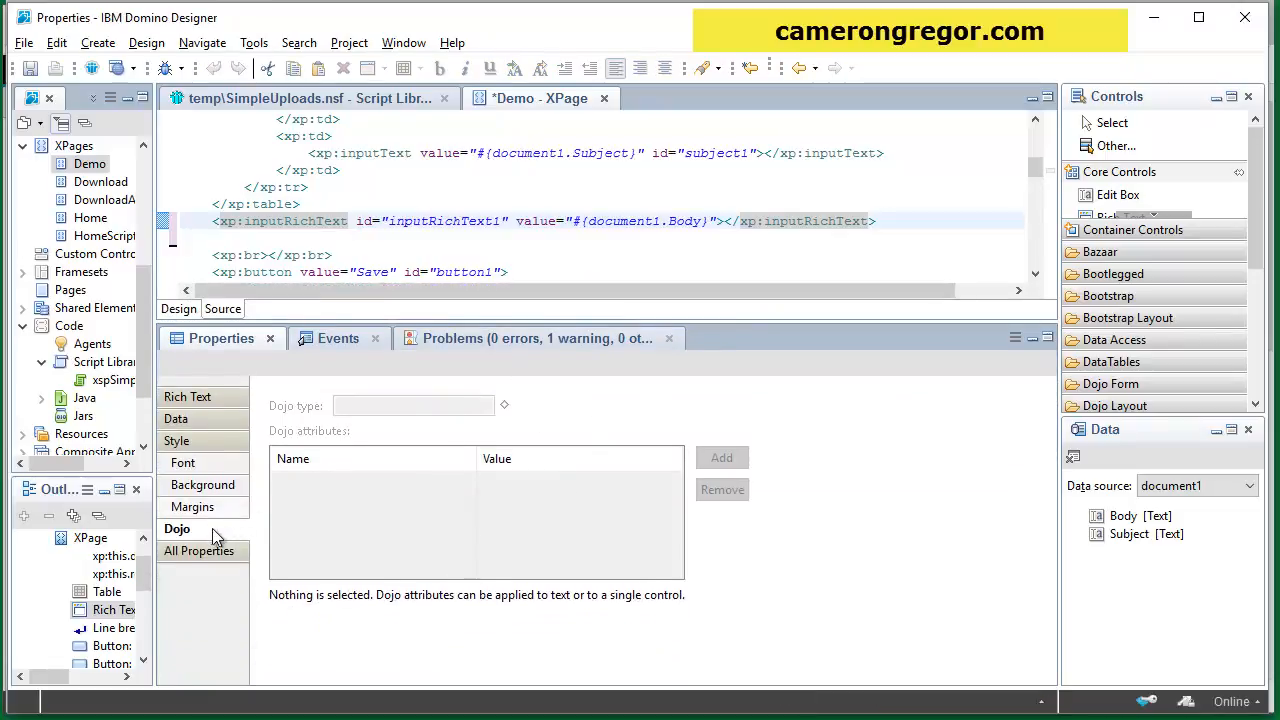
click(370, 220)
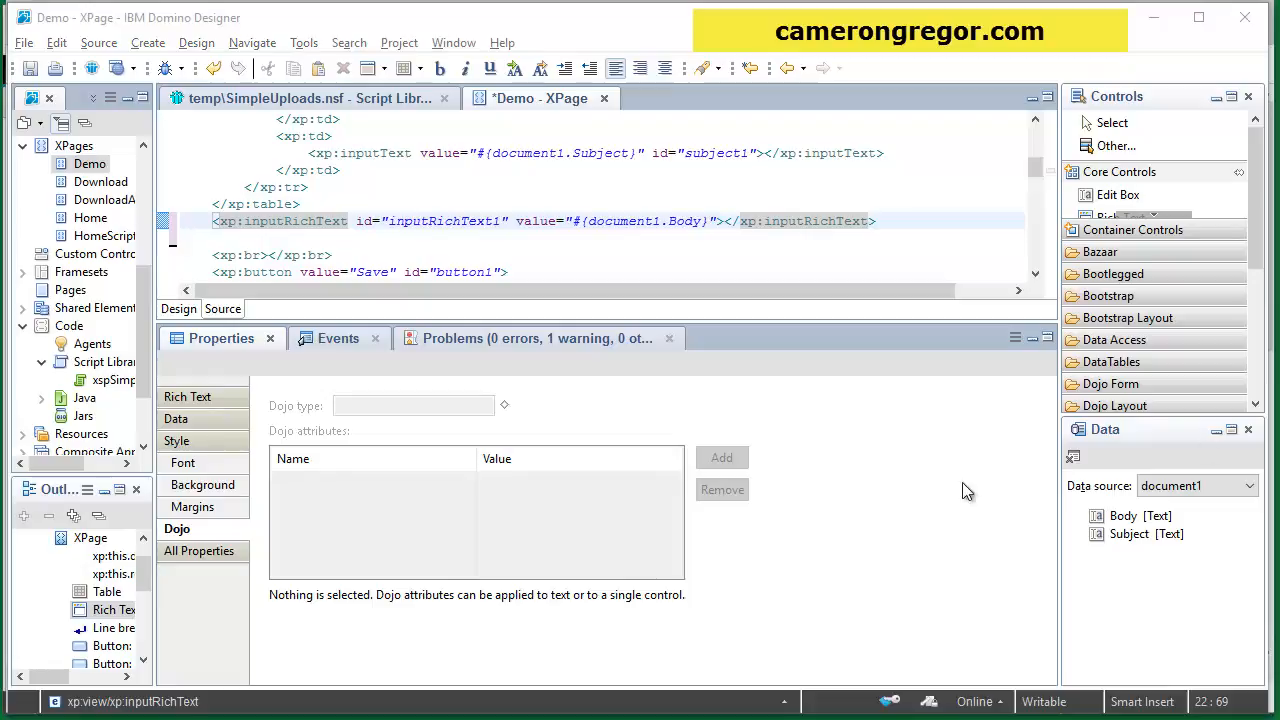
click(200, 552)
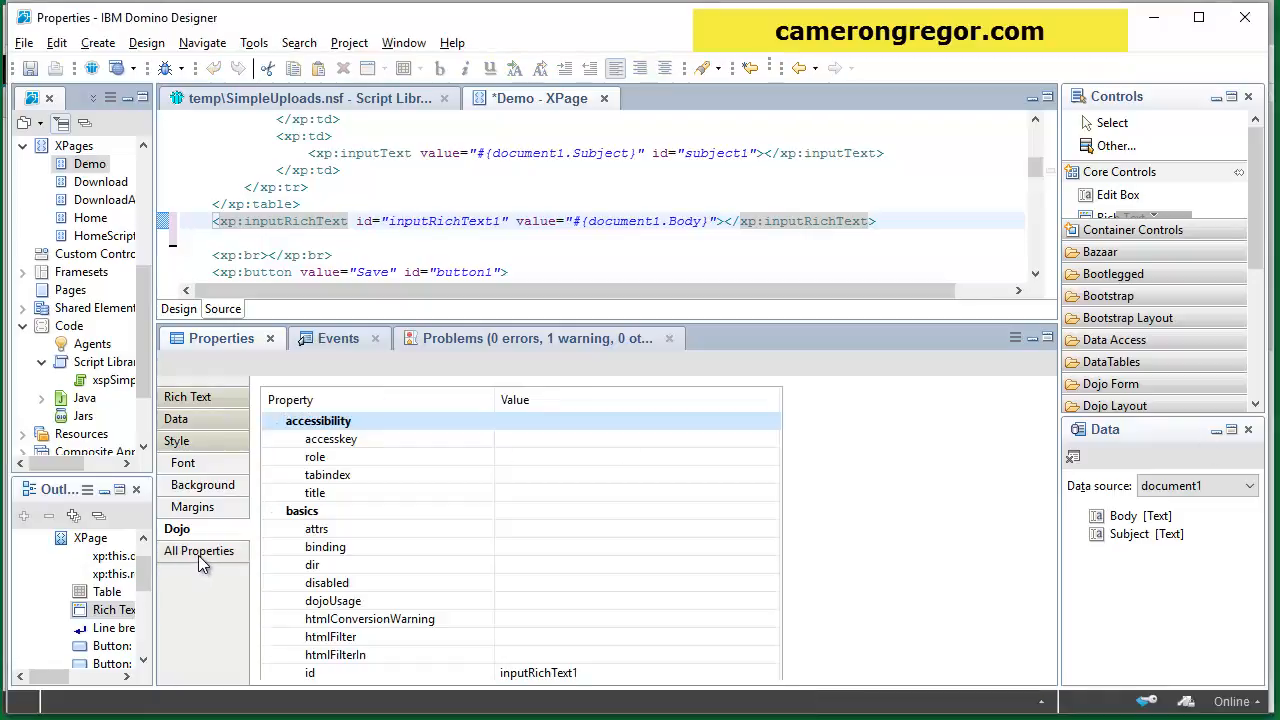
click(198, 550)
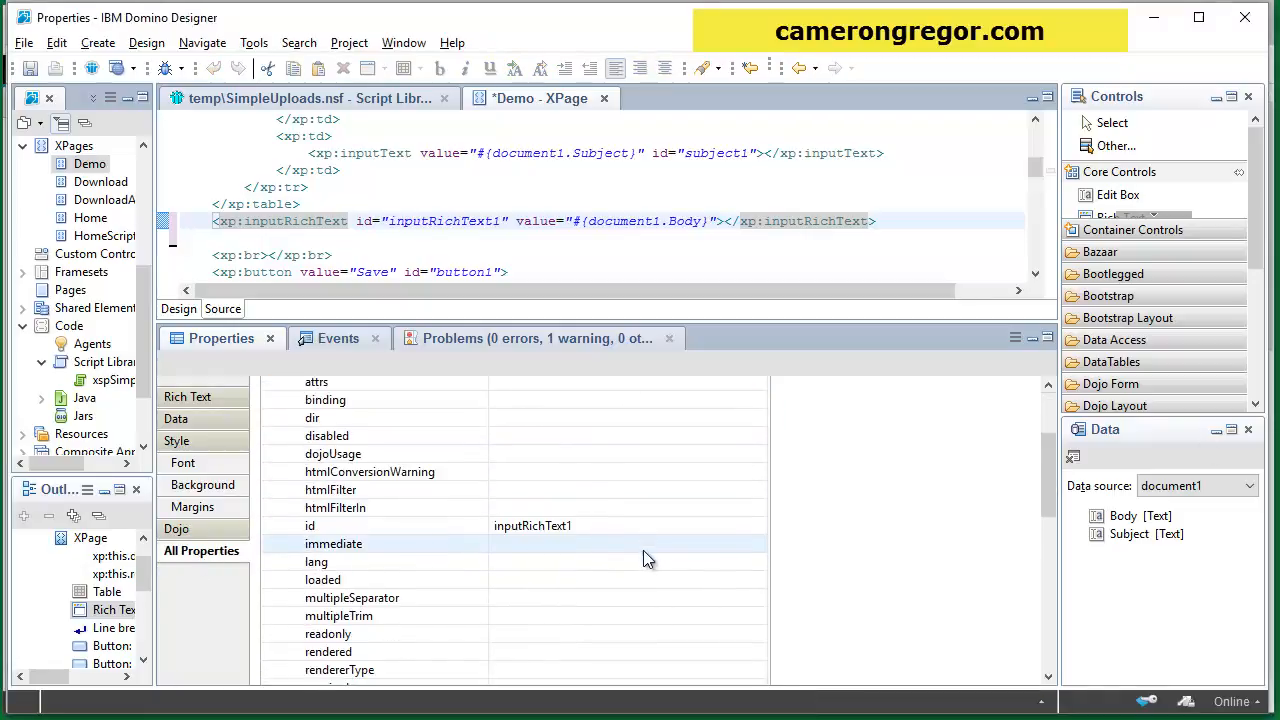
scroll(down, 3)
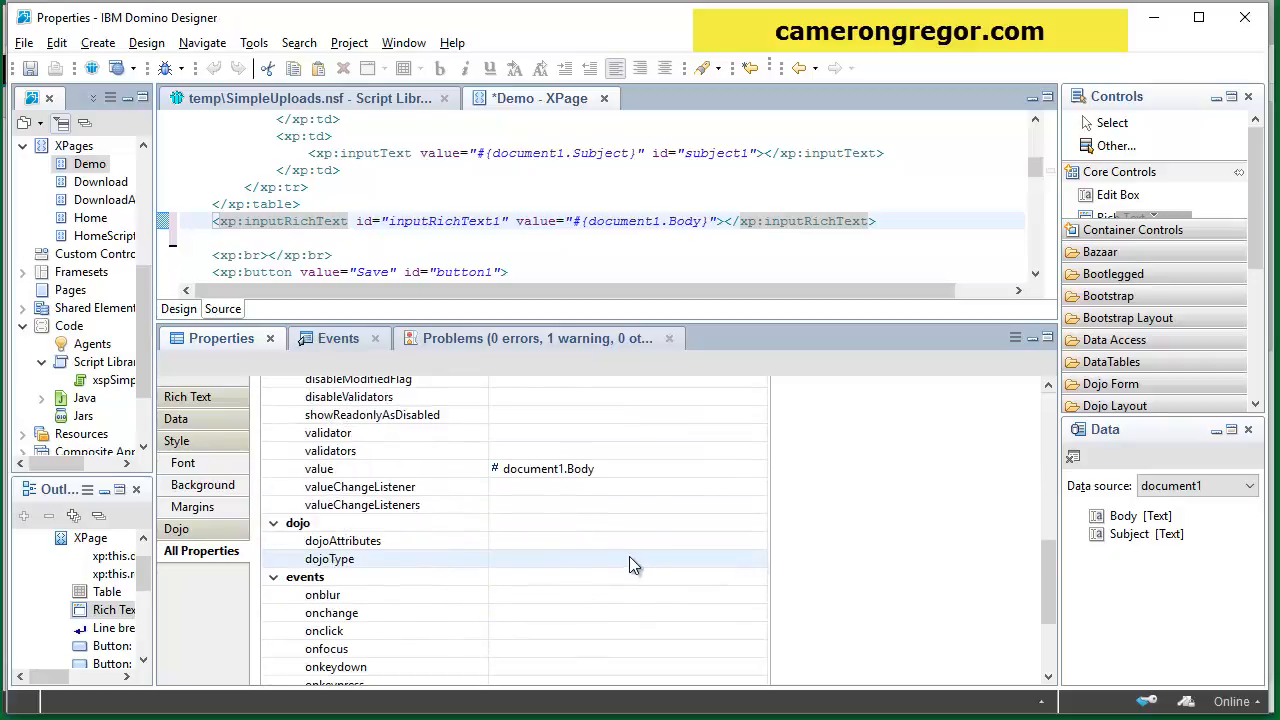
click(342, 540)
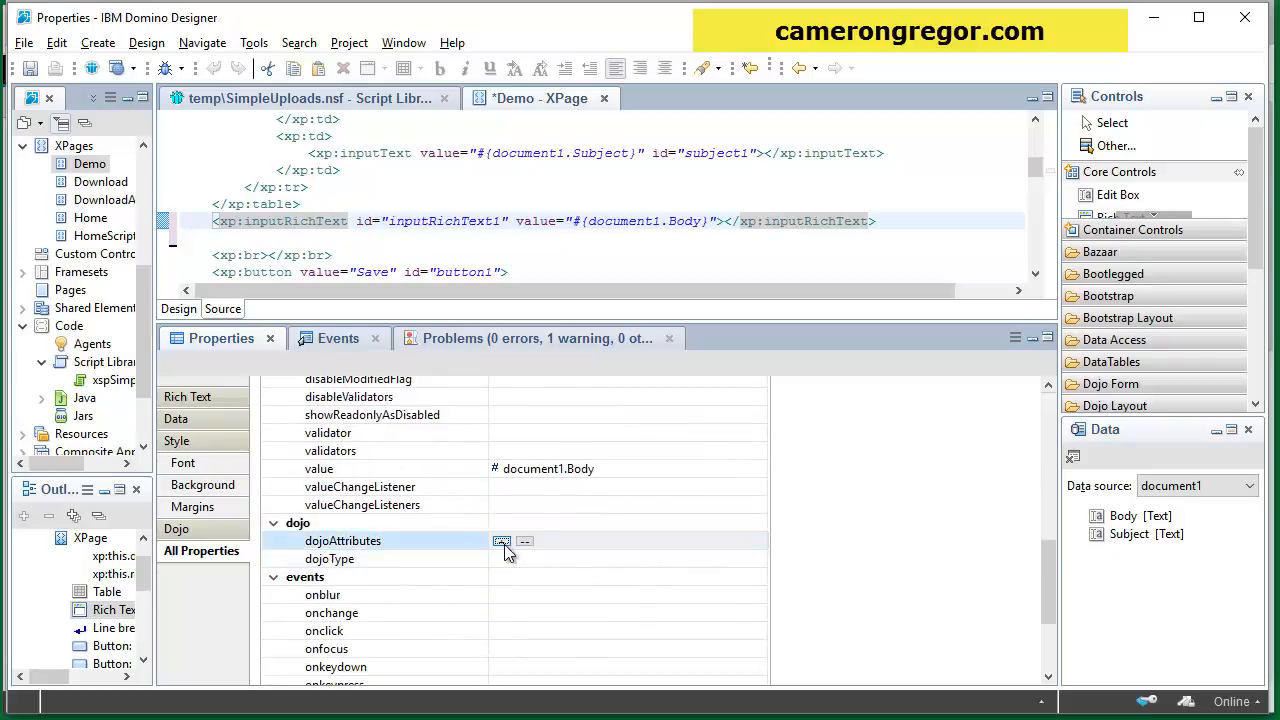
click(502, 540)
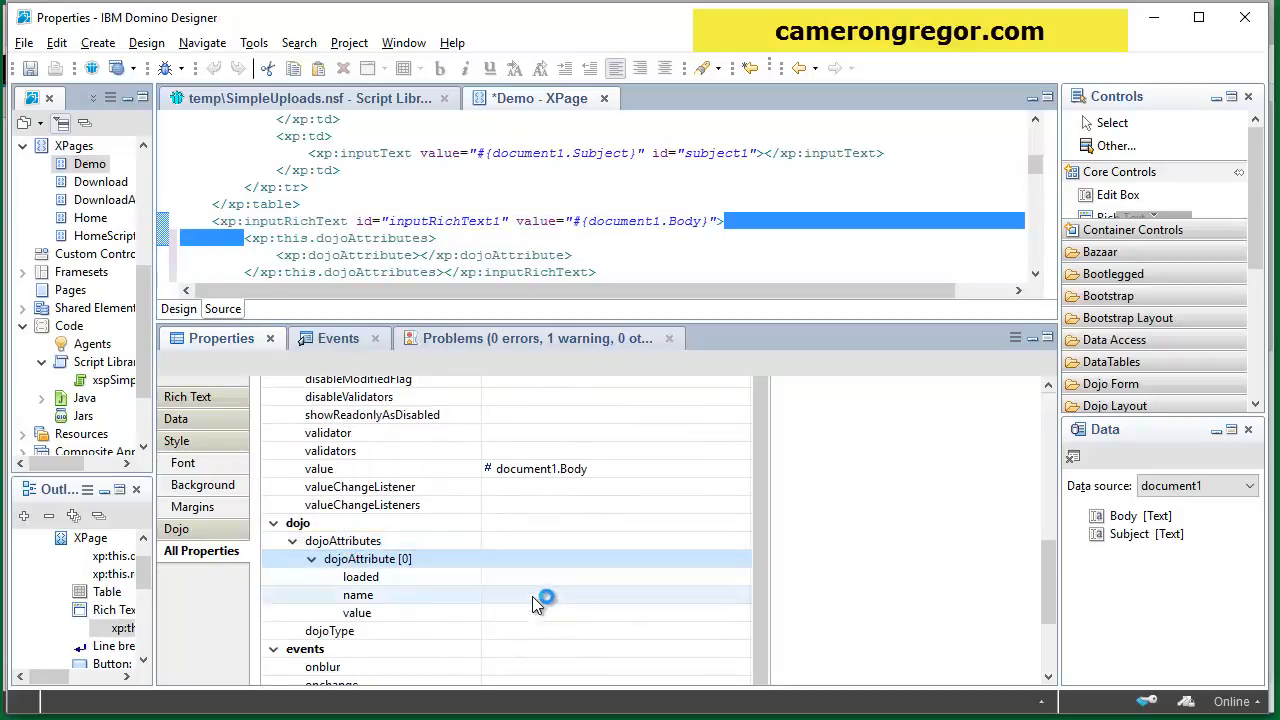
Step: Name the dojo attribute extraPlugins with the value simpleupload
text(extra)
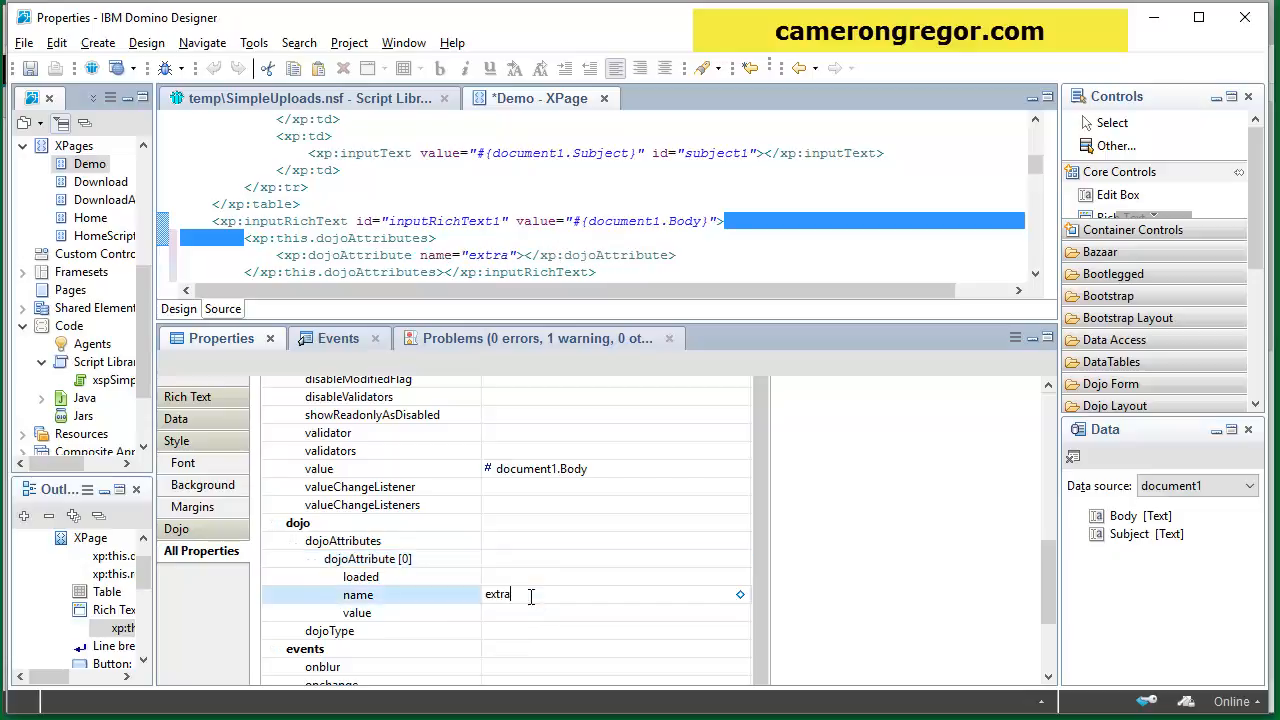
text(Plugins)
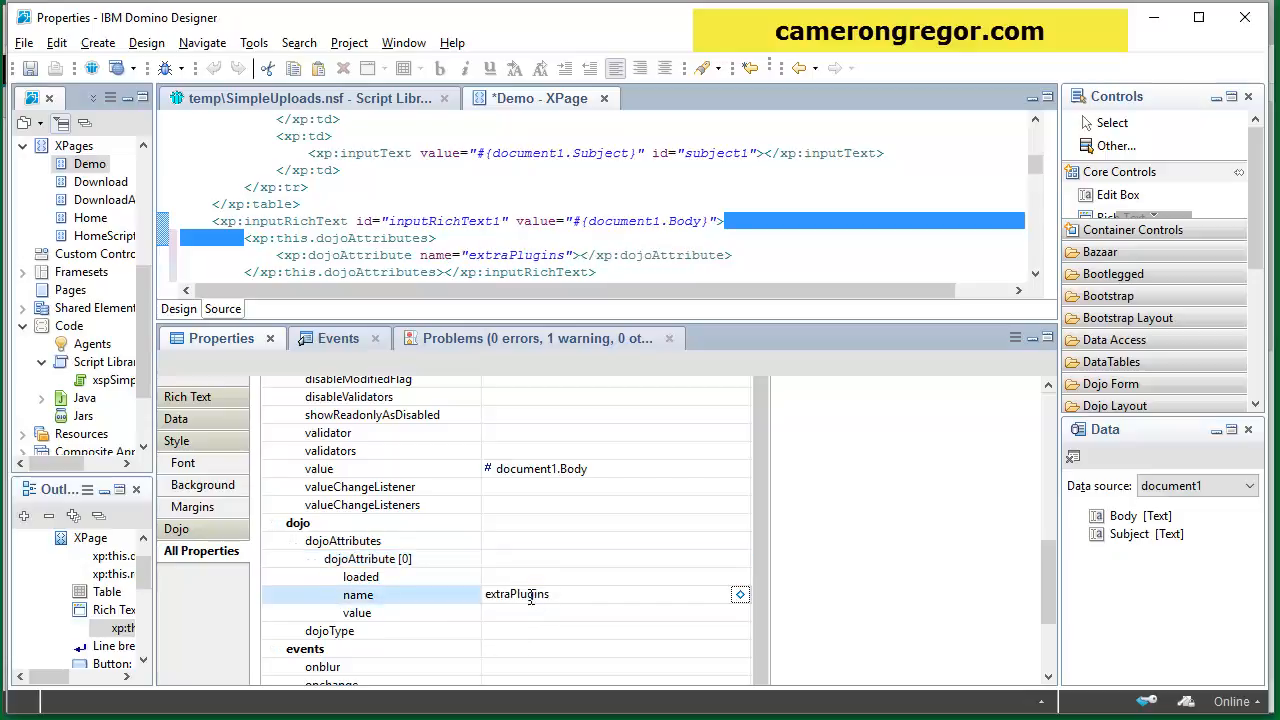
text(s)
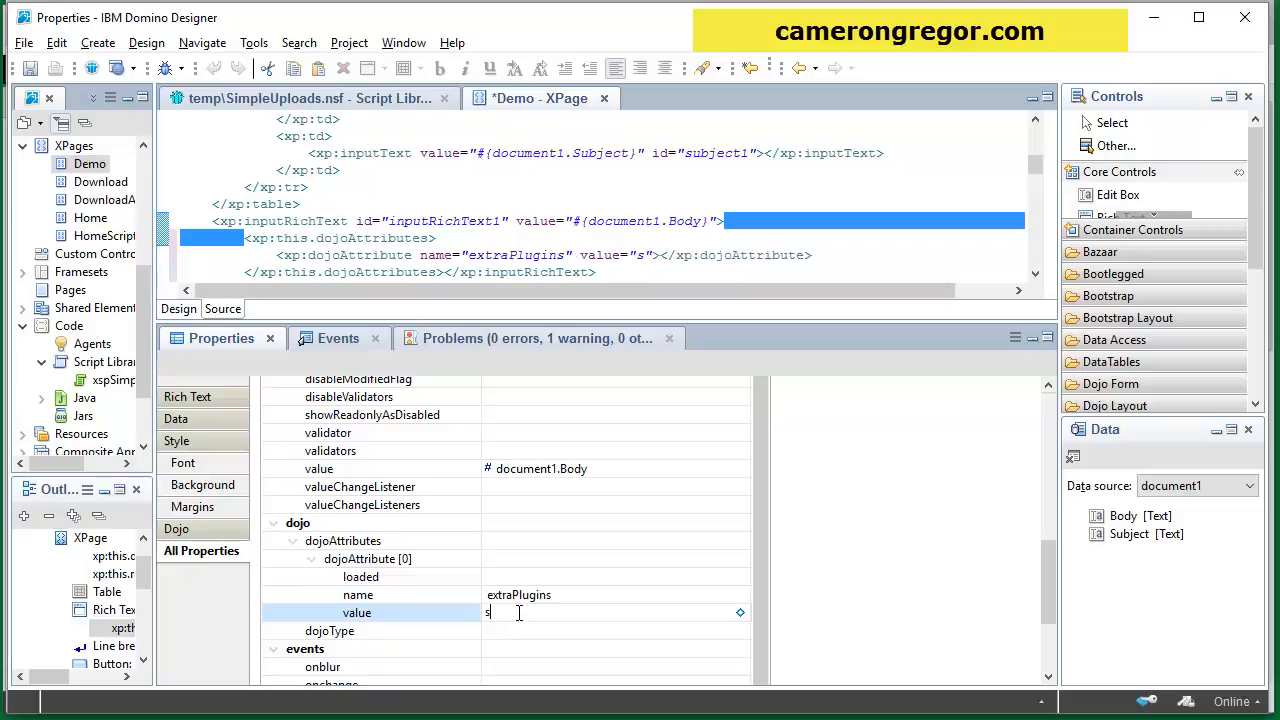
text(impleuplo)
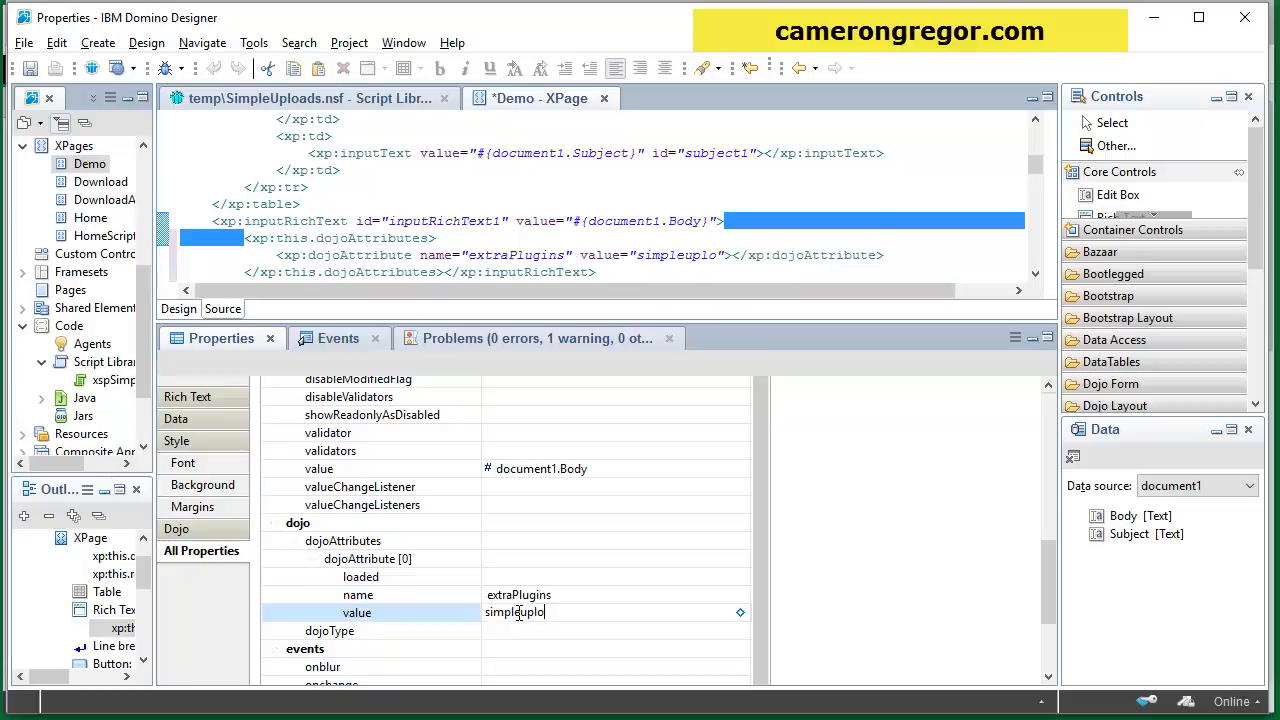
text(ad)
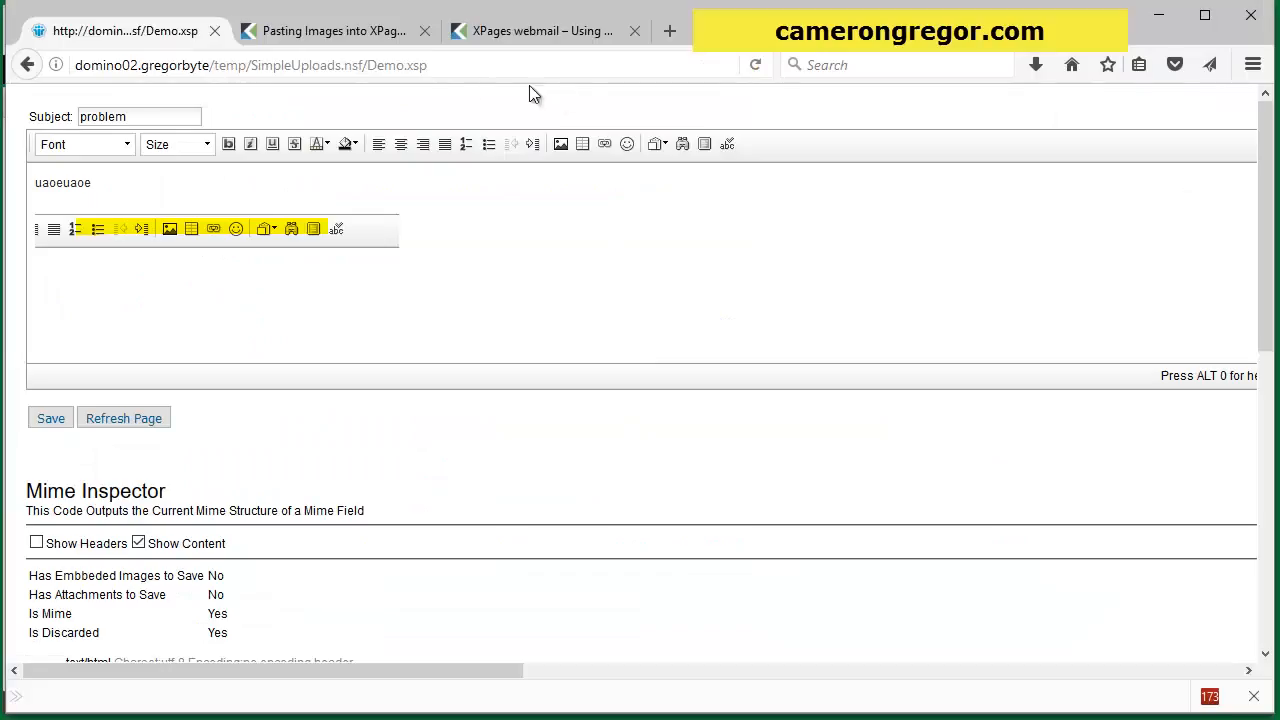
Step: Reload Demo.xsp, type text and paste an image, and see the Mime Inspector report multipart/related with an image/png part
click(124, 418)
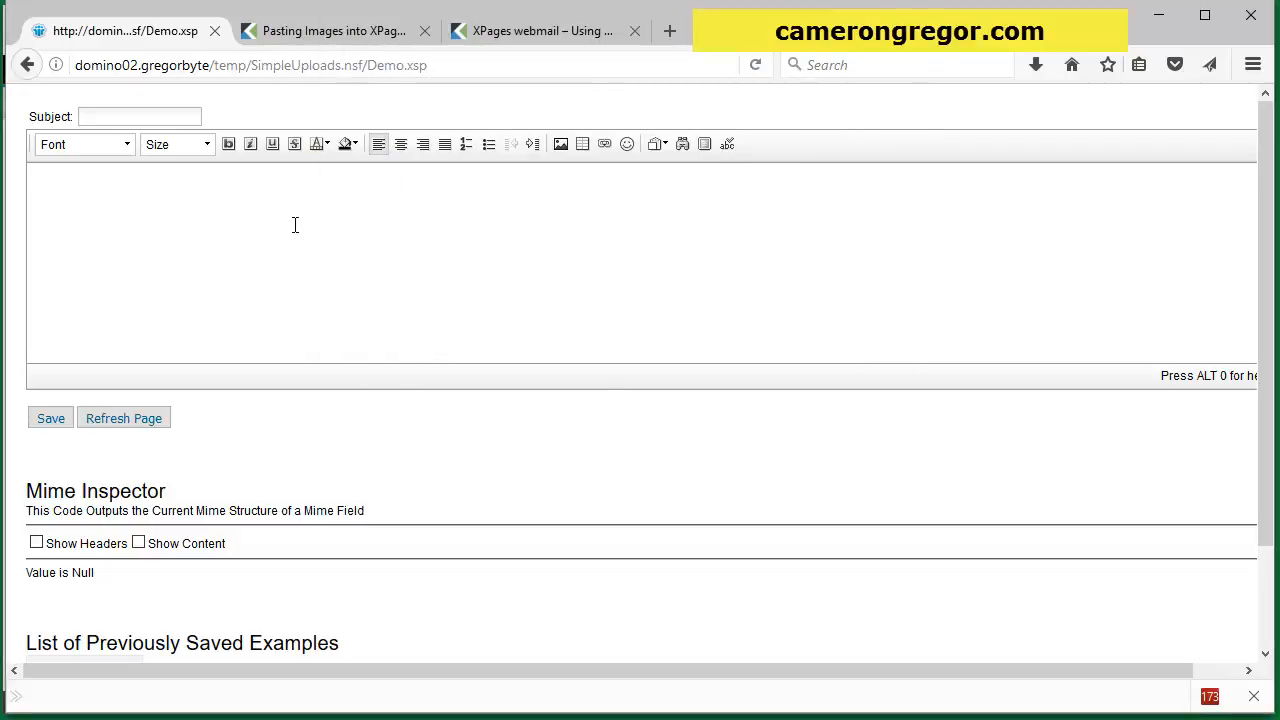
click(296, 224)
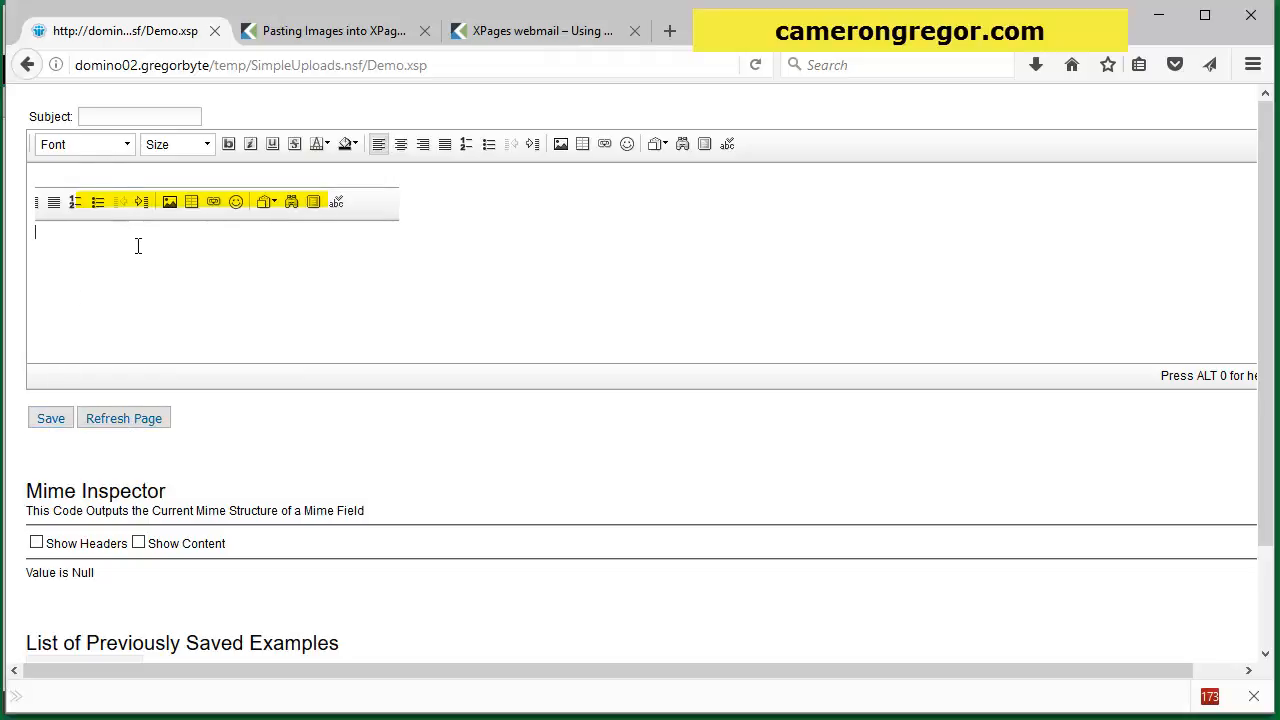
text(oaeuoauao)
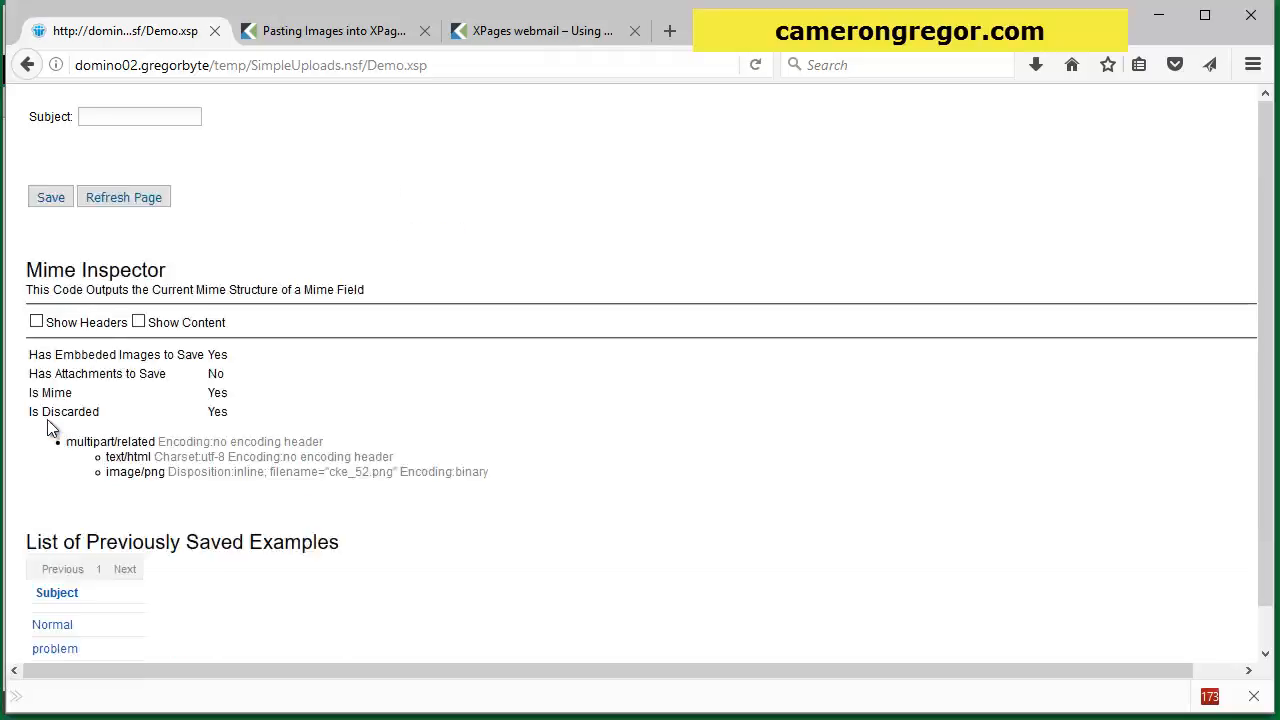
scroll(down, 3)
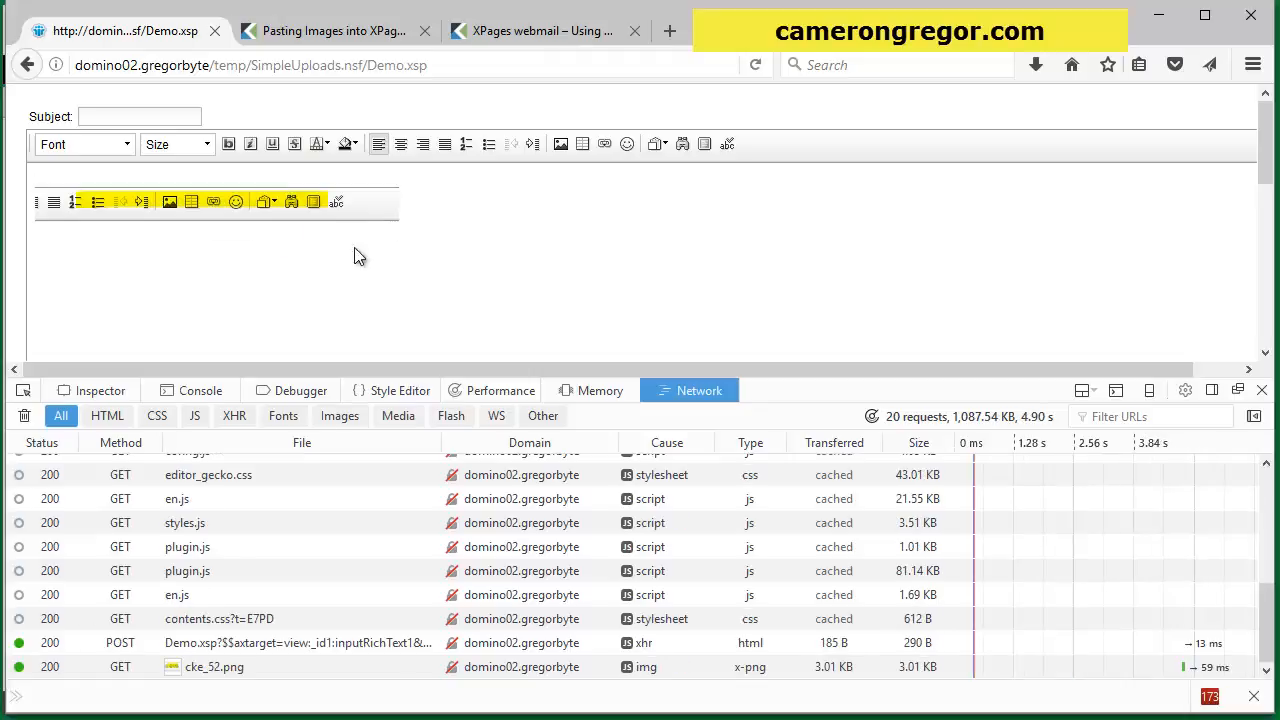
Step: View the POST Demo.xsp upload response showing the image's persistence path, then close the developer tools
click(296, 642)
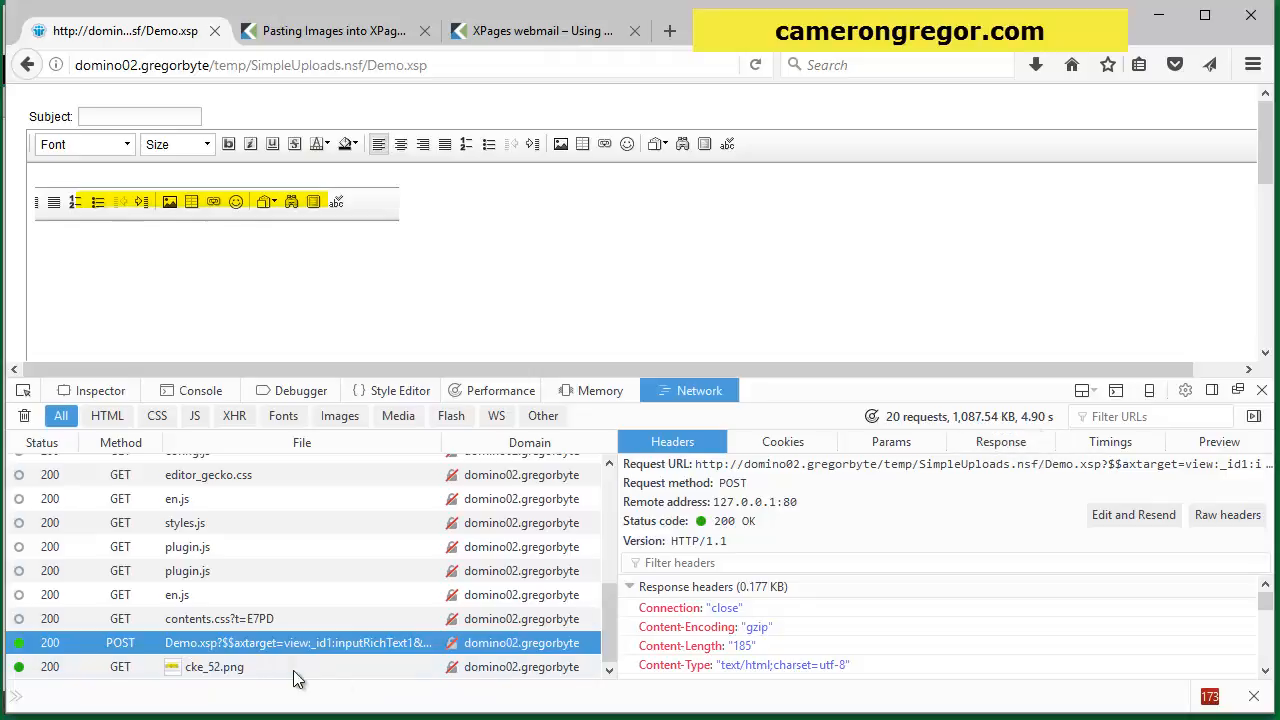
click(214, 668)
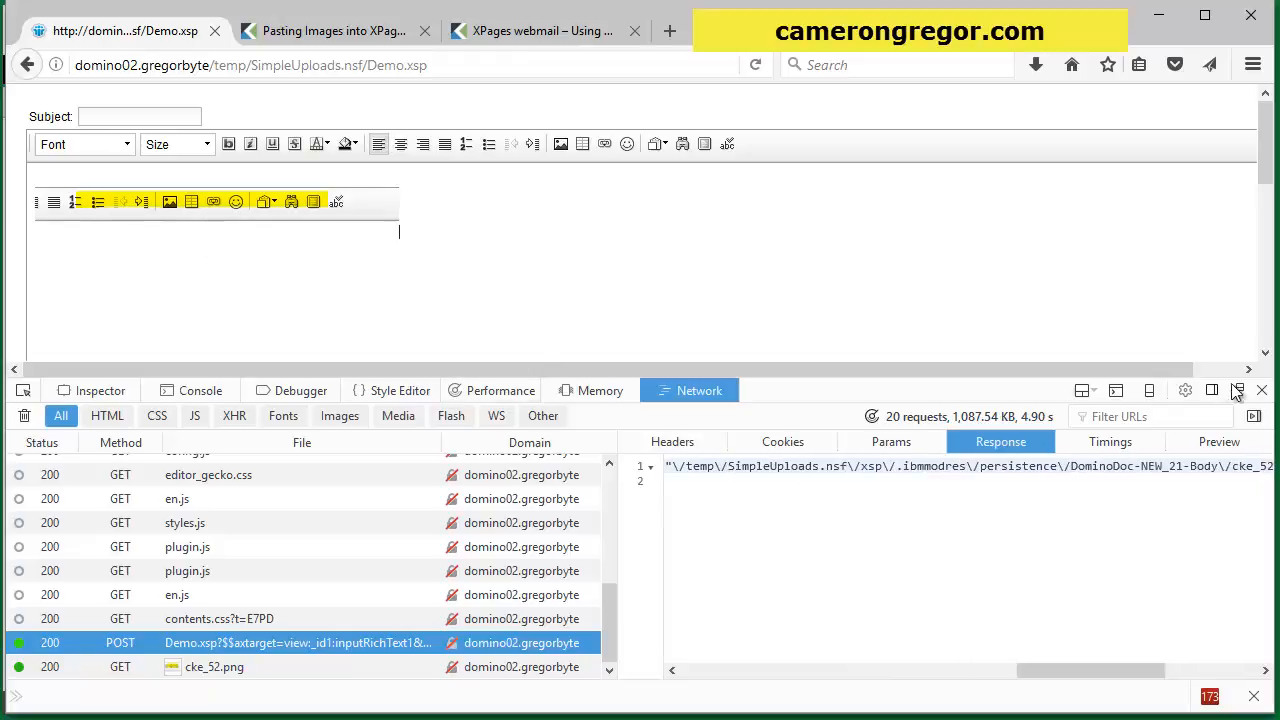
click(1260, 390)
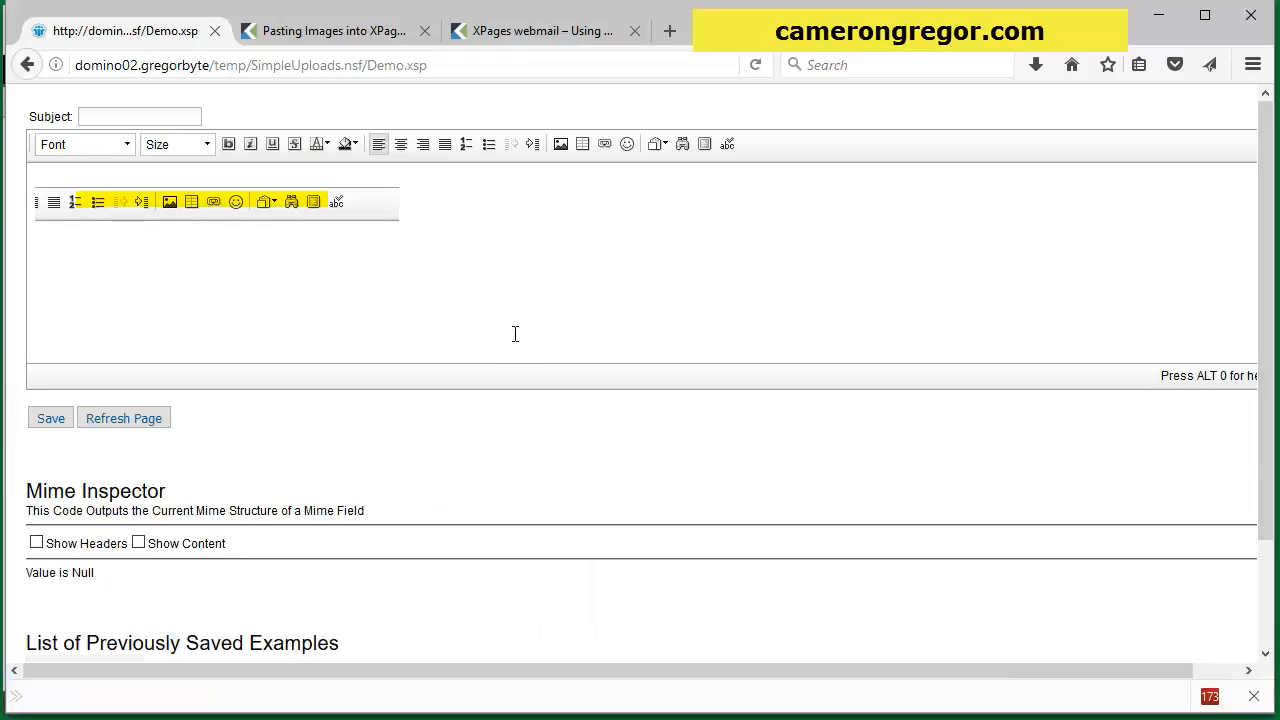
click(398, 232)
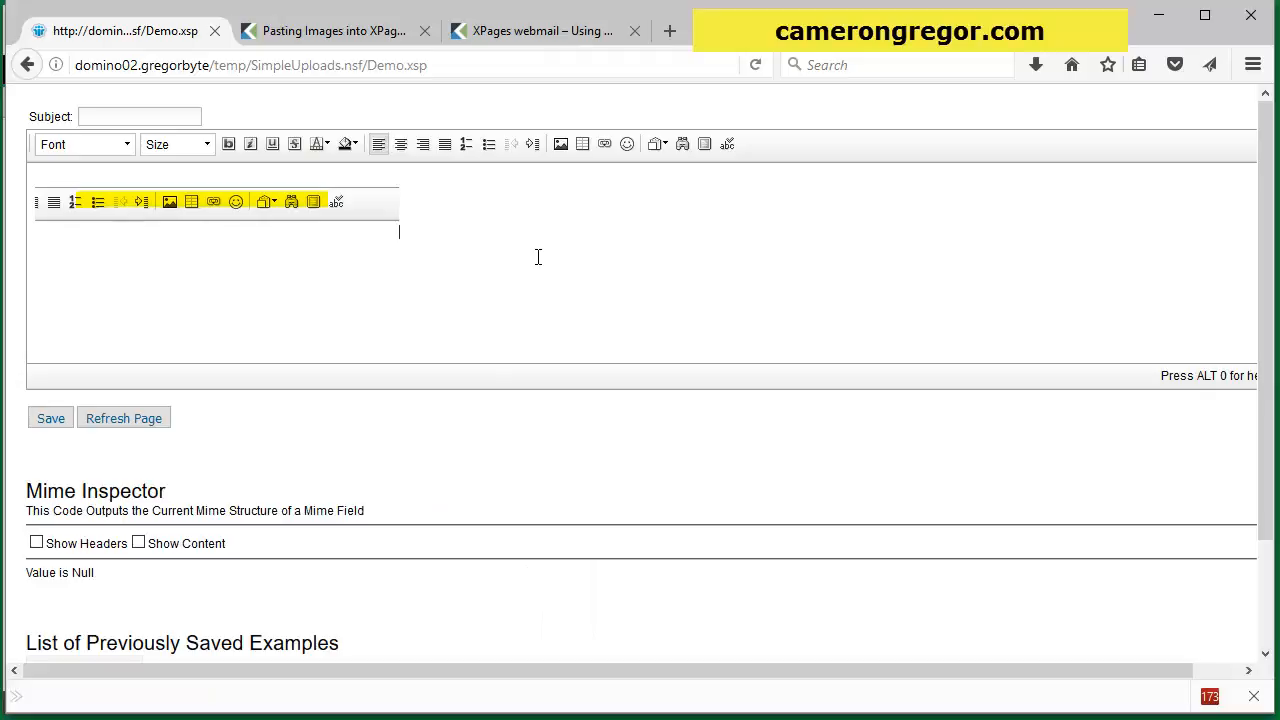